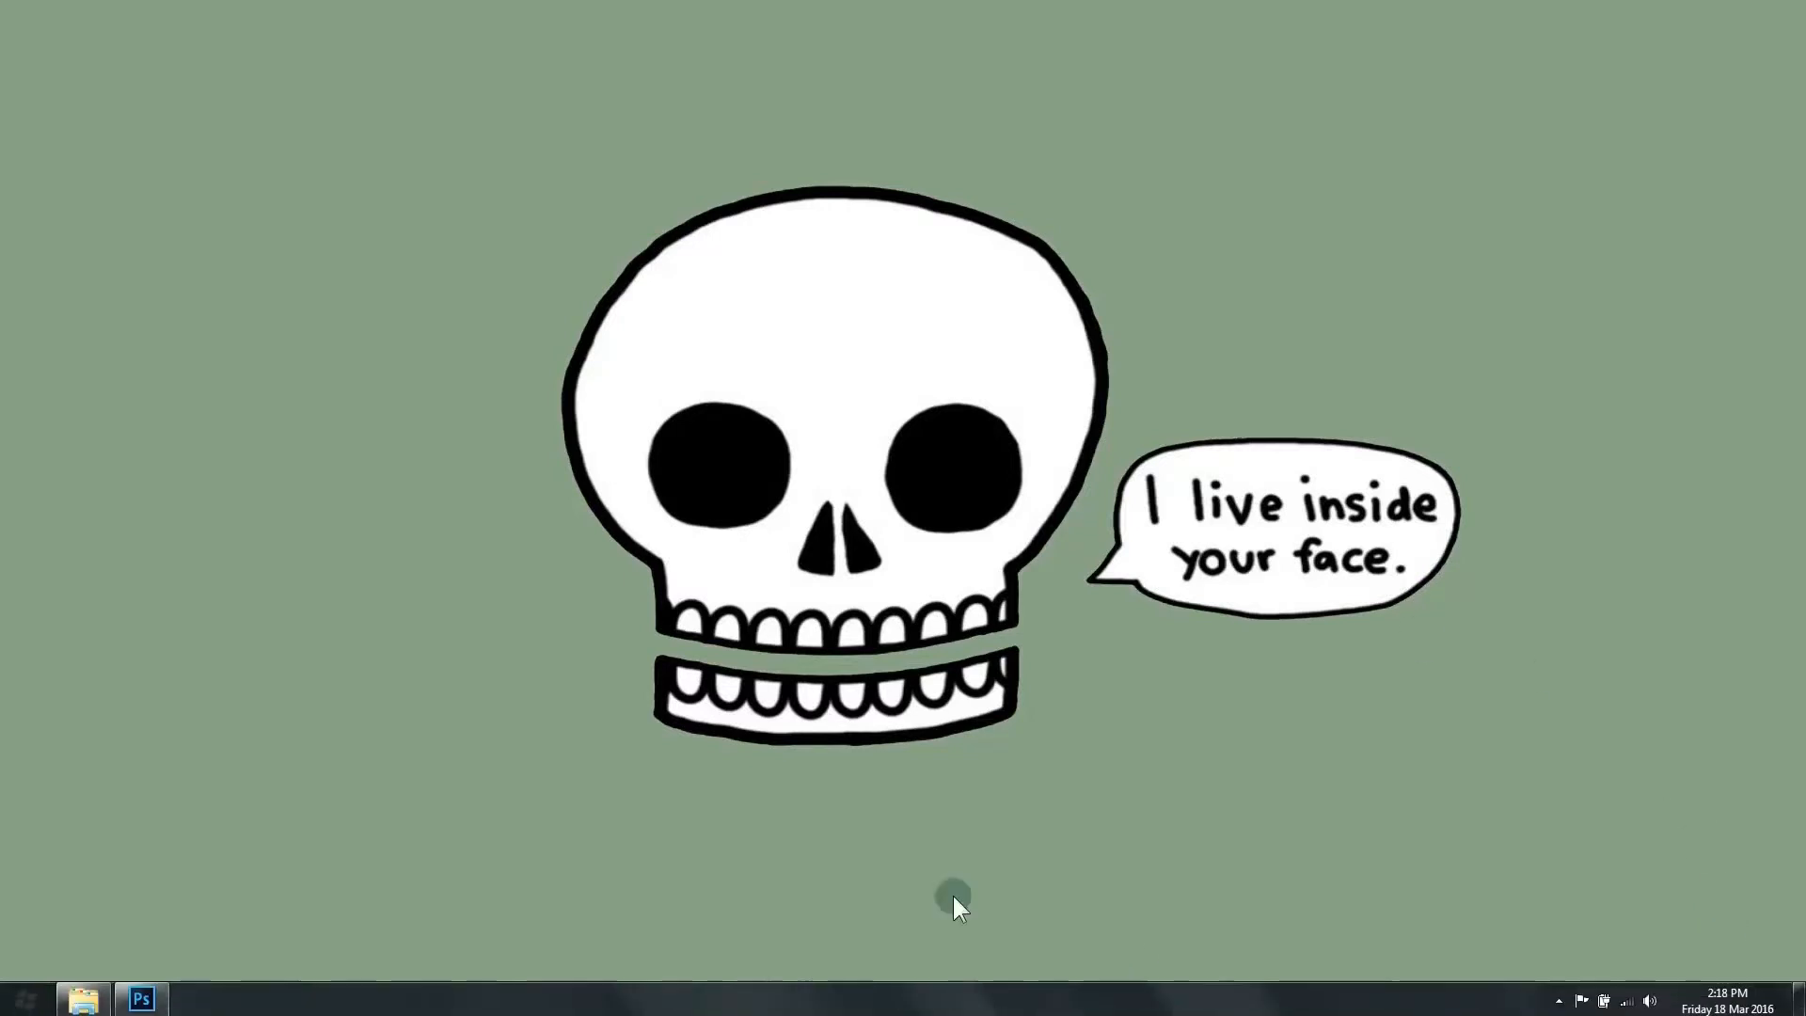
- Open Windows Explorer and browse into the New folder of before/after photos
click(81, 996)
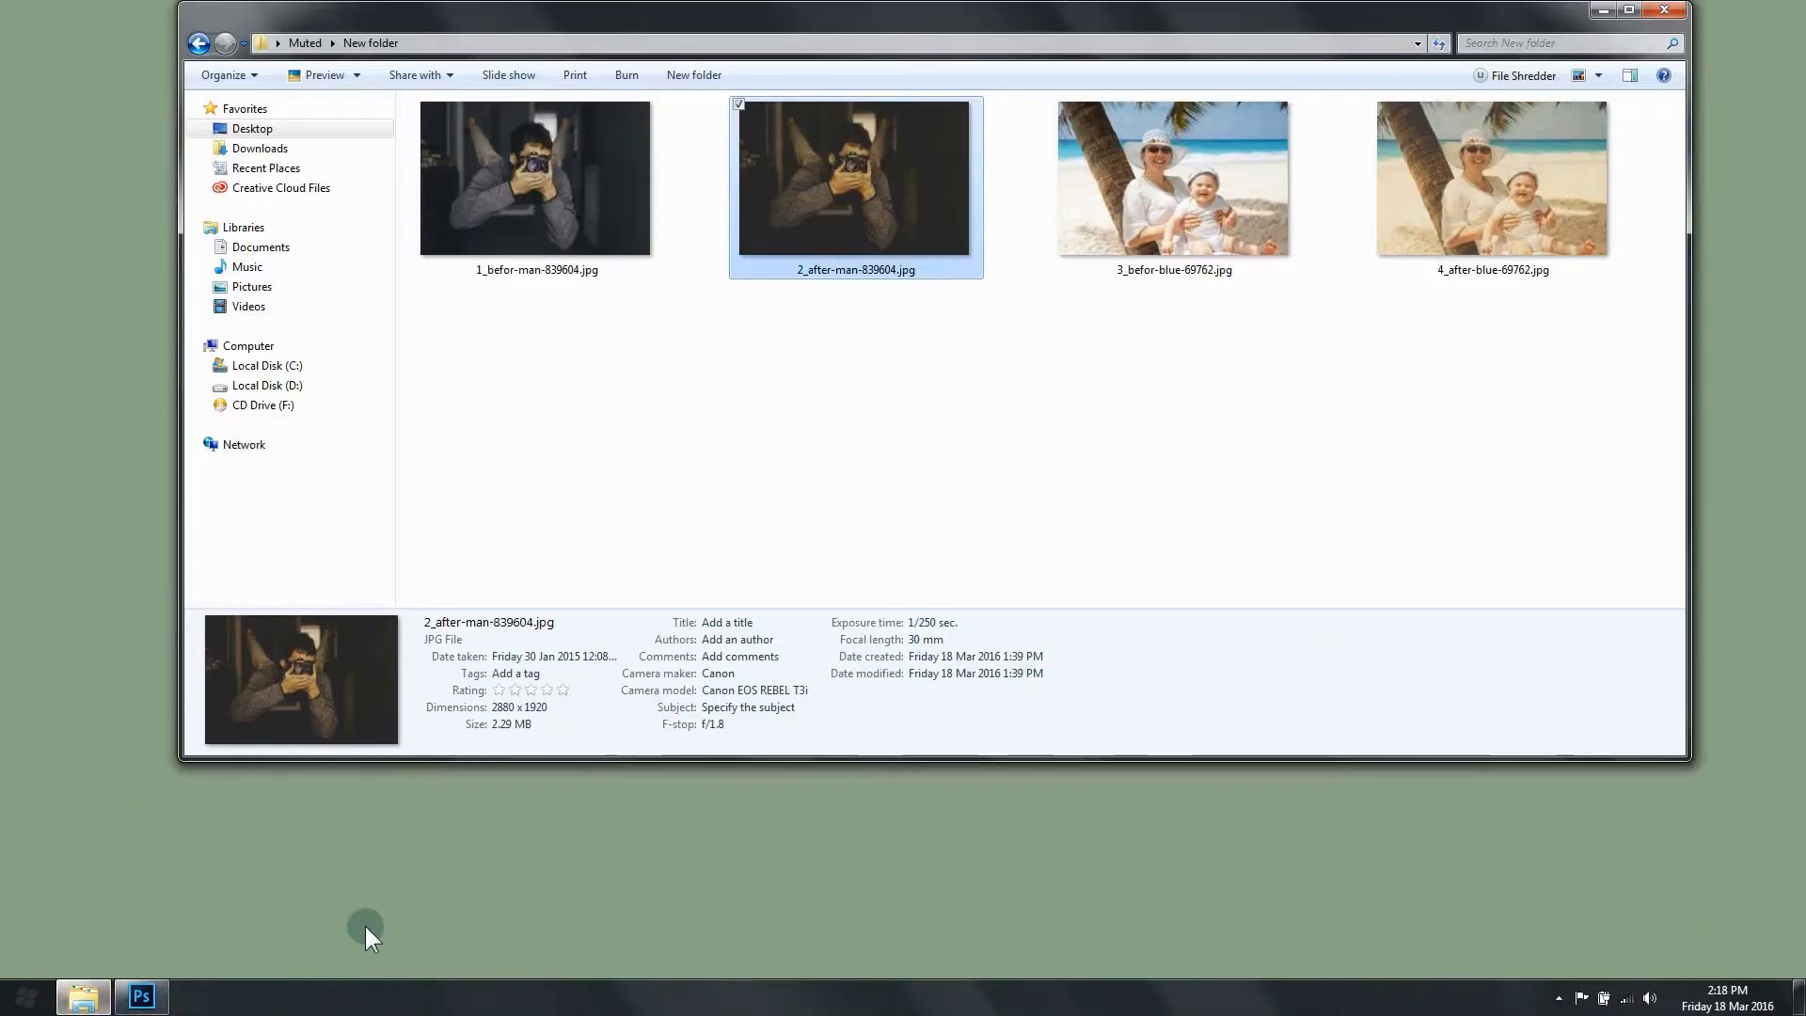
double_click(856, 178)
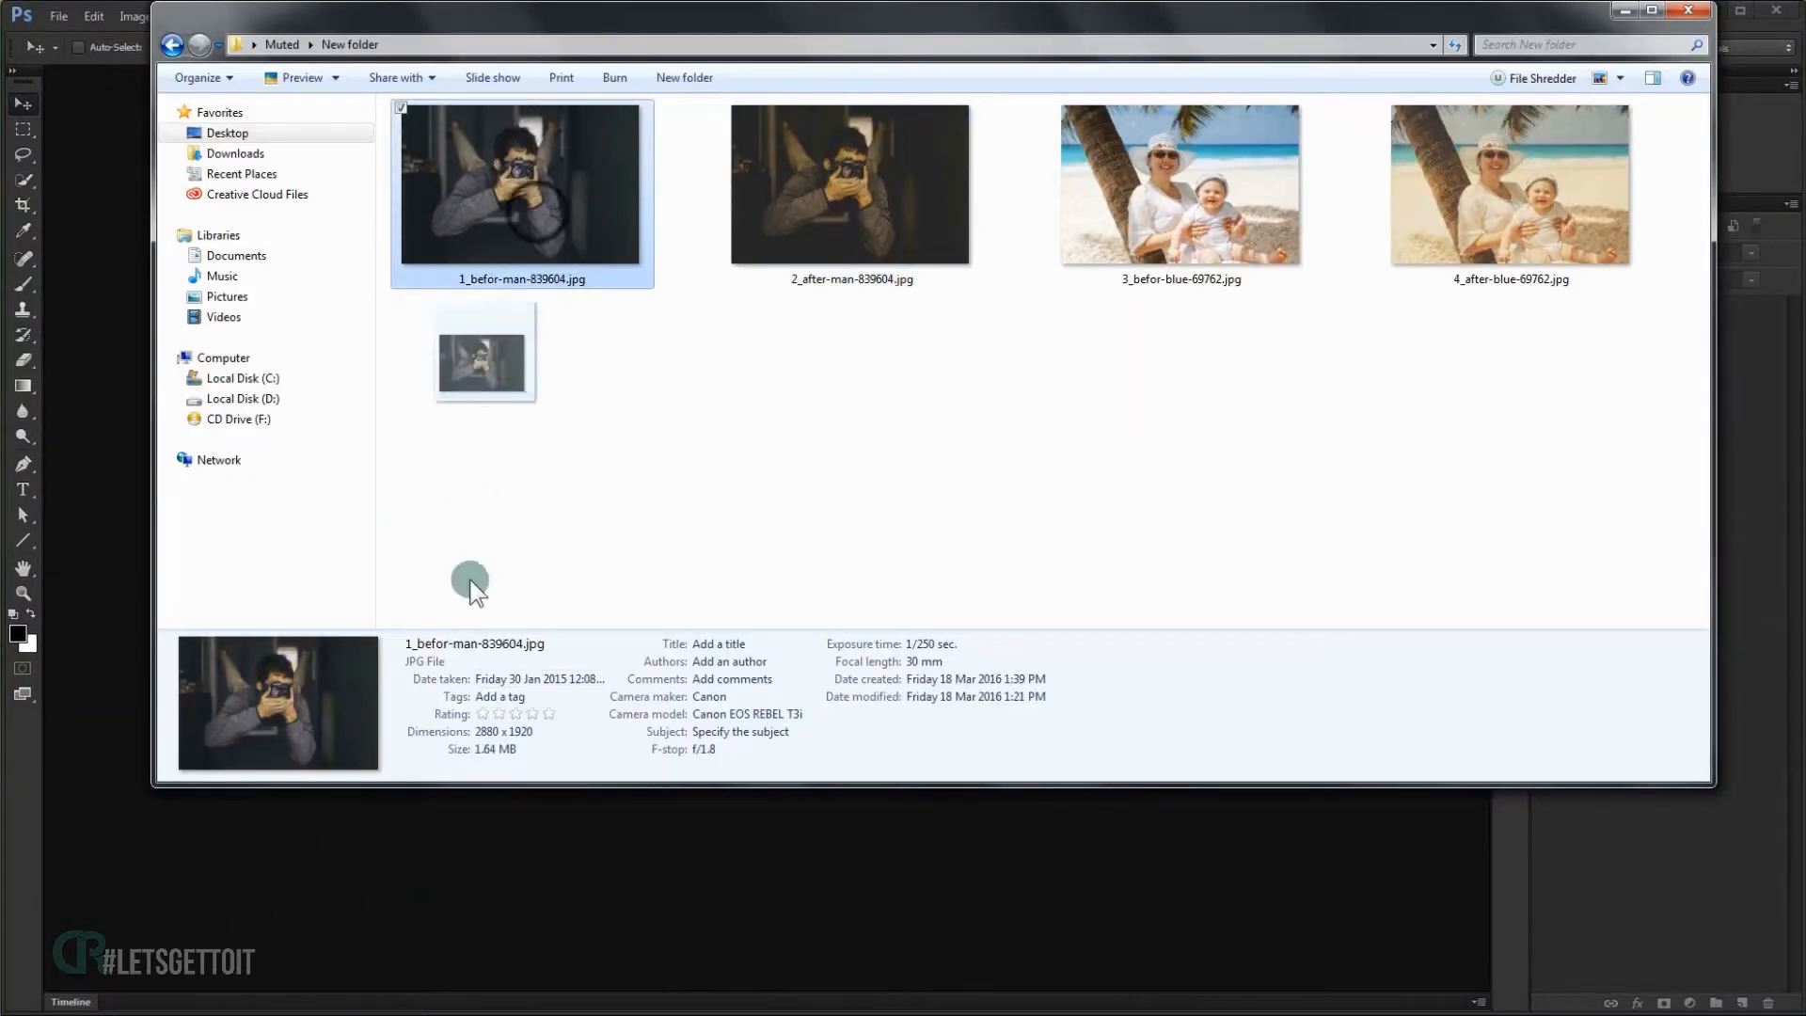
- Open the man photo, duplicate it into a hidden Layer 1, and select Background
double_click(519, 185)
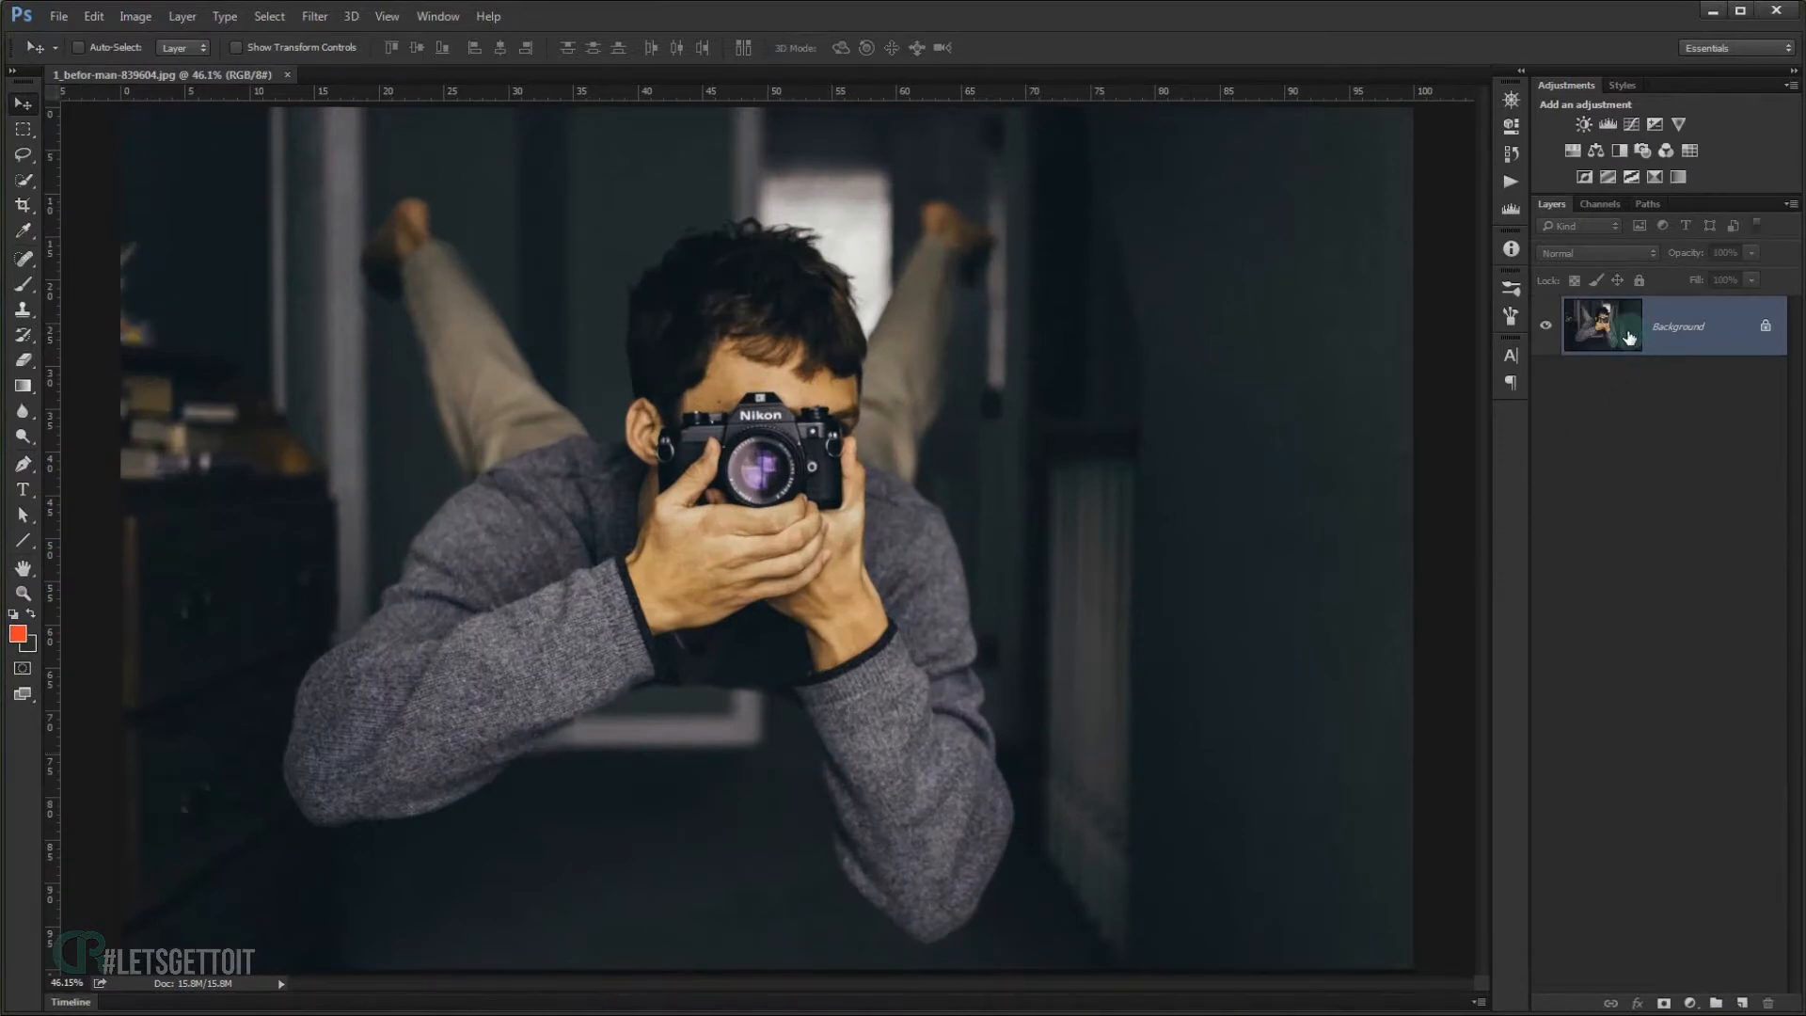
key(ctrl+j)
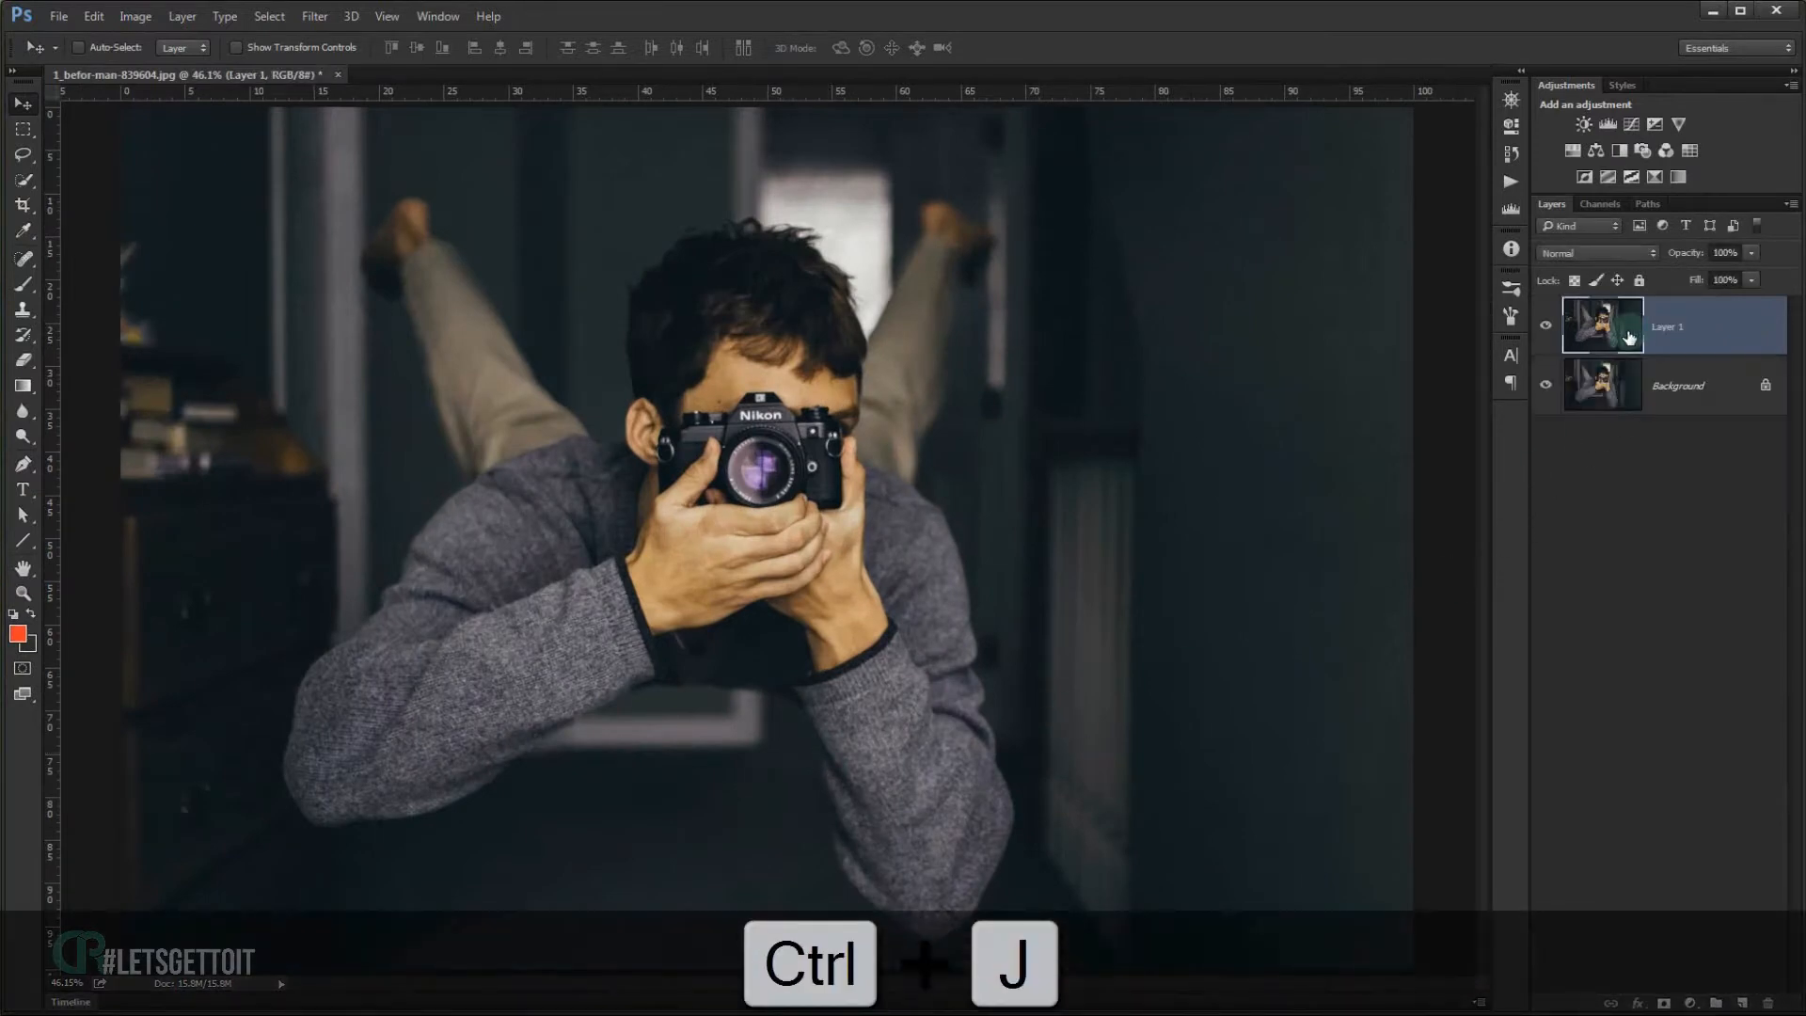
key(ctrl+j)
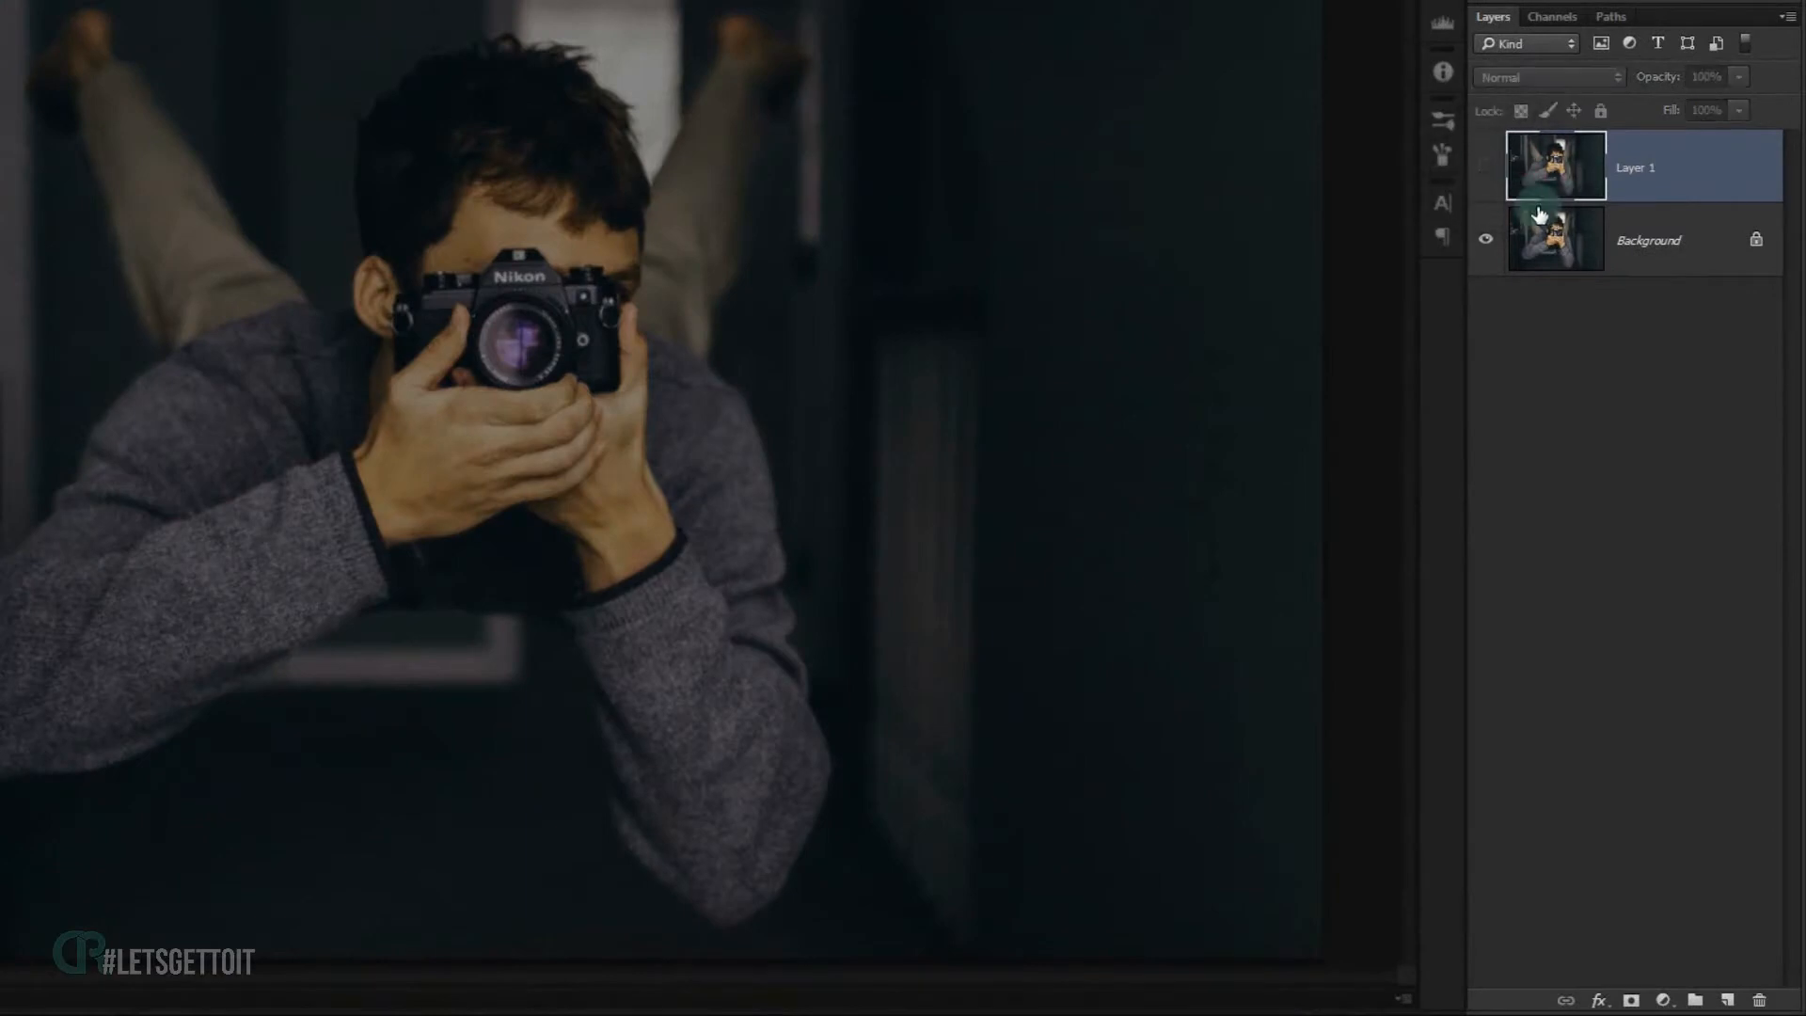
click(1648, 240)
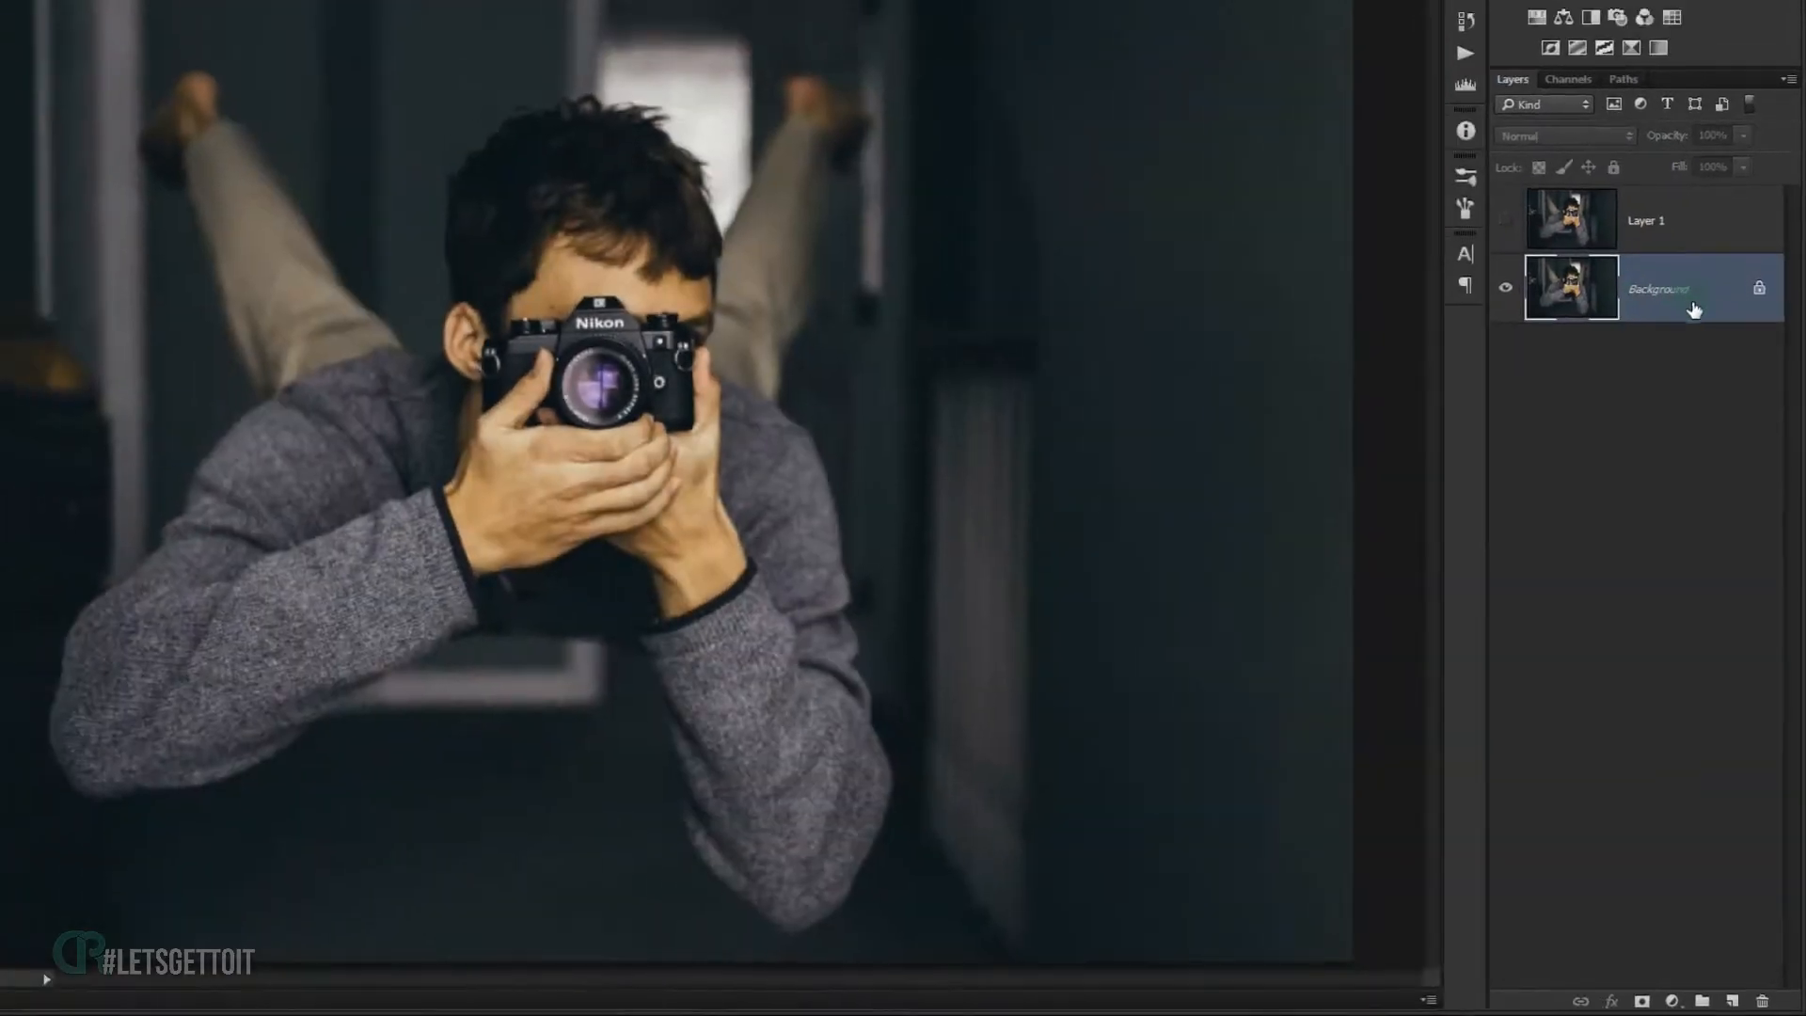
click(604, 31)
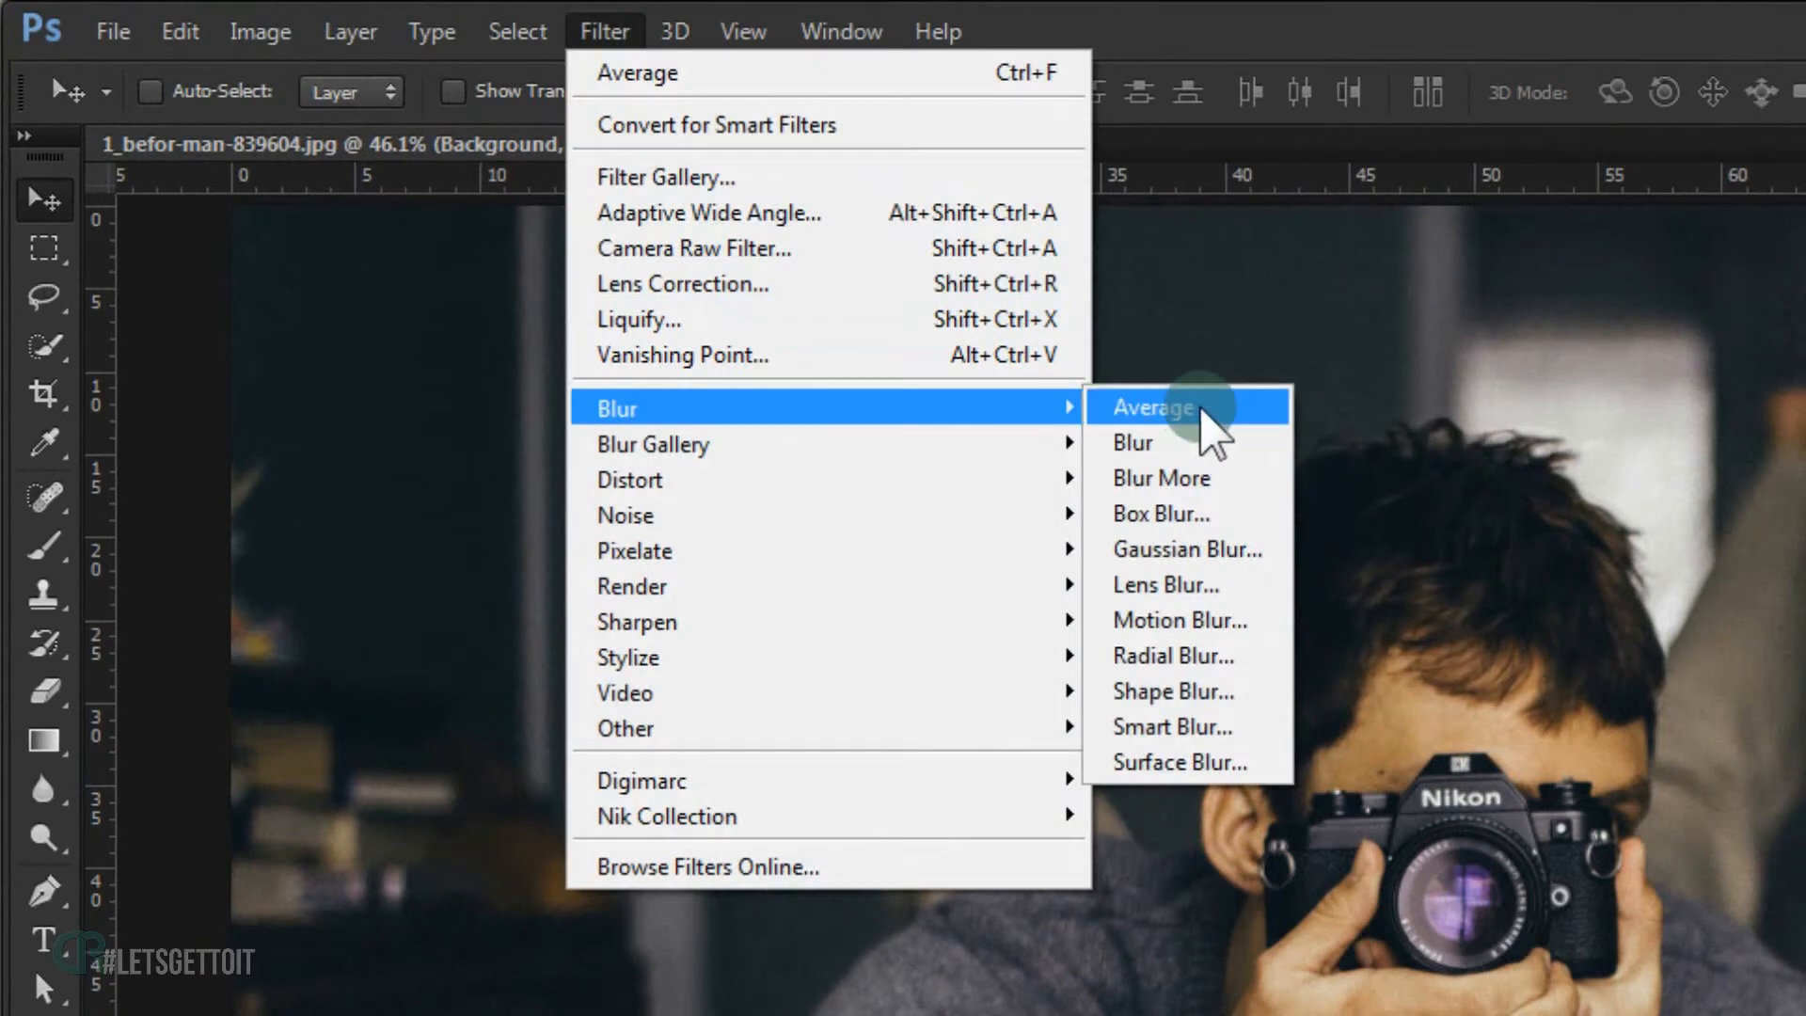
- Average Background to flat dark grey, then show Layer 1 at 74% opacity
click(1152, 407)
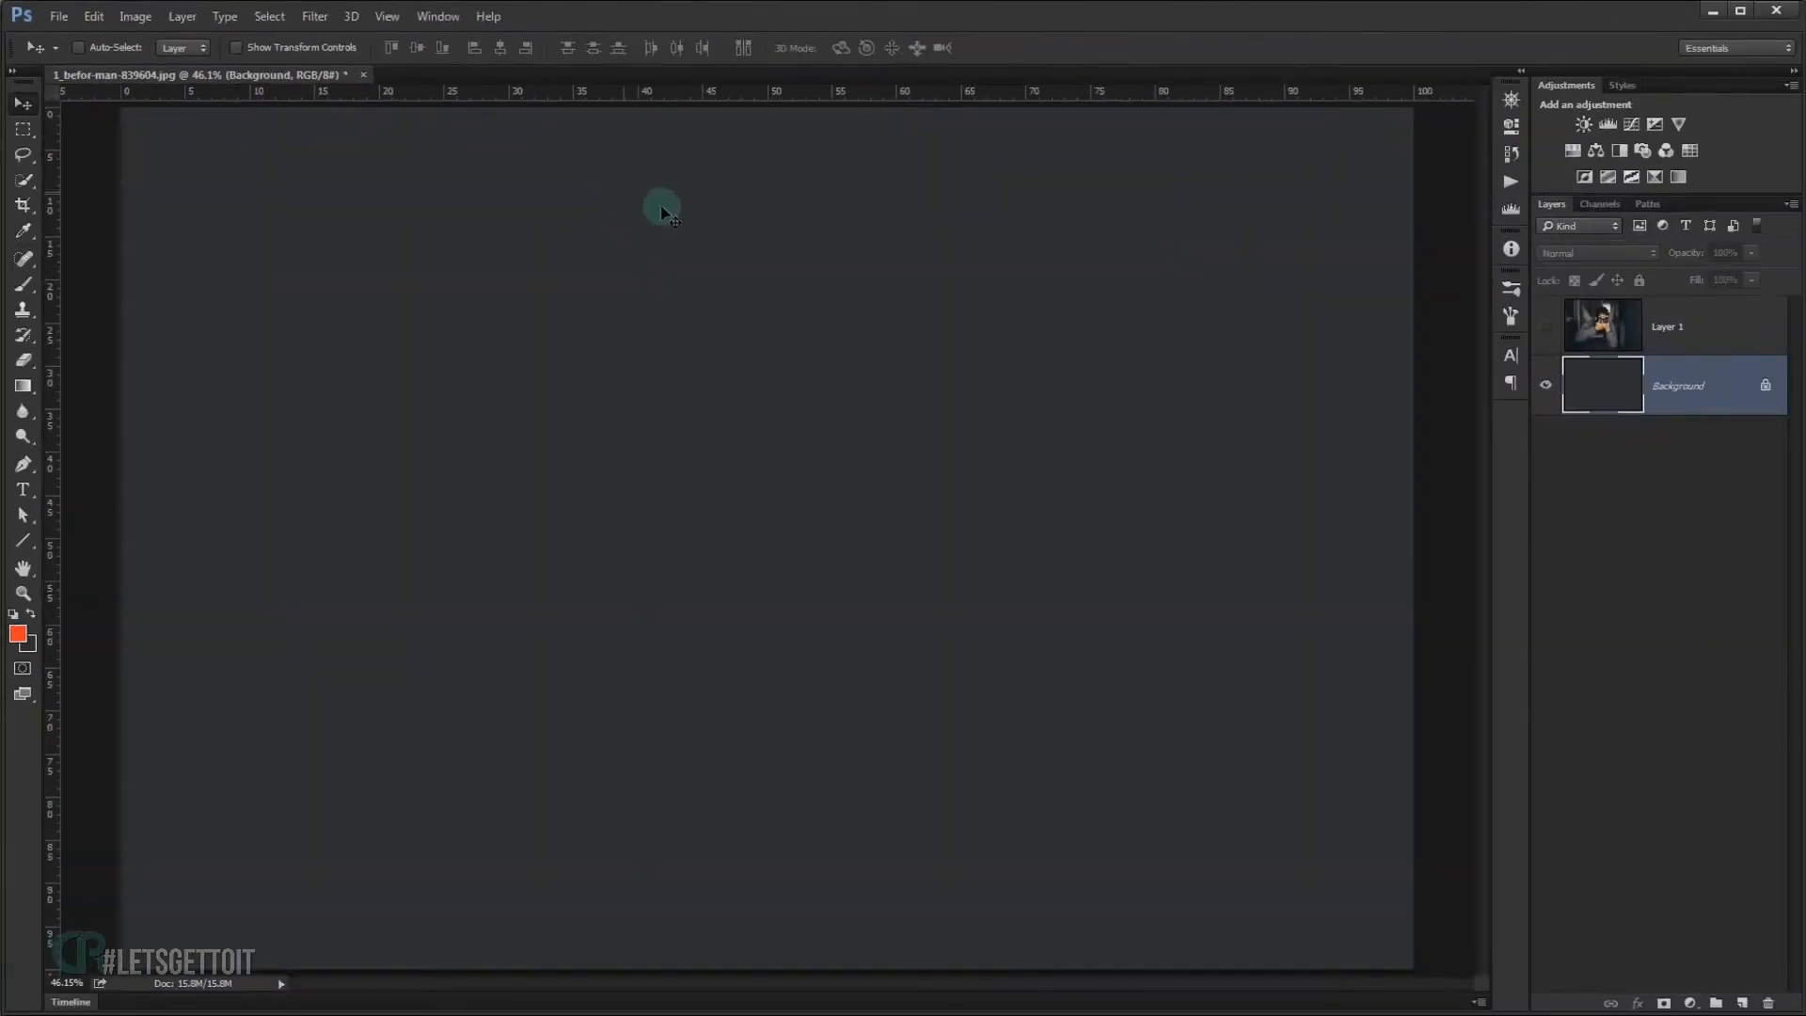
mouse_move(981, 314)
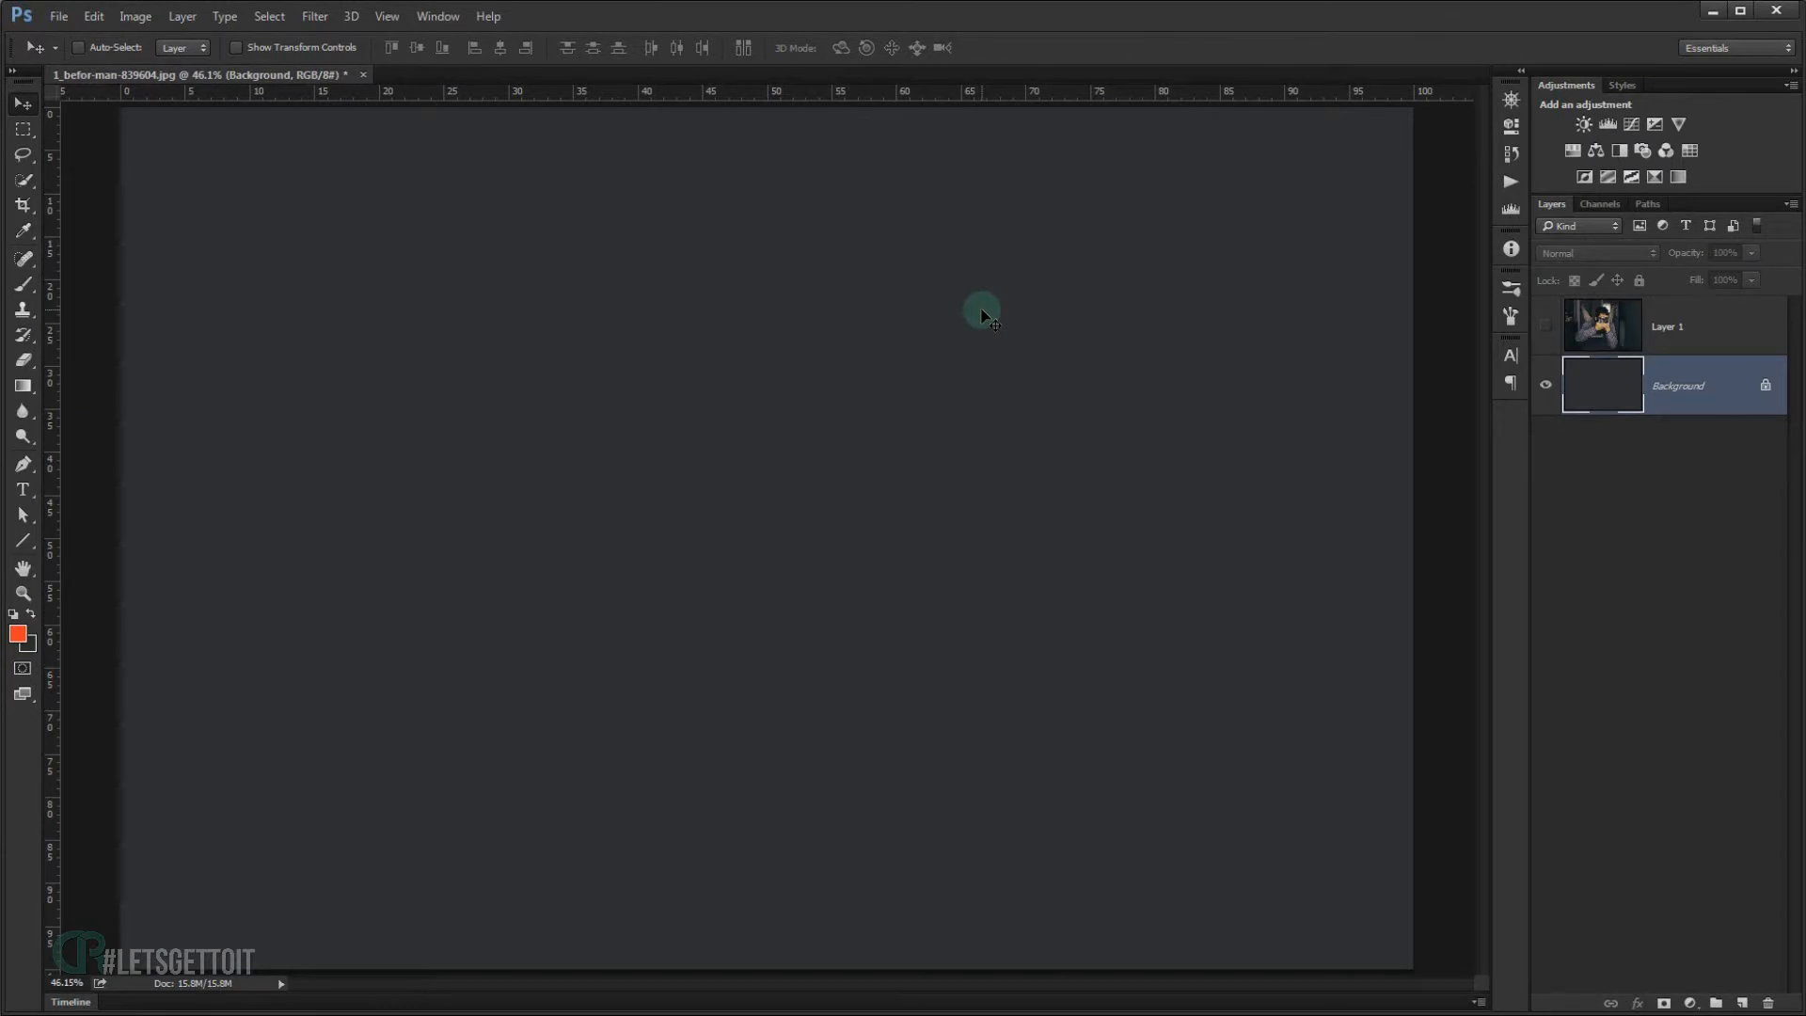
mouse_move(947, 418)
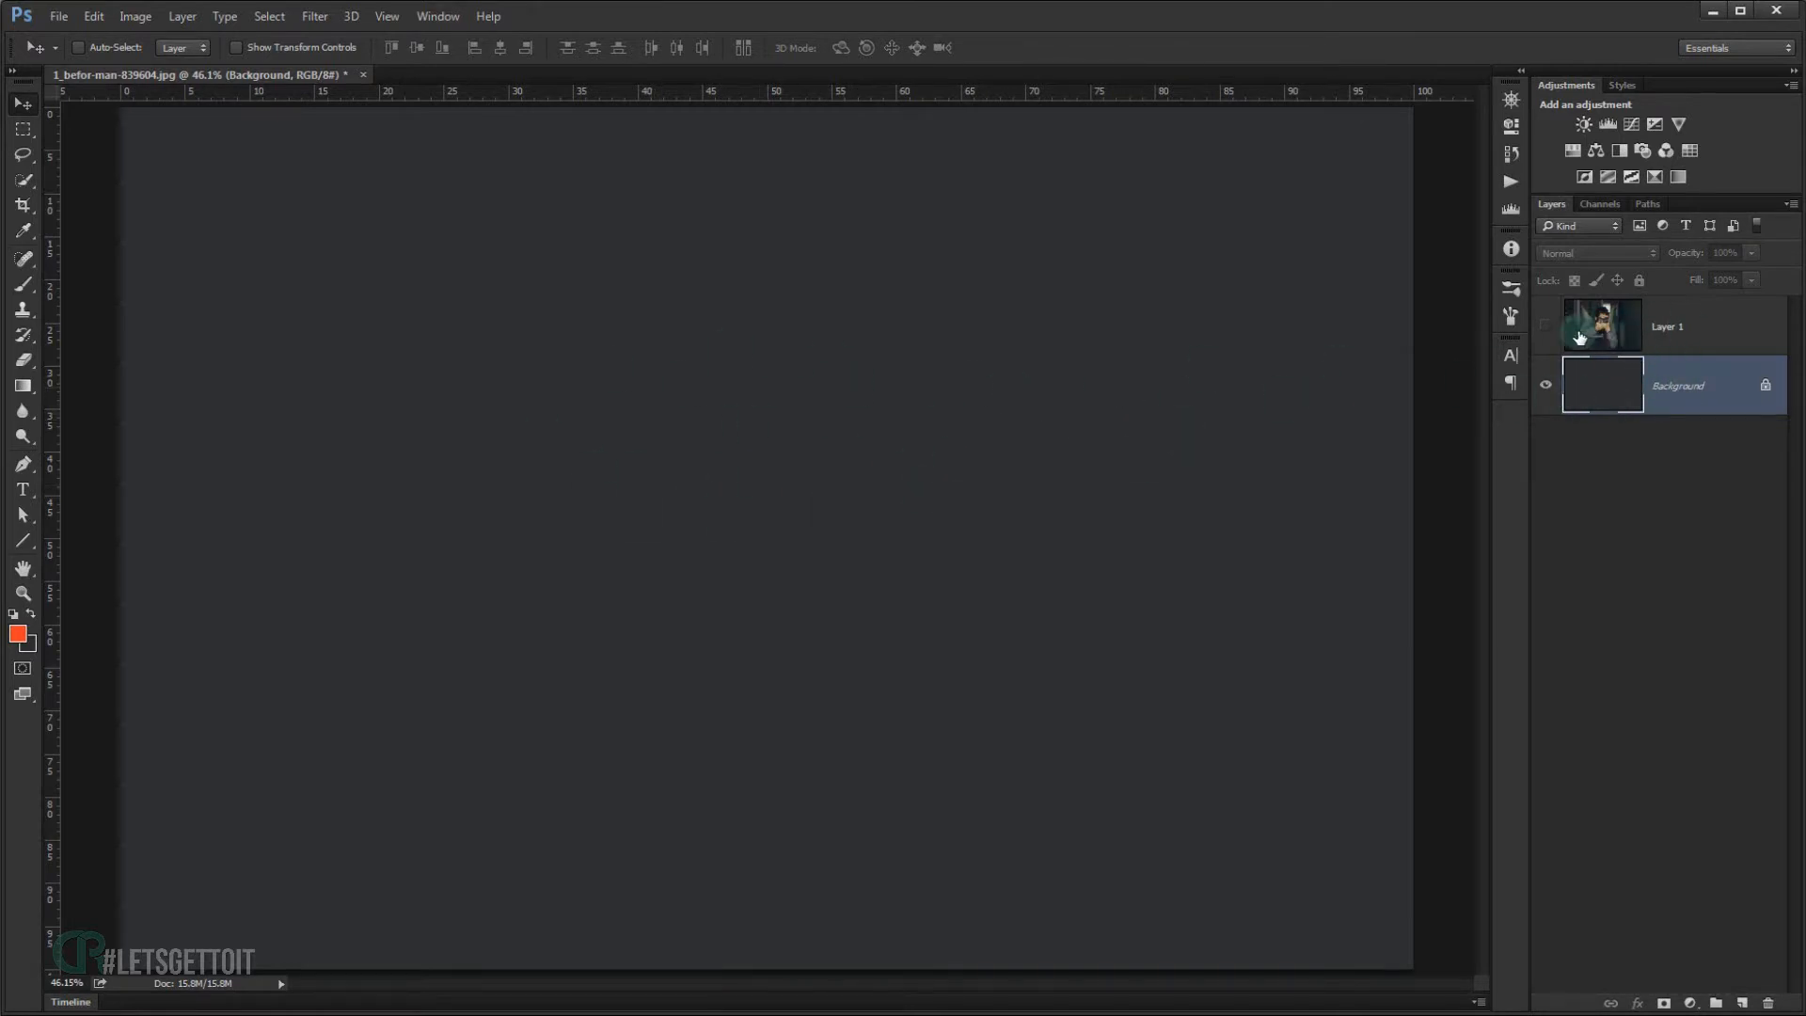
click(1682, 327)
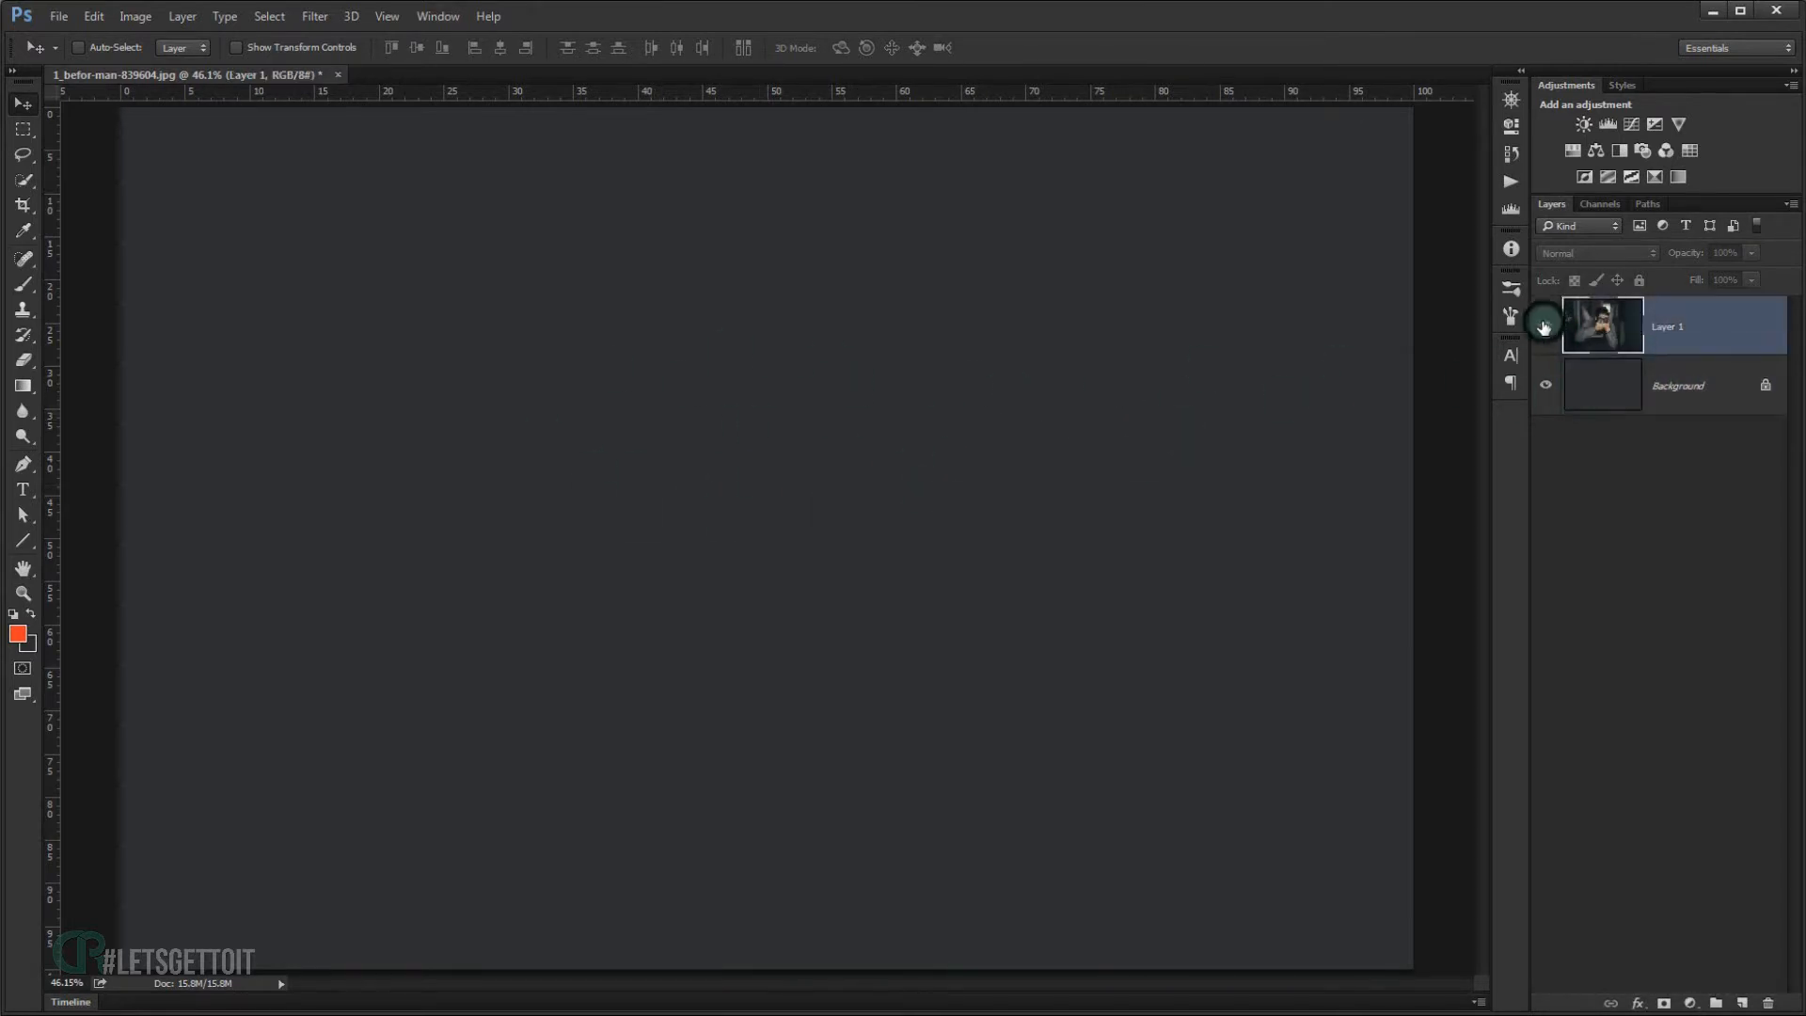
click(1546, 324)
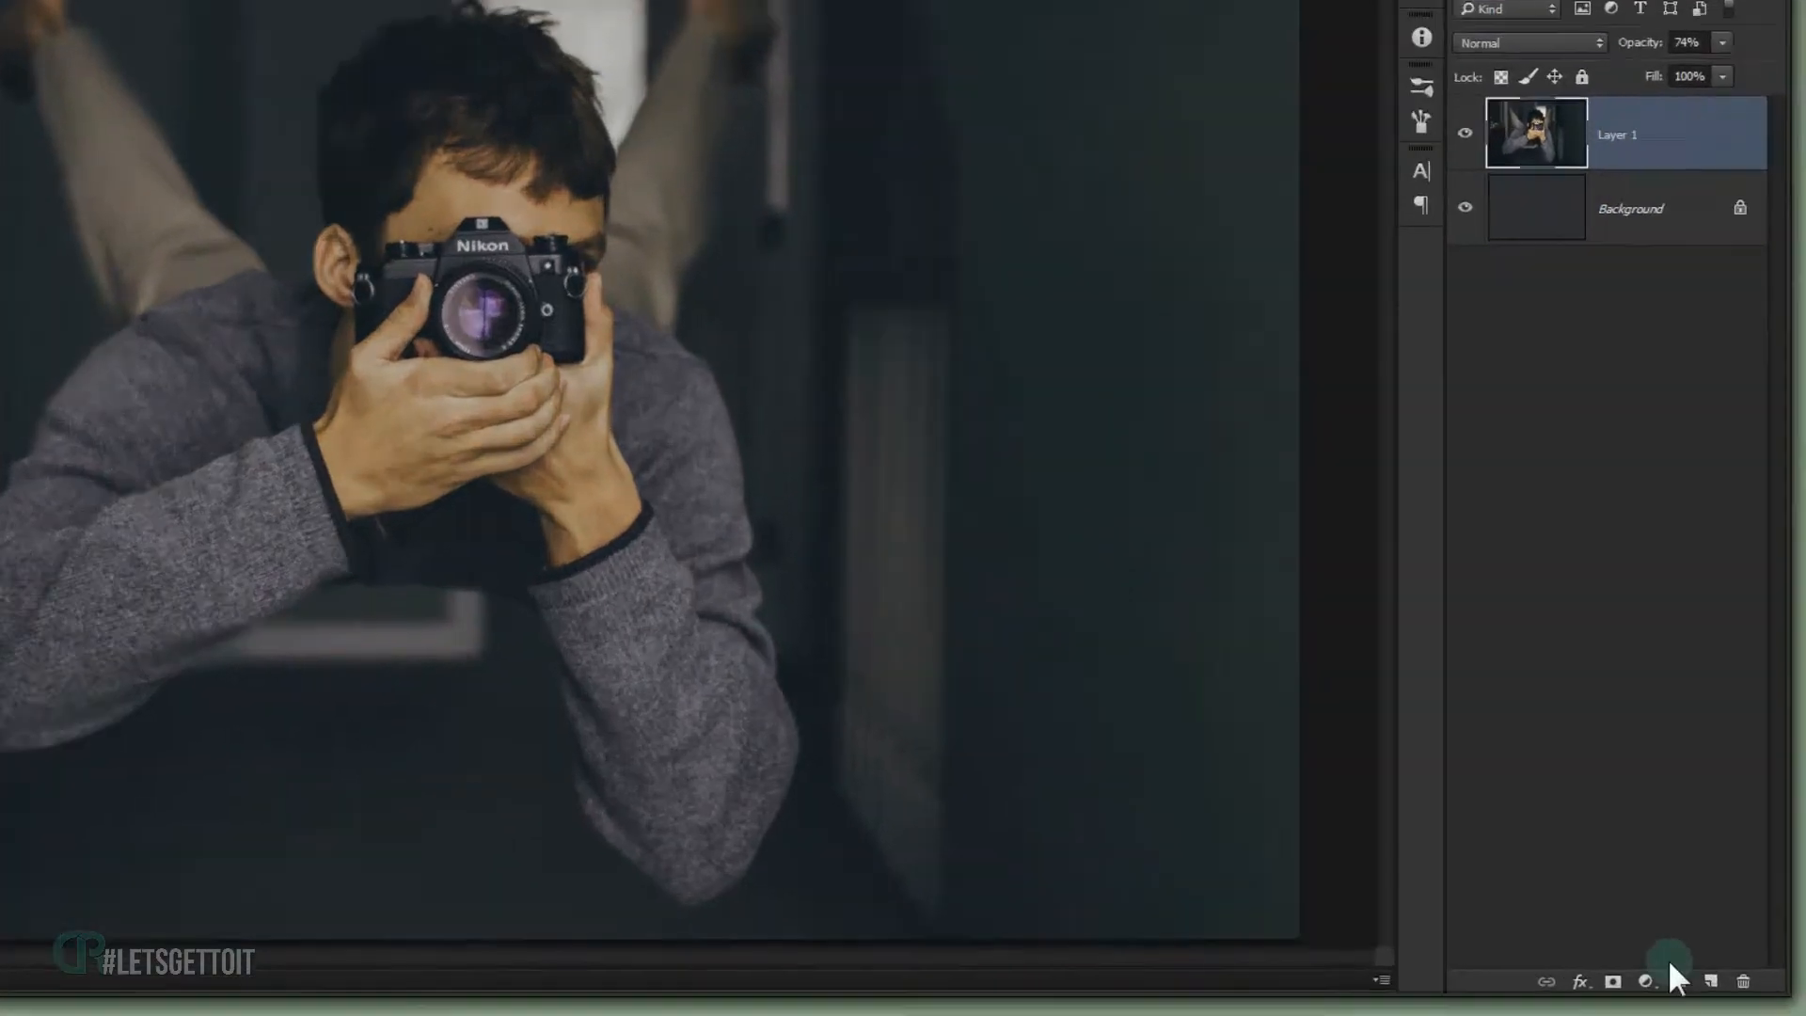
- Add a Warming Filter 85 Photo Filter layer blended in Soft Light
click(1646, 981)
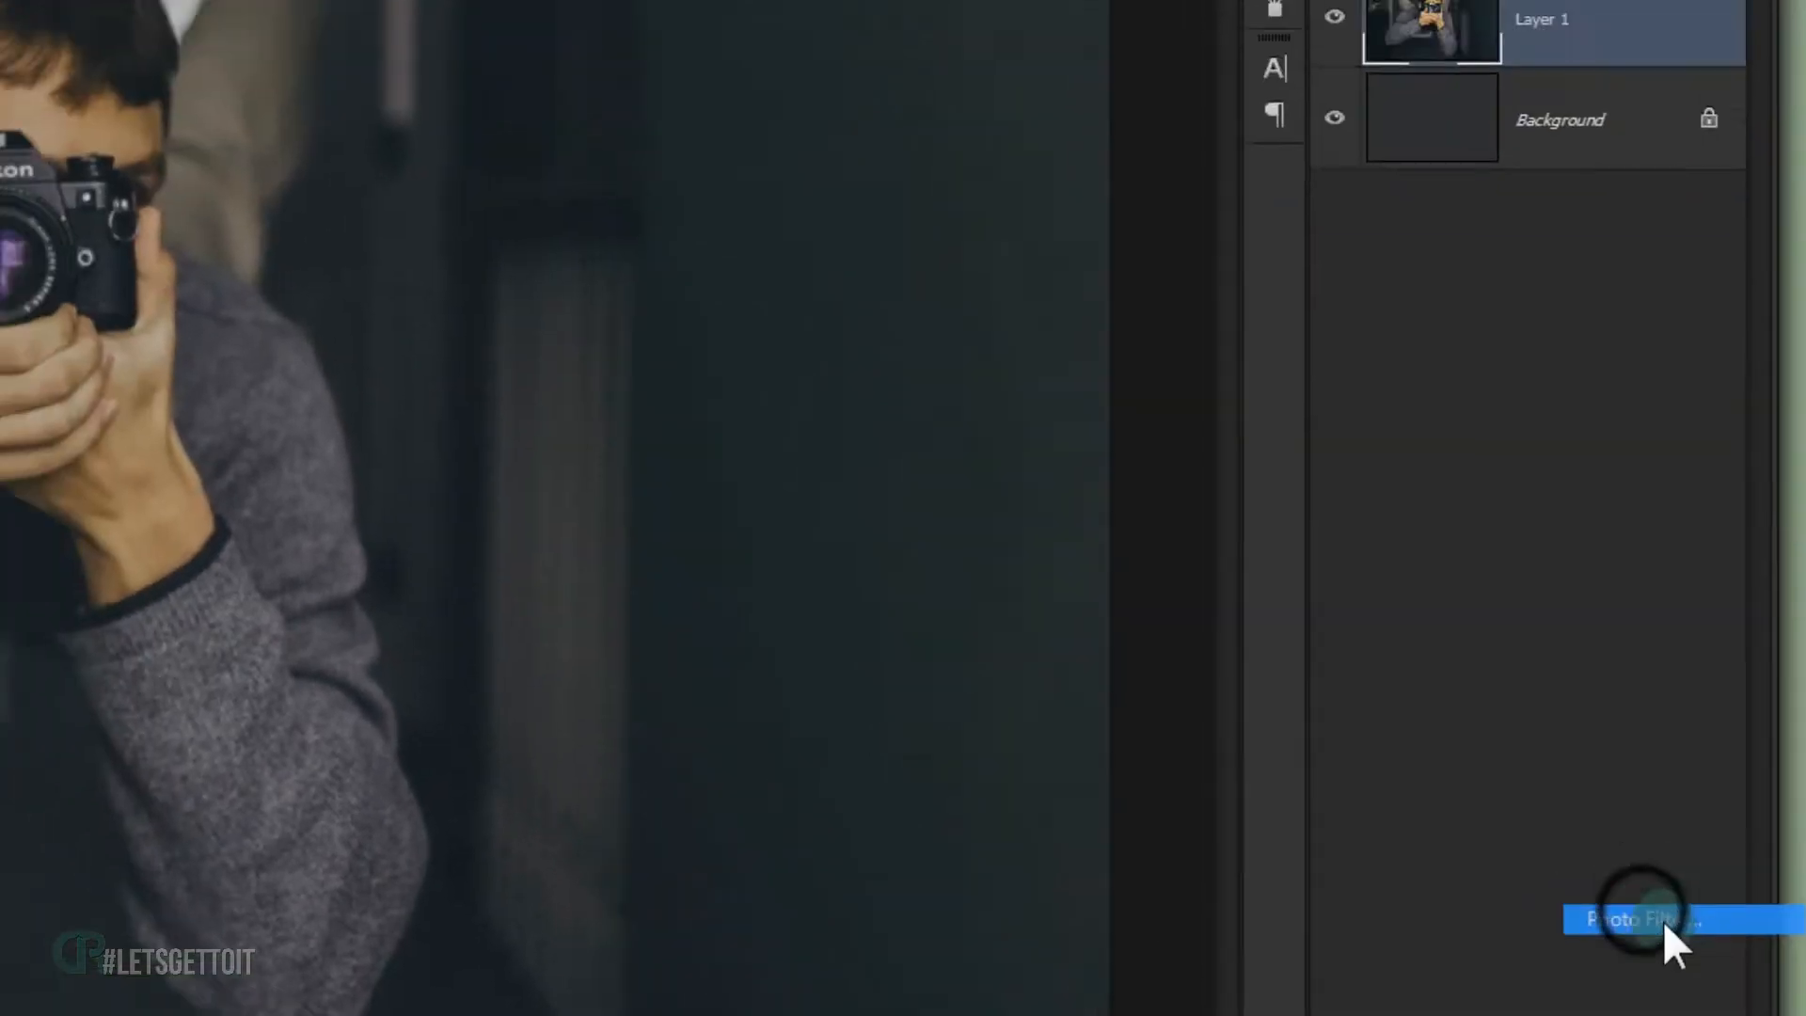
click(1678, 918)
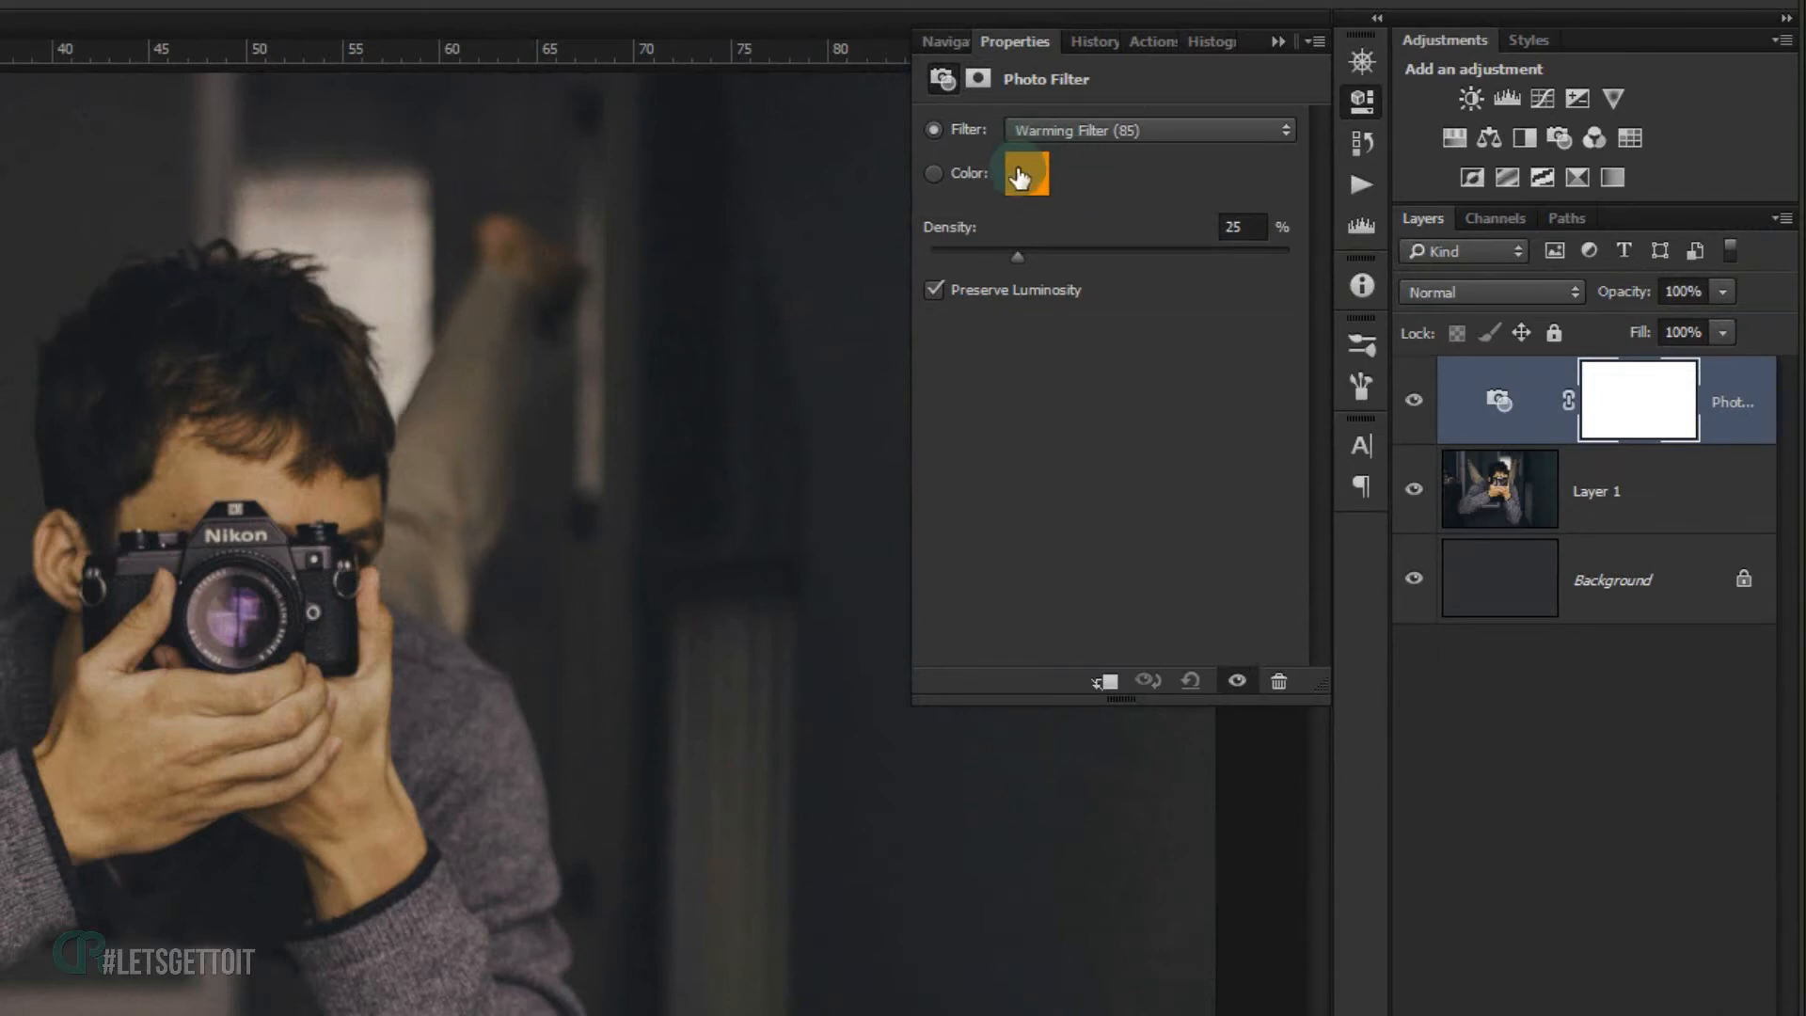
mouse_move(1037, 237)
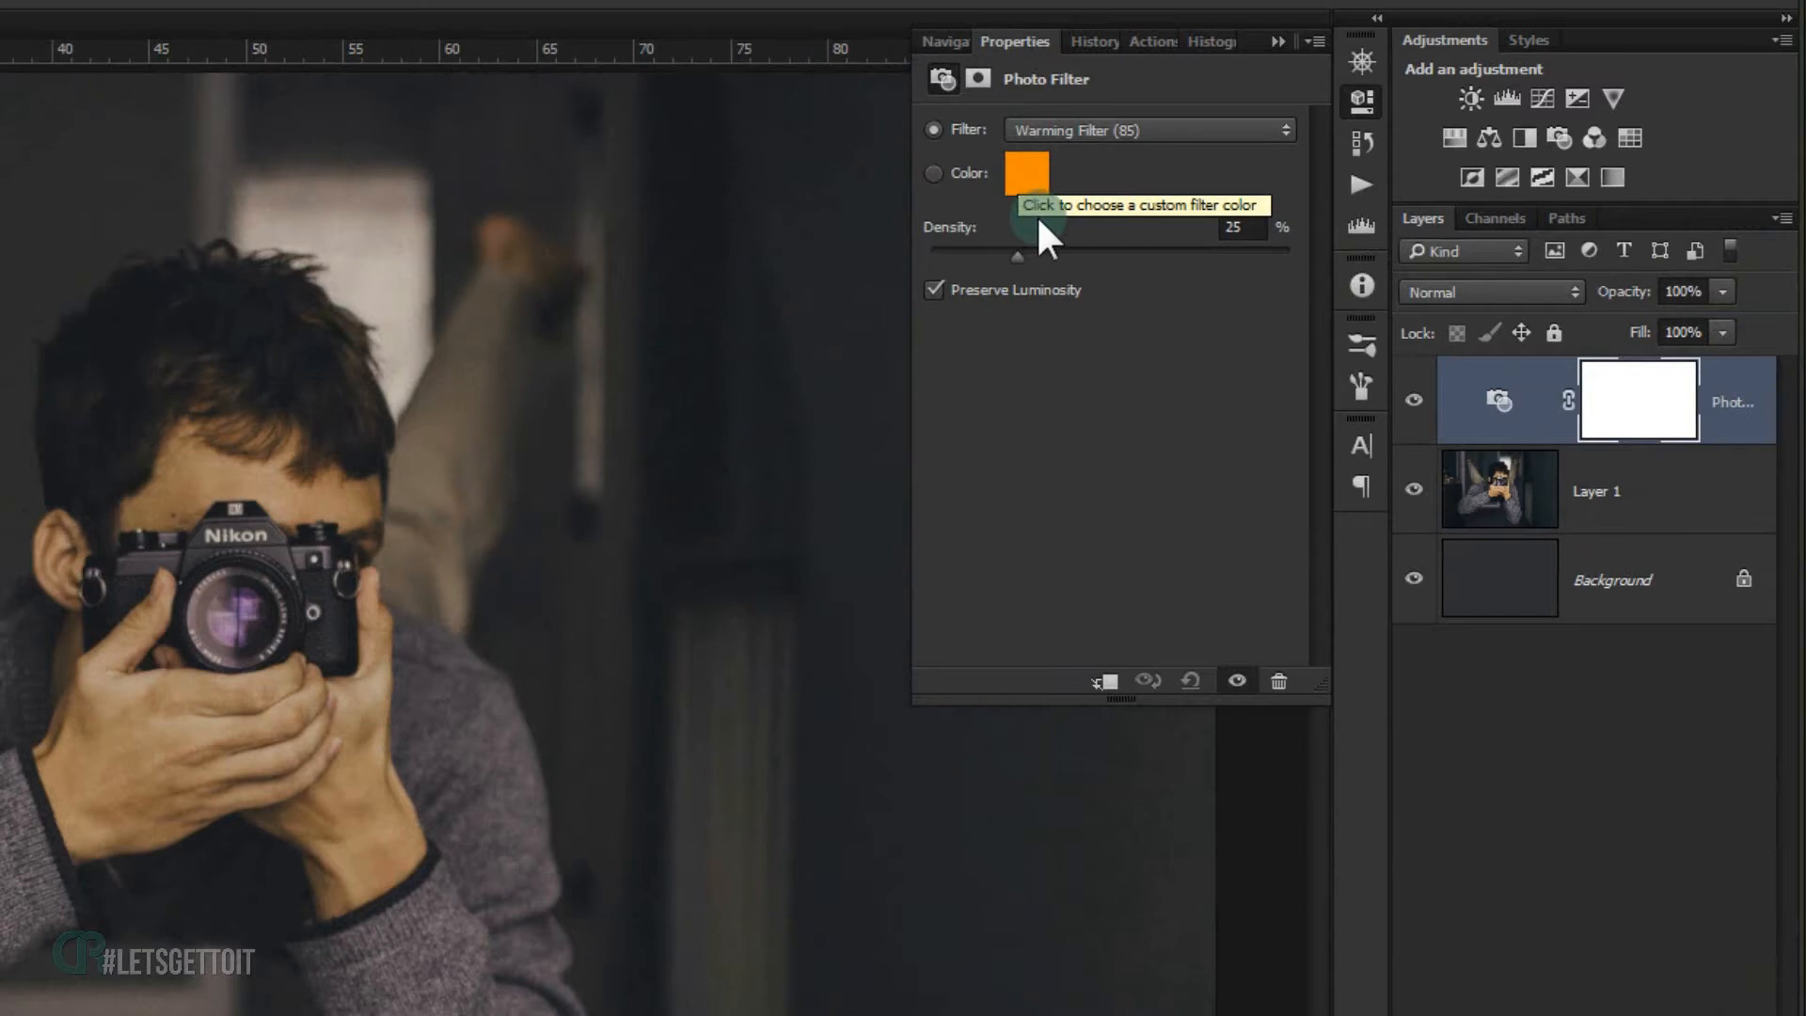
mouse_move(1025, 255)
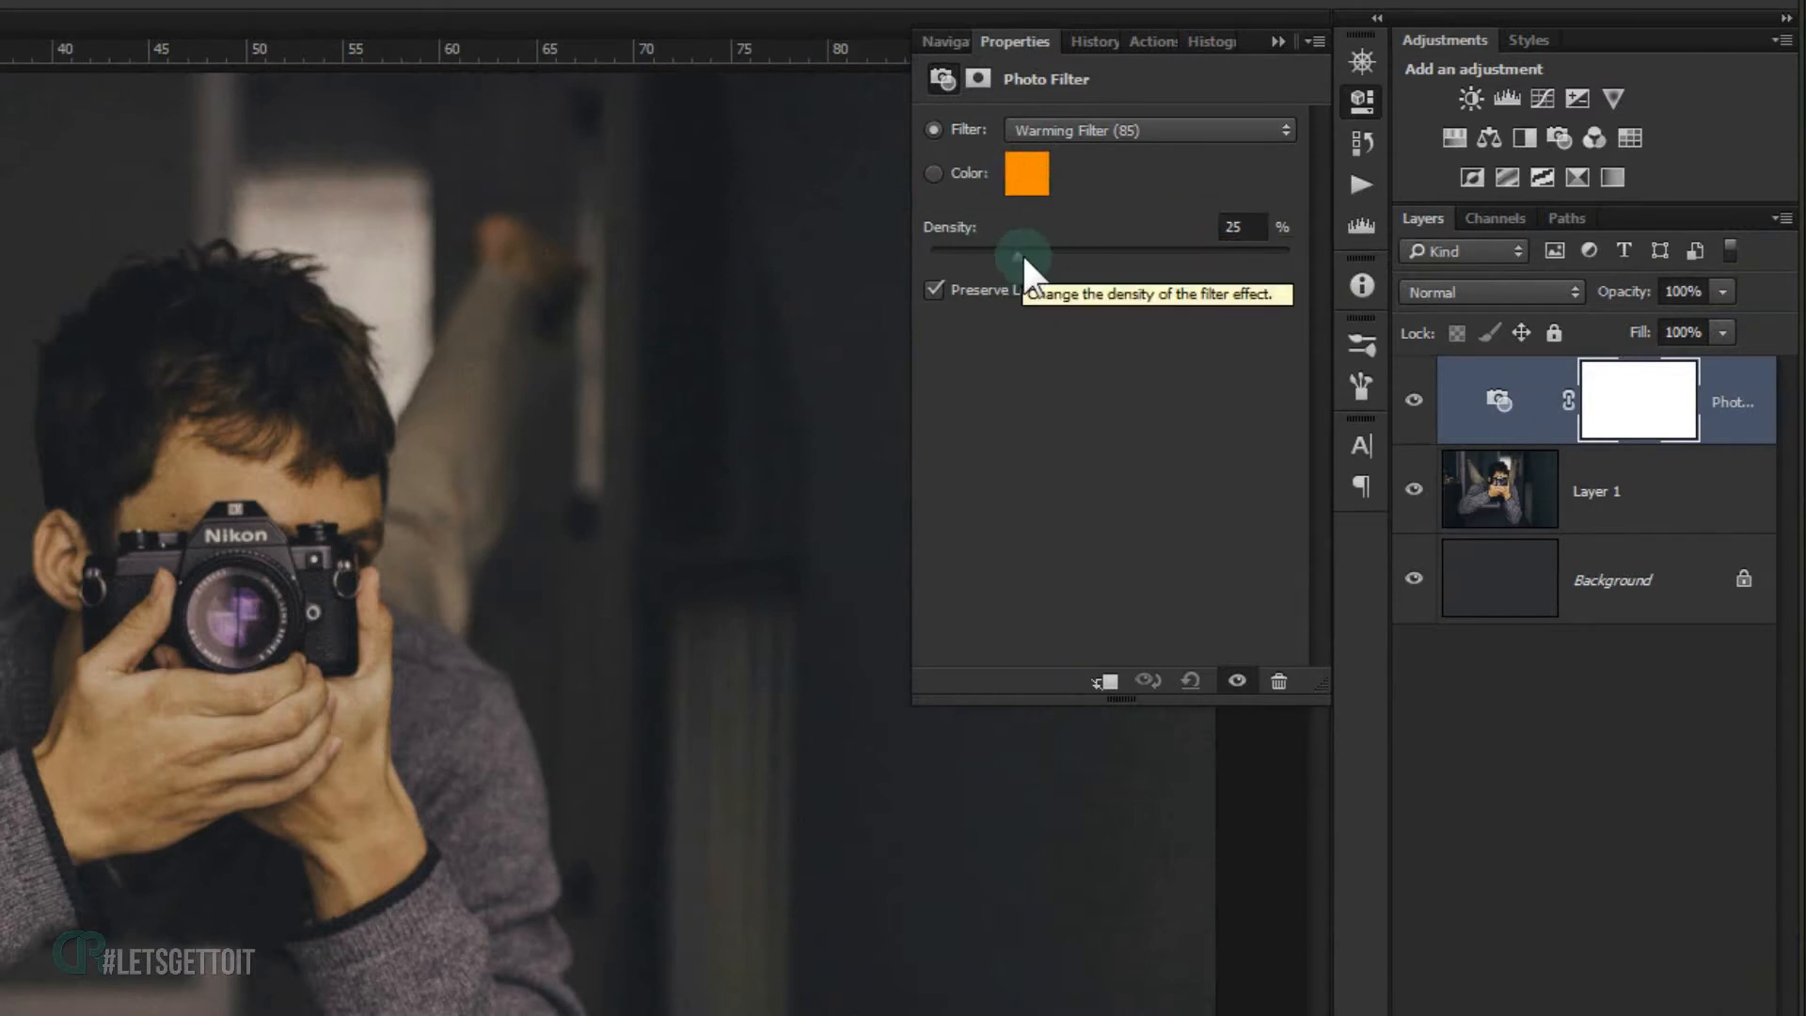
mouse_move(1025, 277)
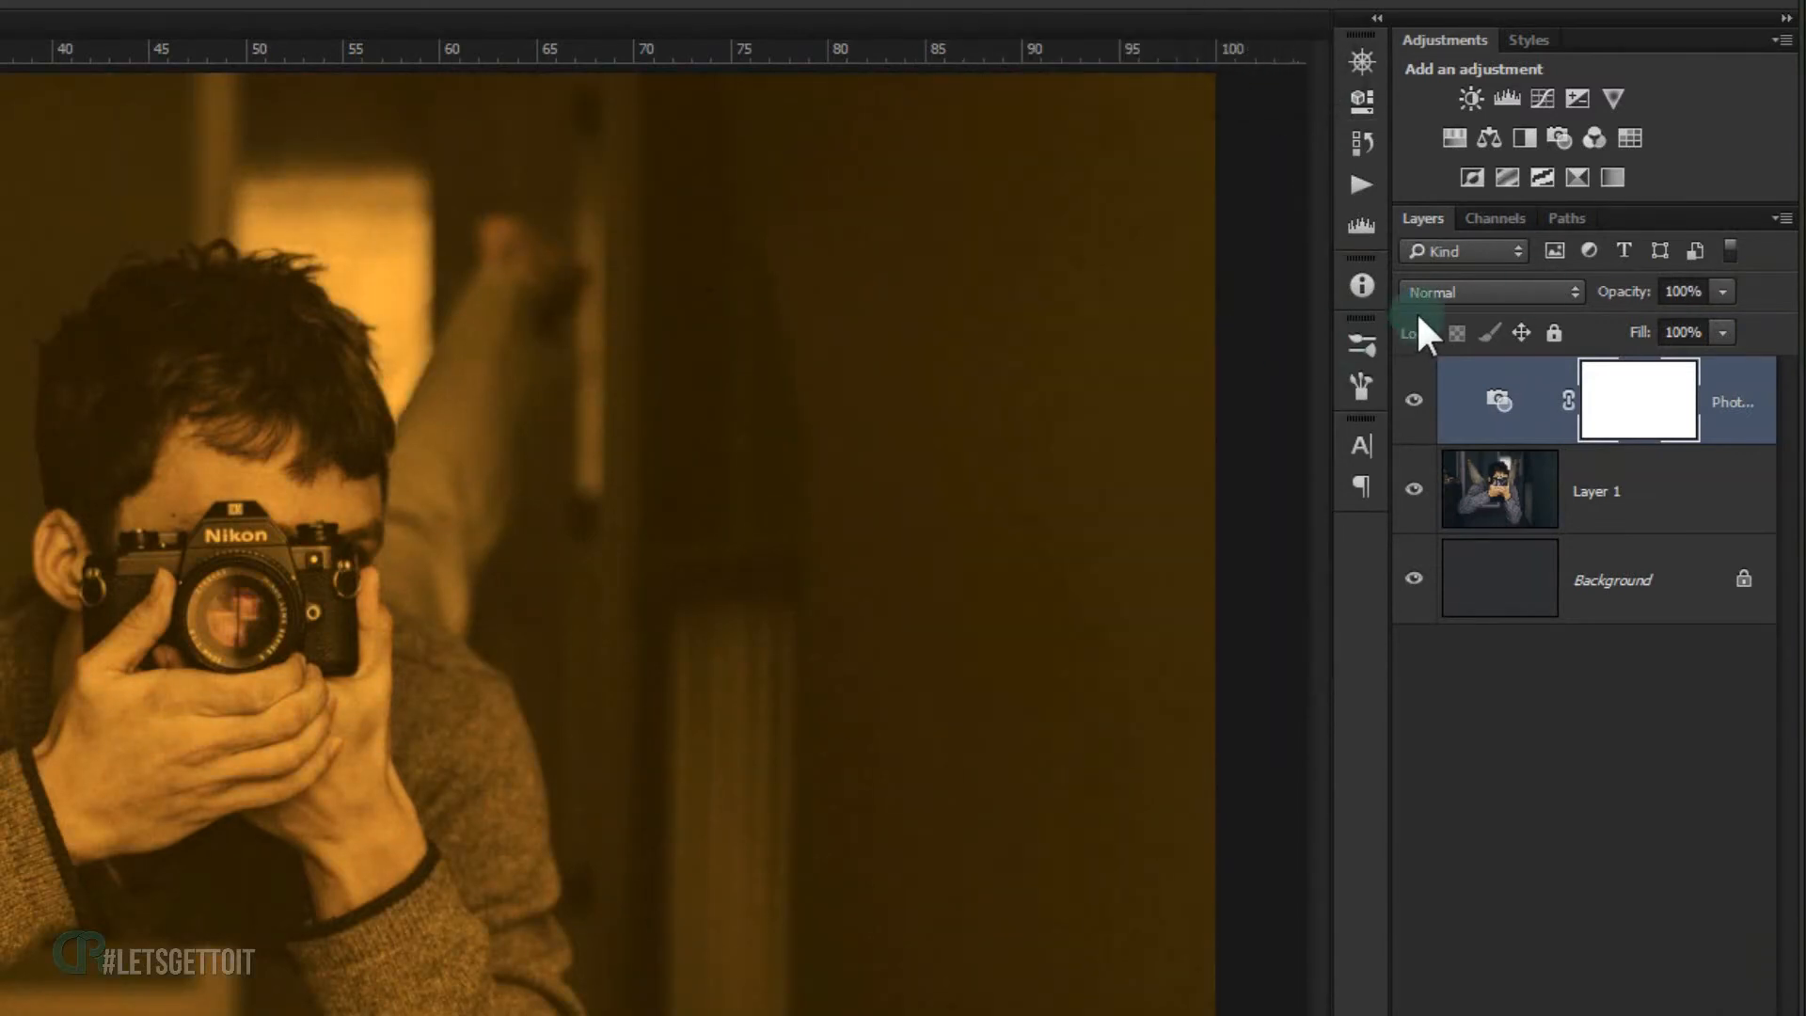
click(1490, 292)
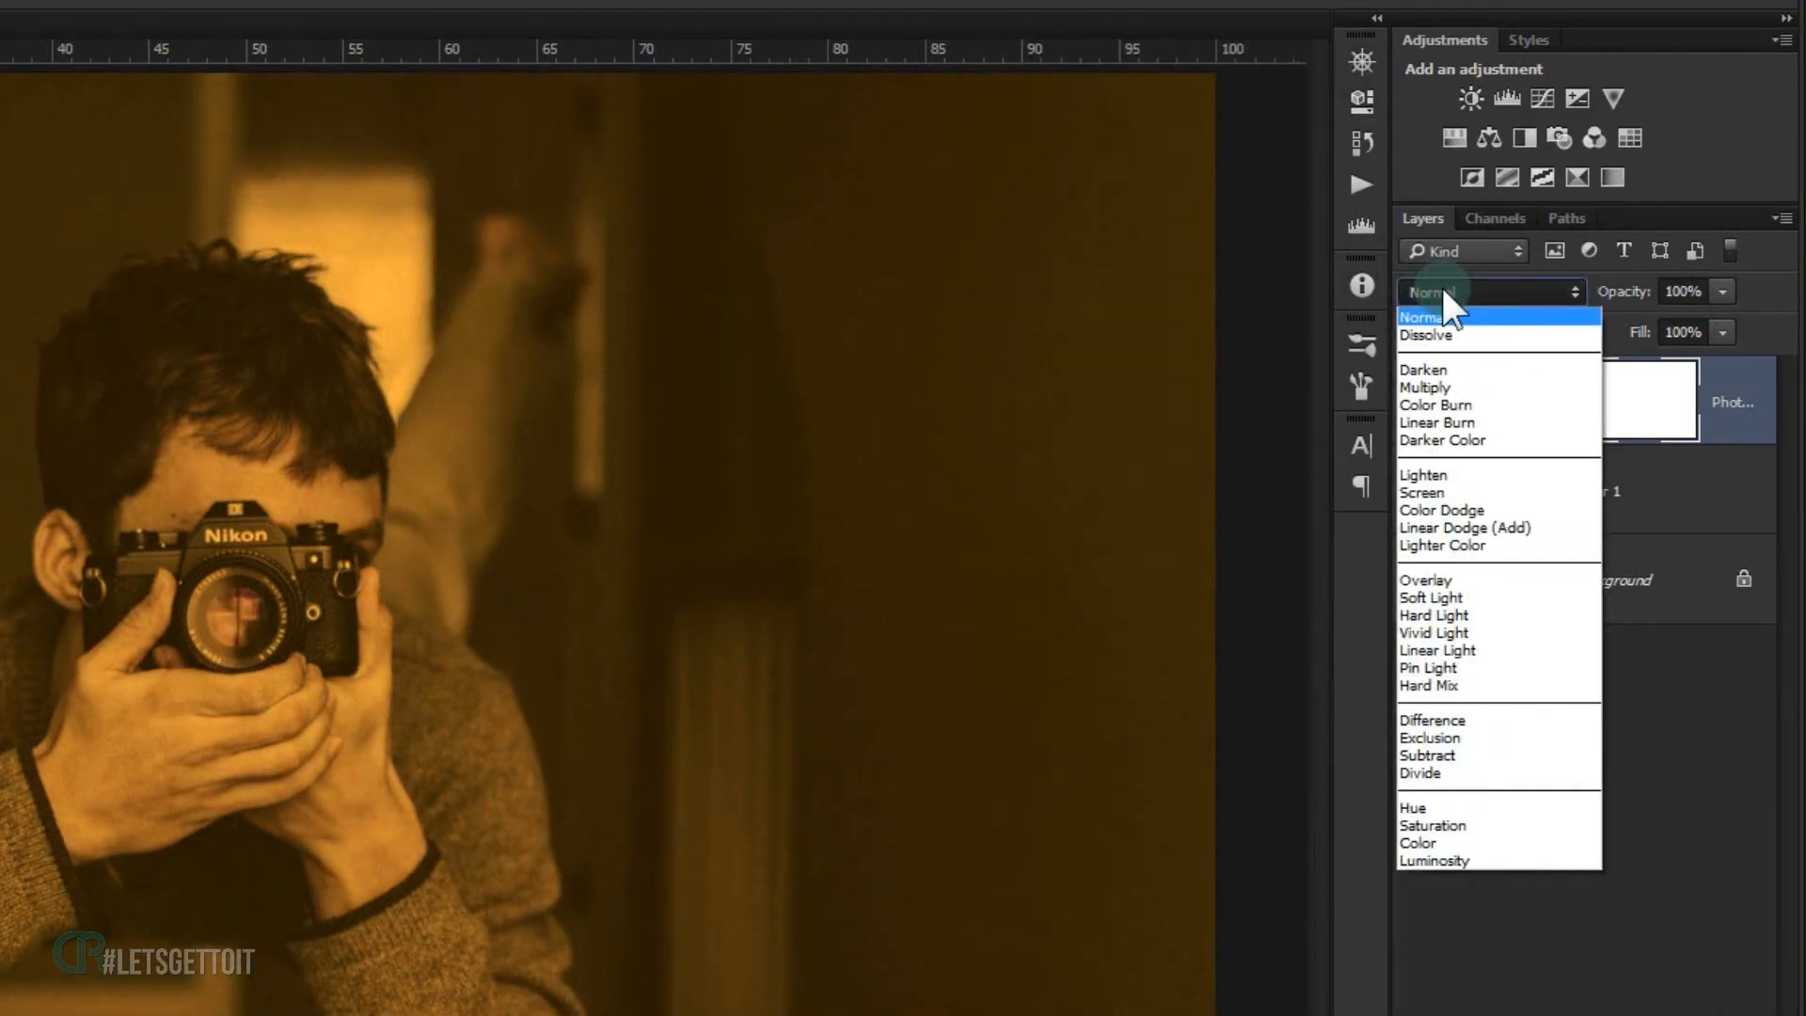
mouse_move(1431, 597)
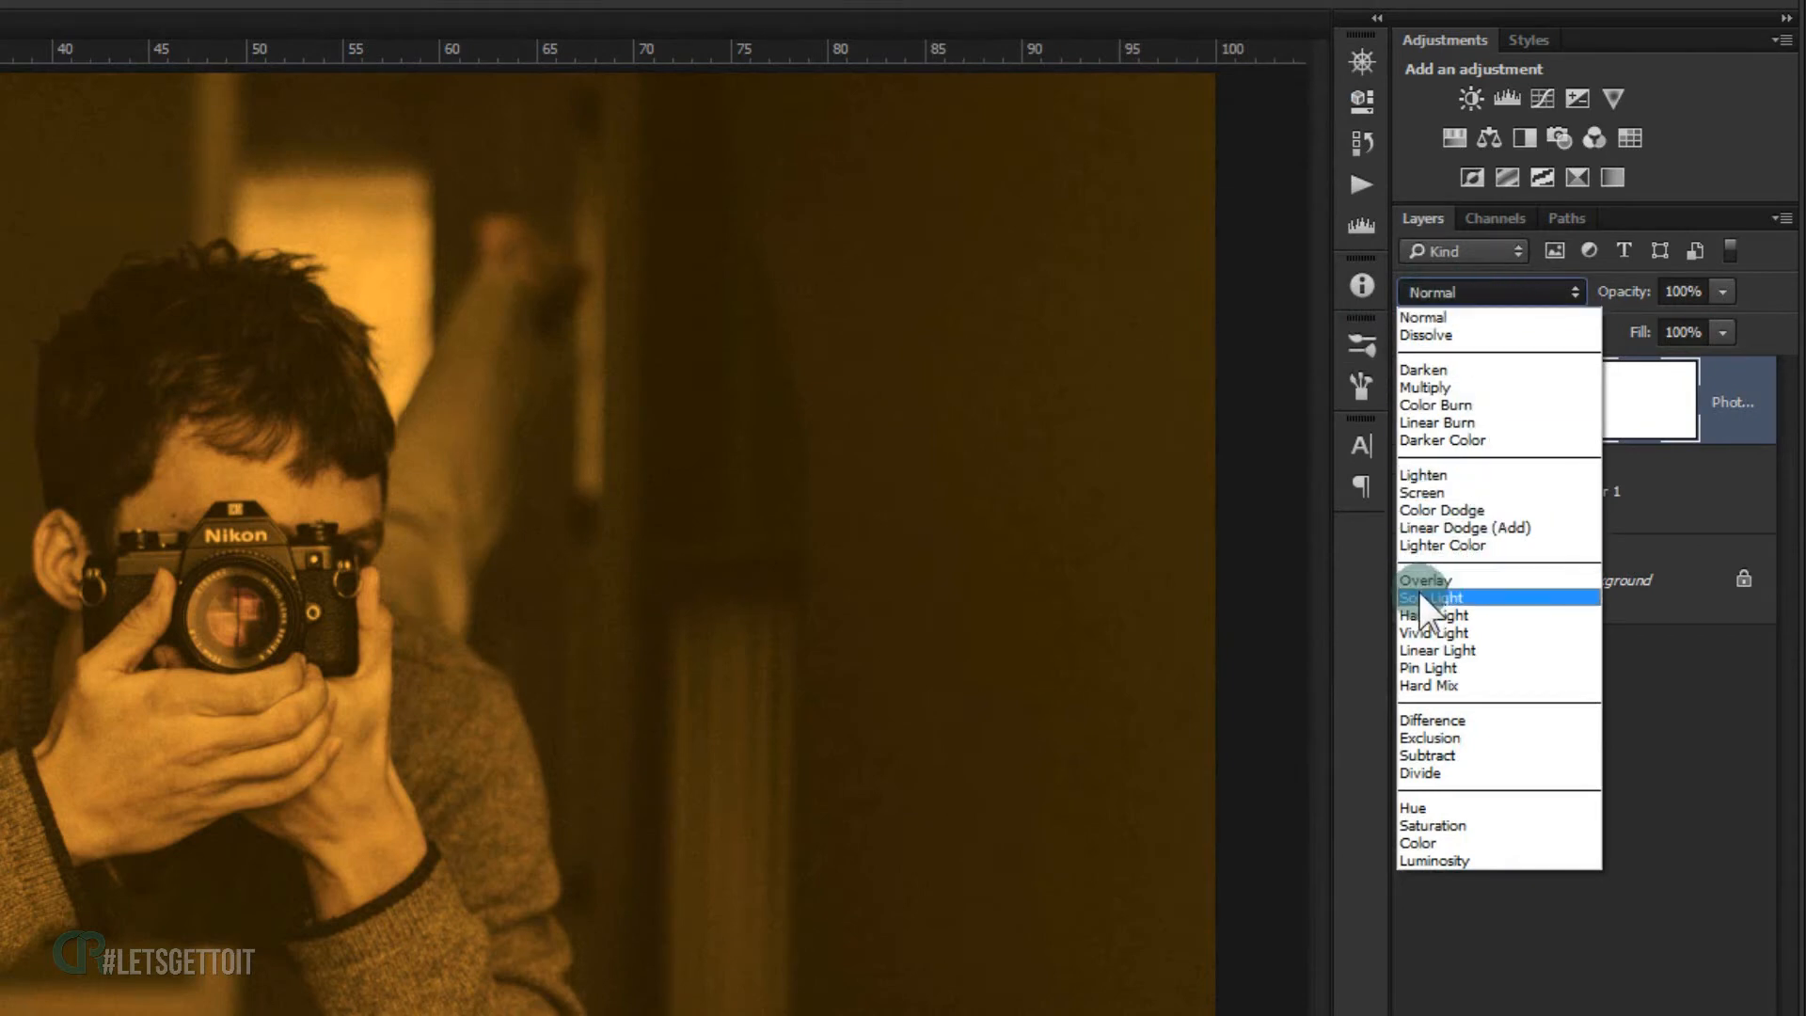
click(1432, 597)
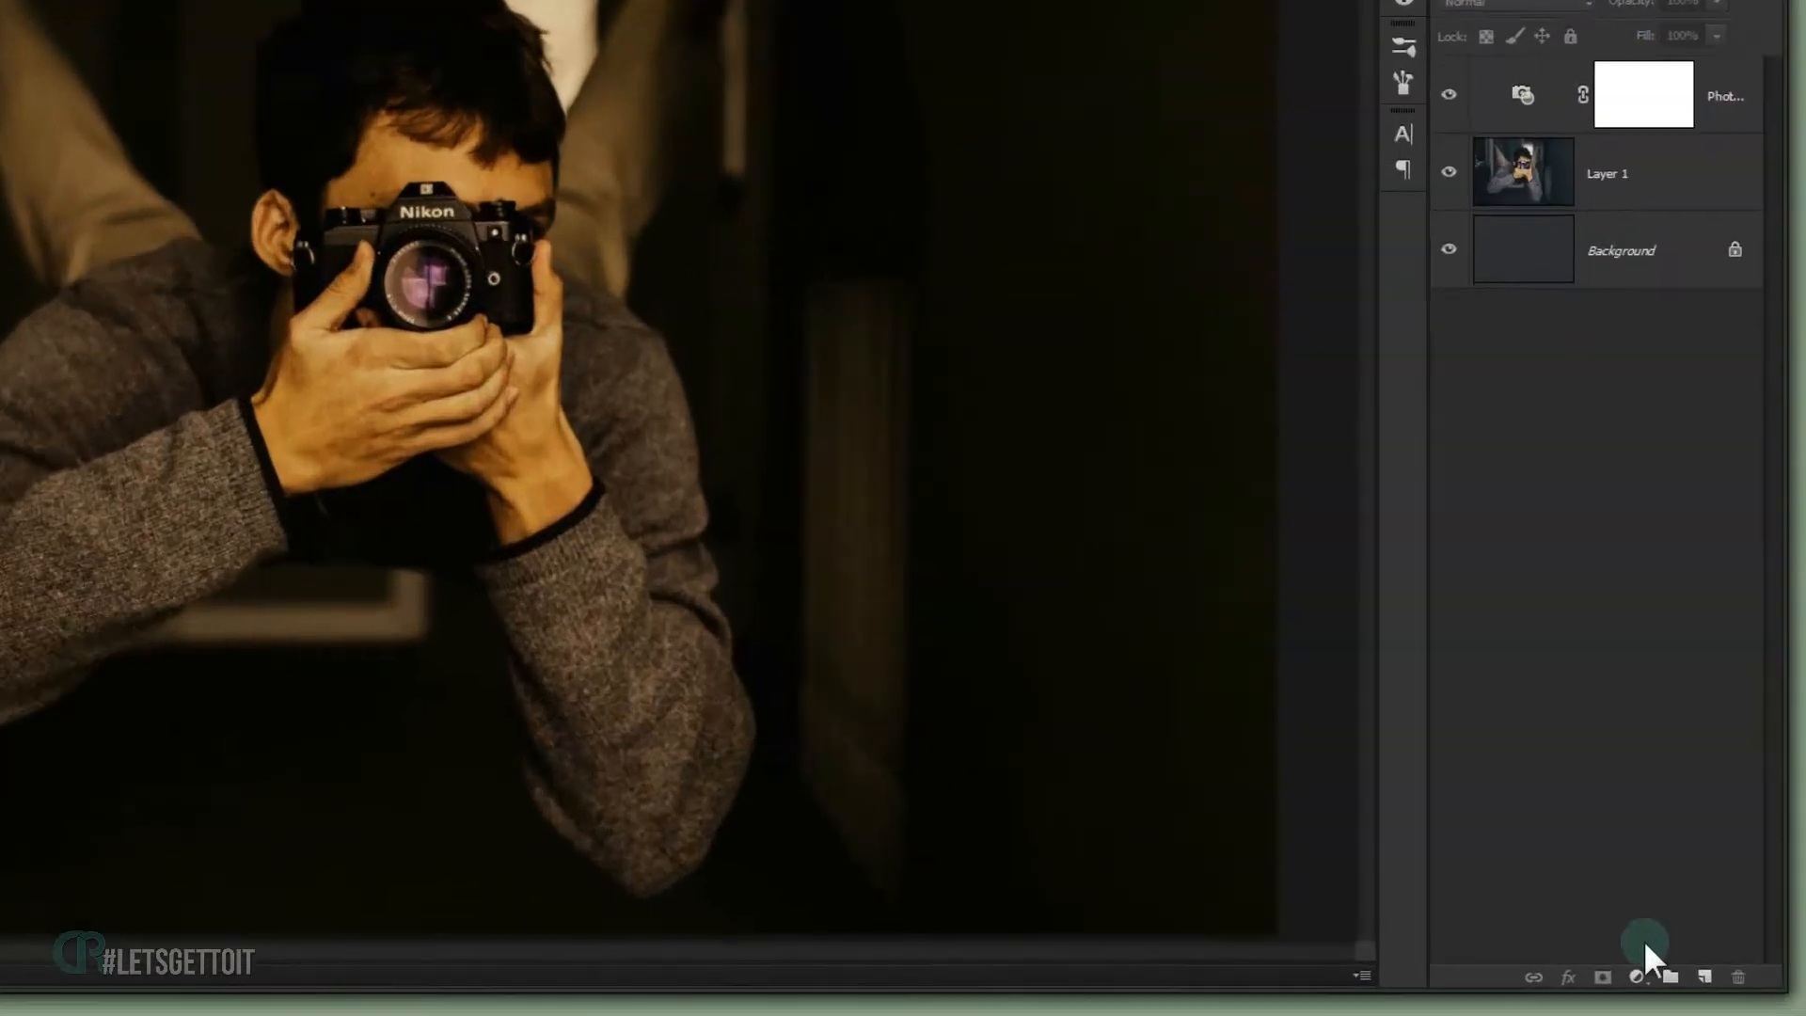
- Add a Levels adjustment and toggle the top photo layer to compare with the original
click(1644, 939)
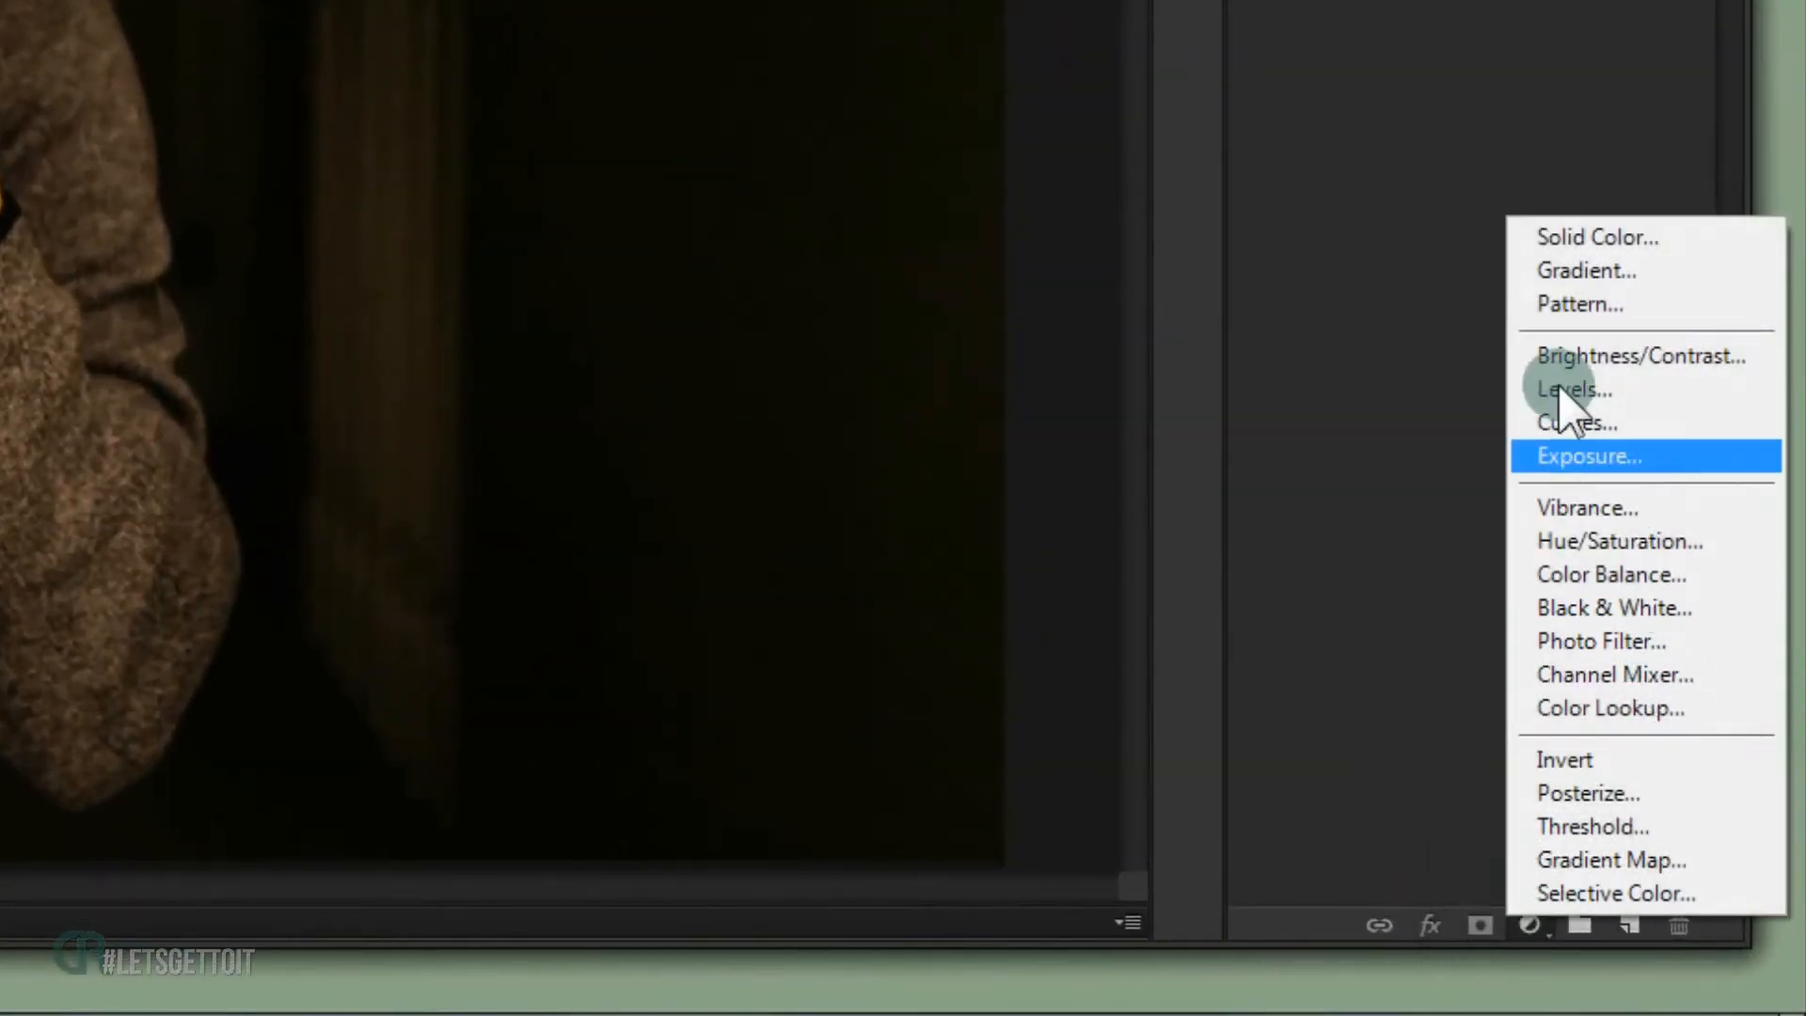
click(1574, 389)
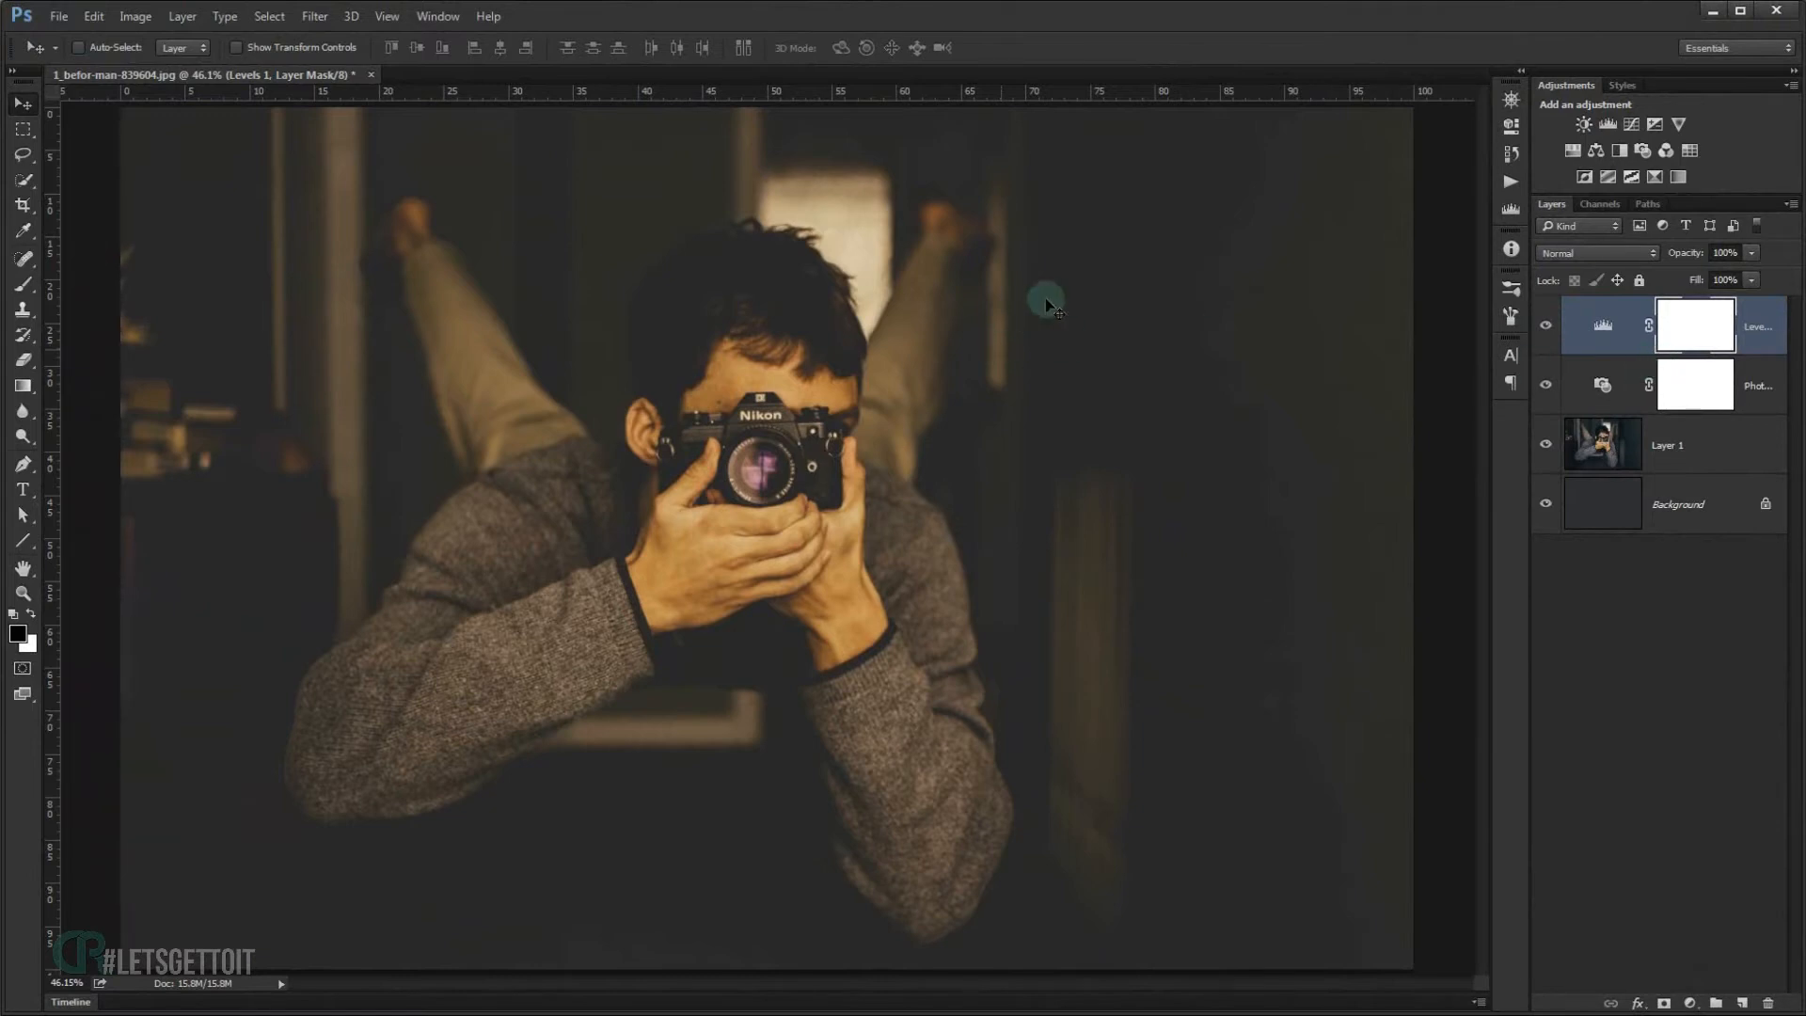
mouse_move(1122, 390)
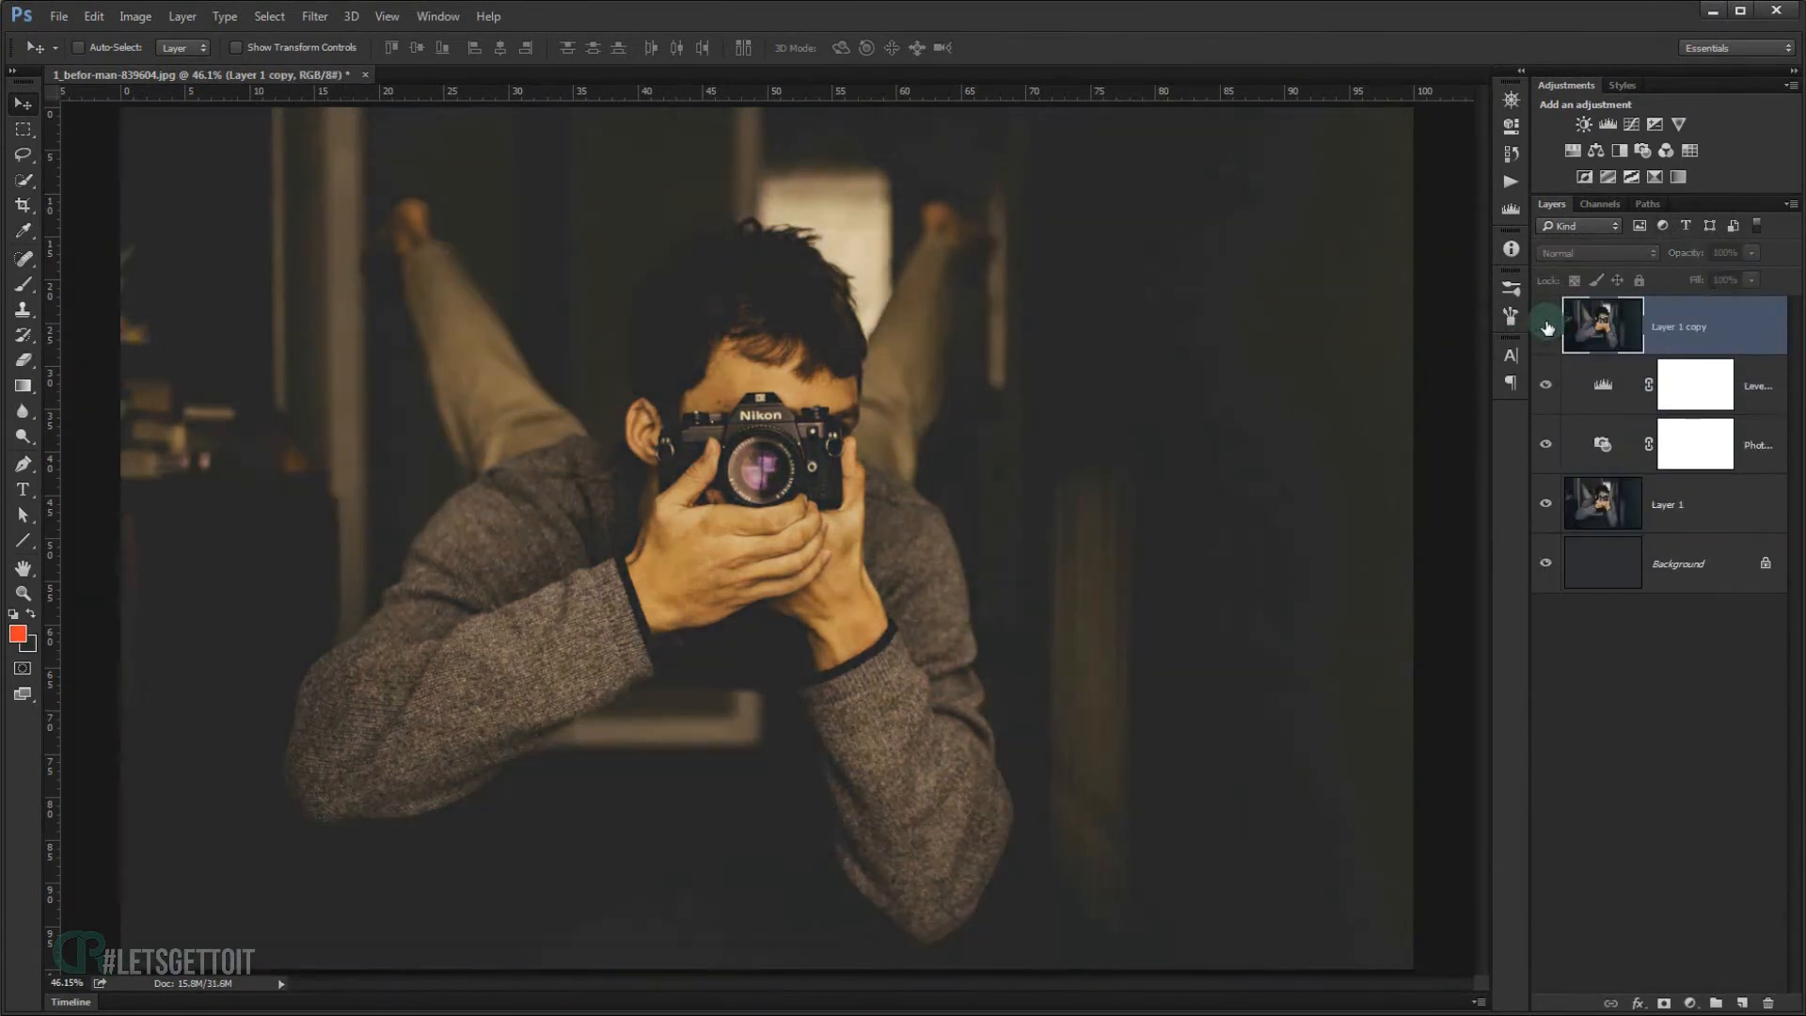
click(1546, 327)
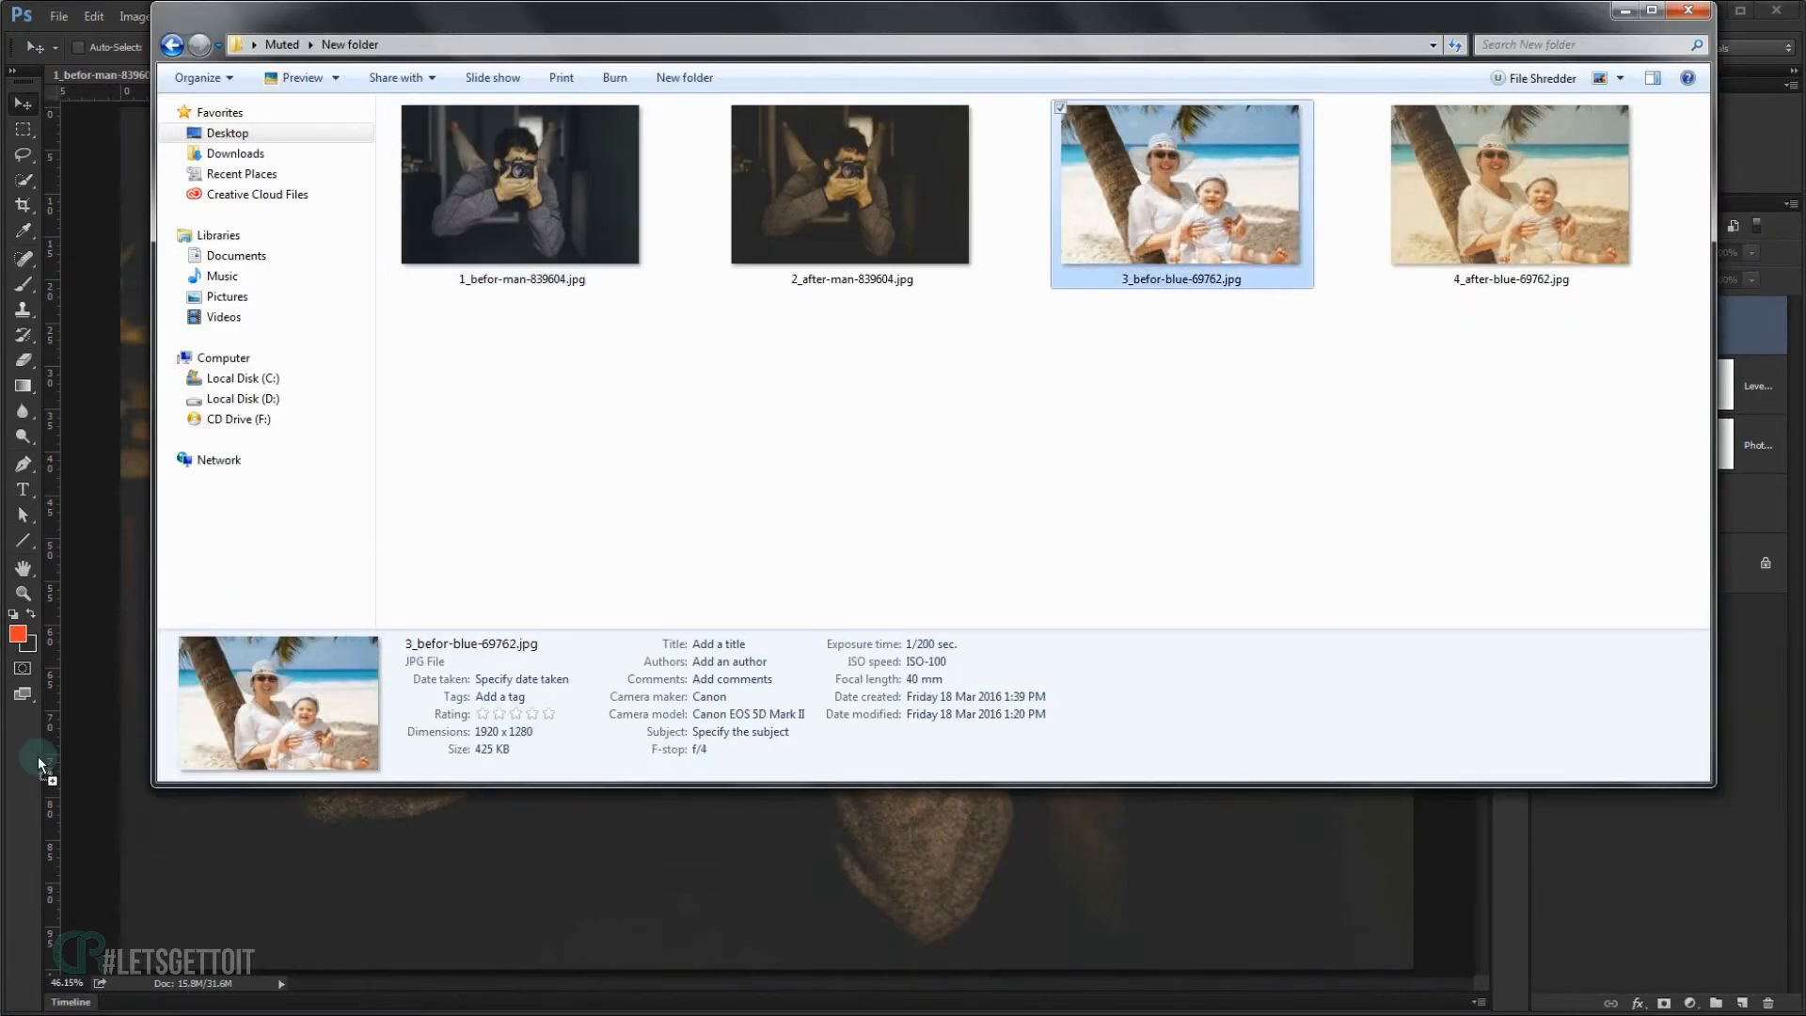
- Open 3_befor-blue-69762.jpg and duplicate its Background into Layer 1
double_click(1180, 184)
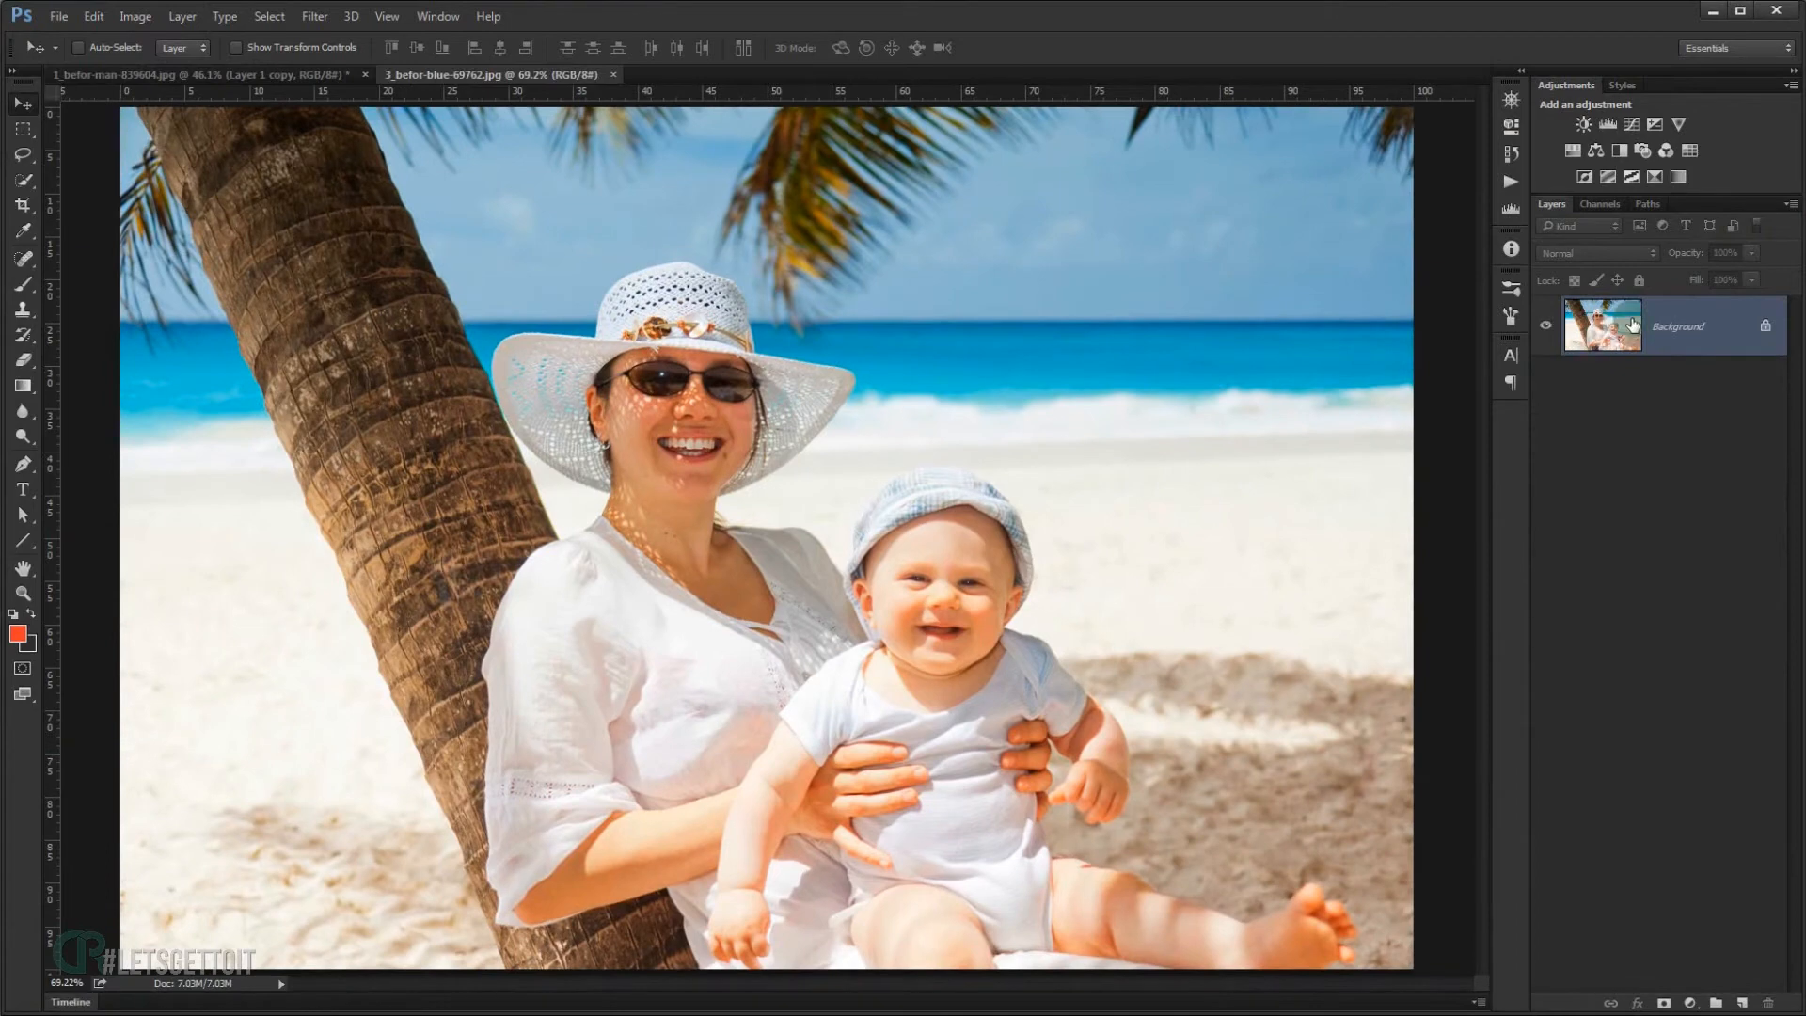
key(ctrl+j)
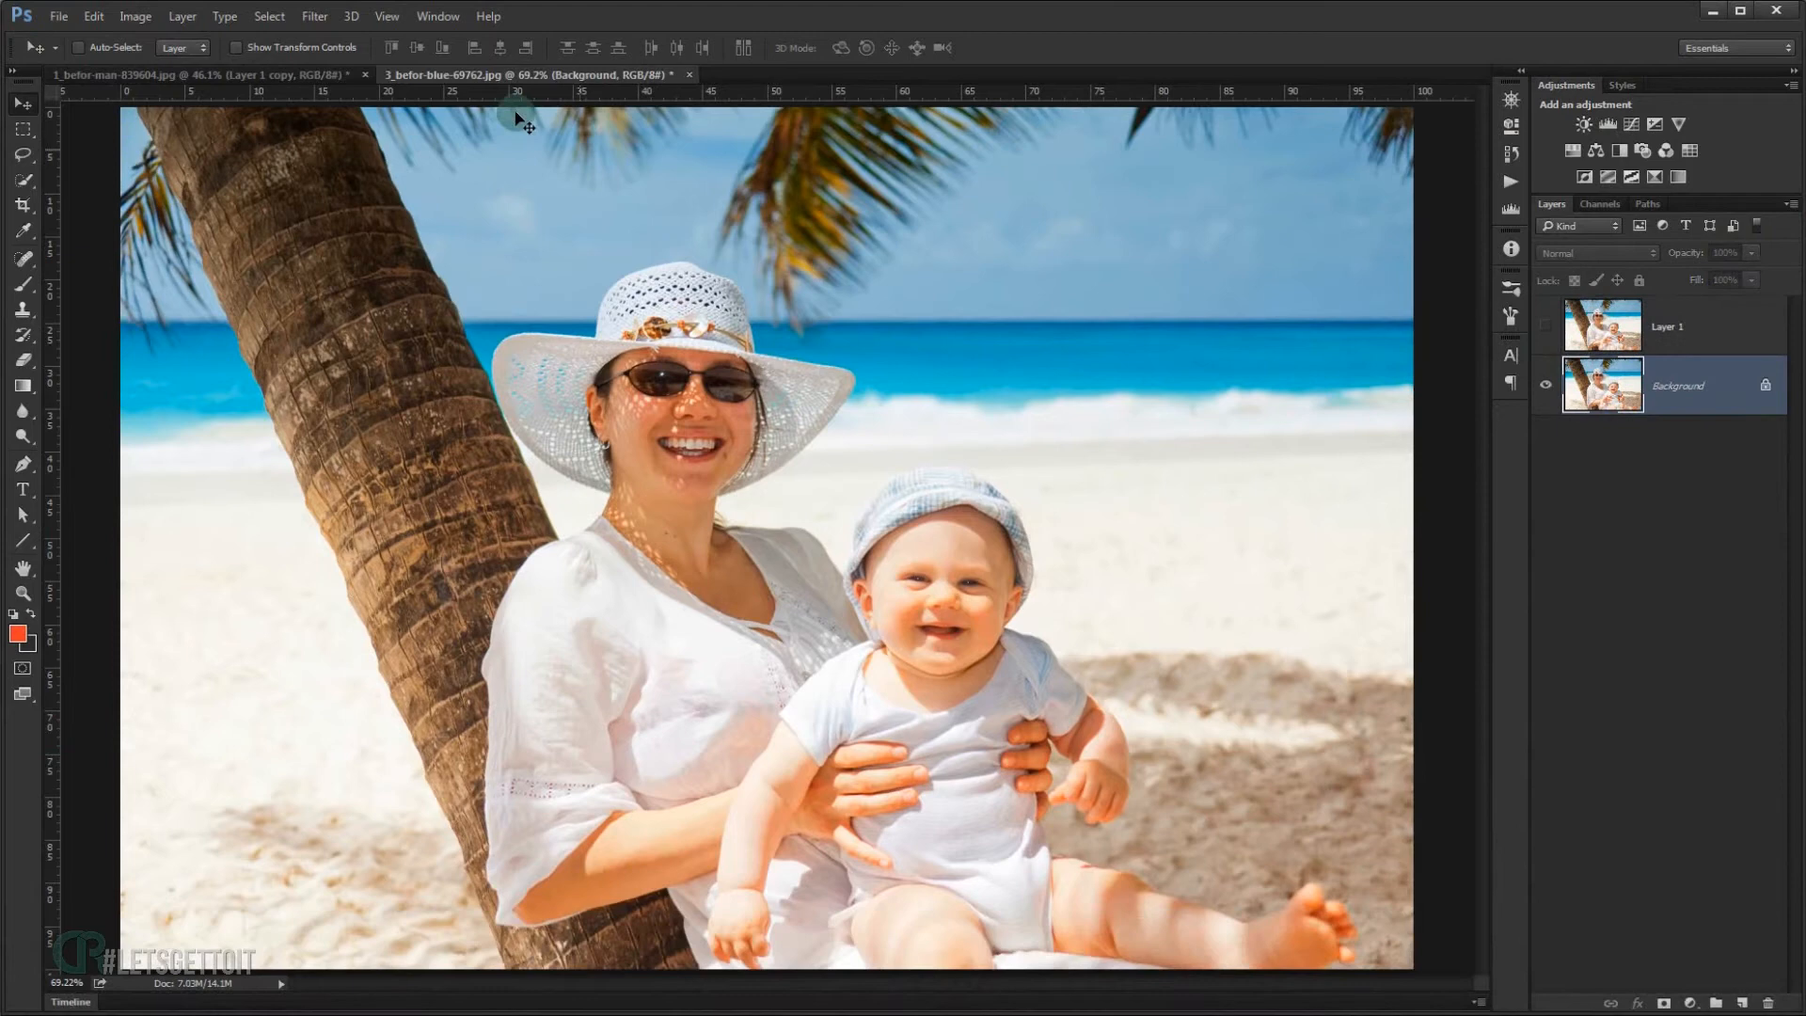
click(313, 16)
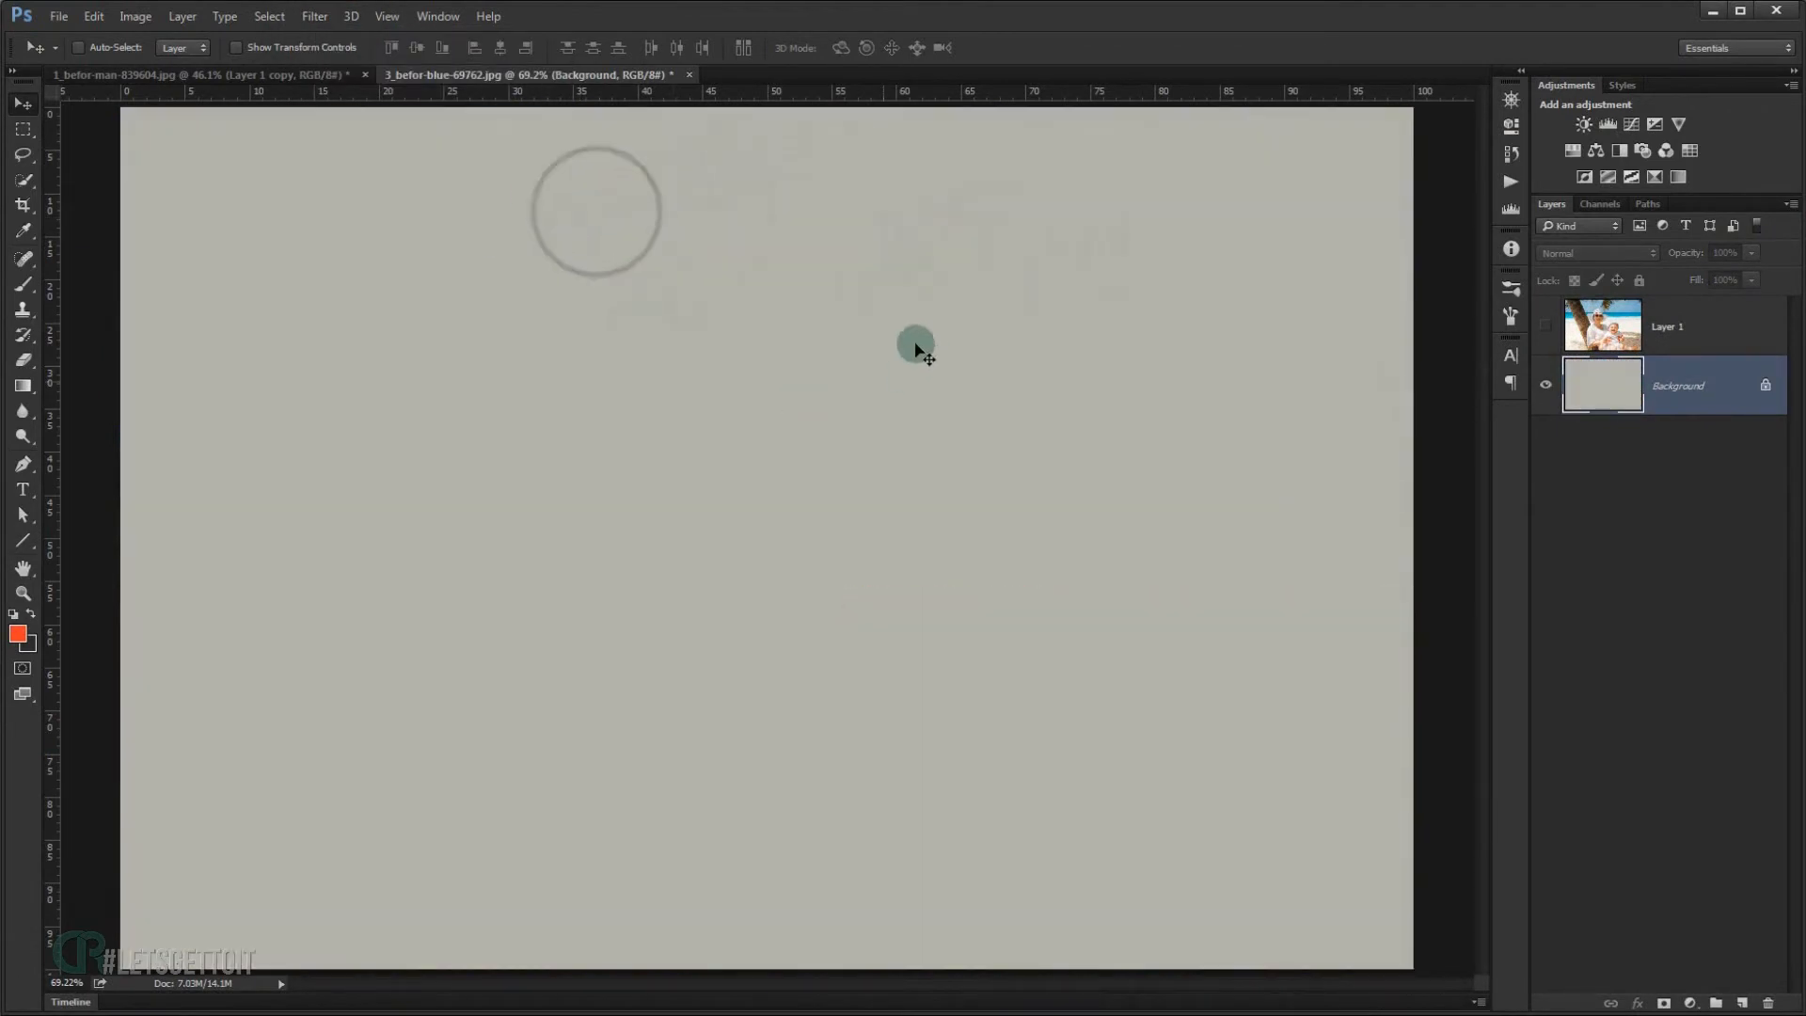
- Hide Layer 1, average the Background, and invert it to dark slate grey
click(1545, 326)
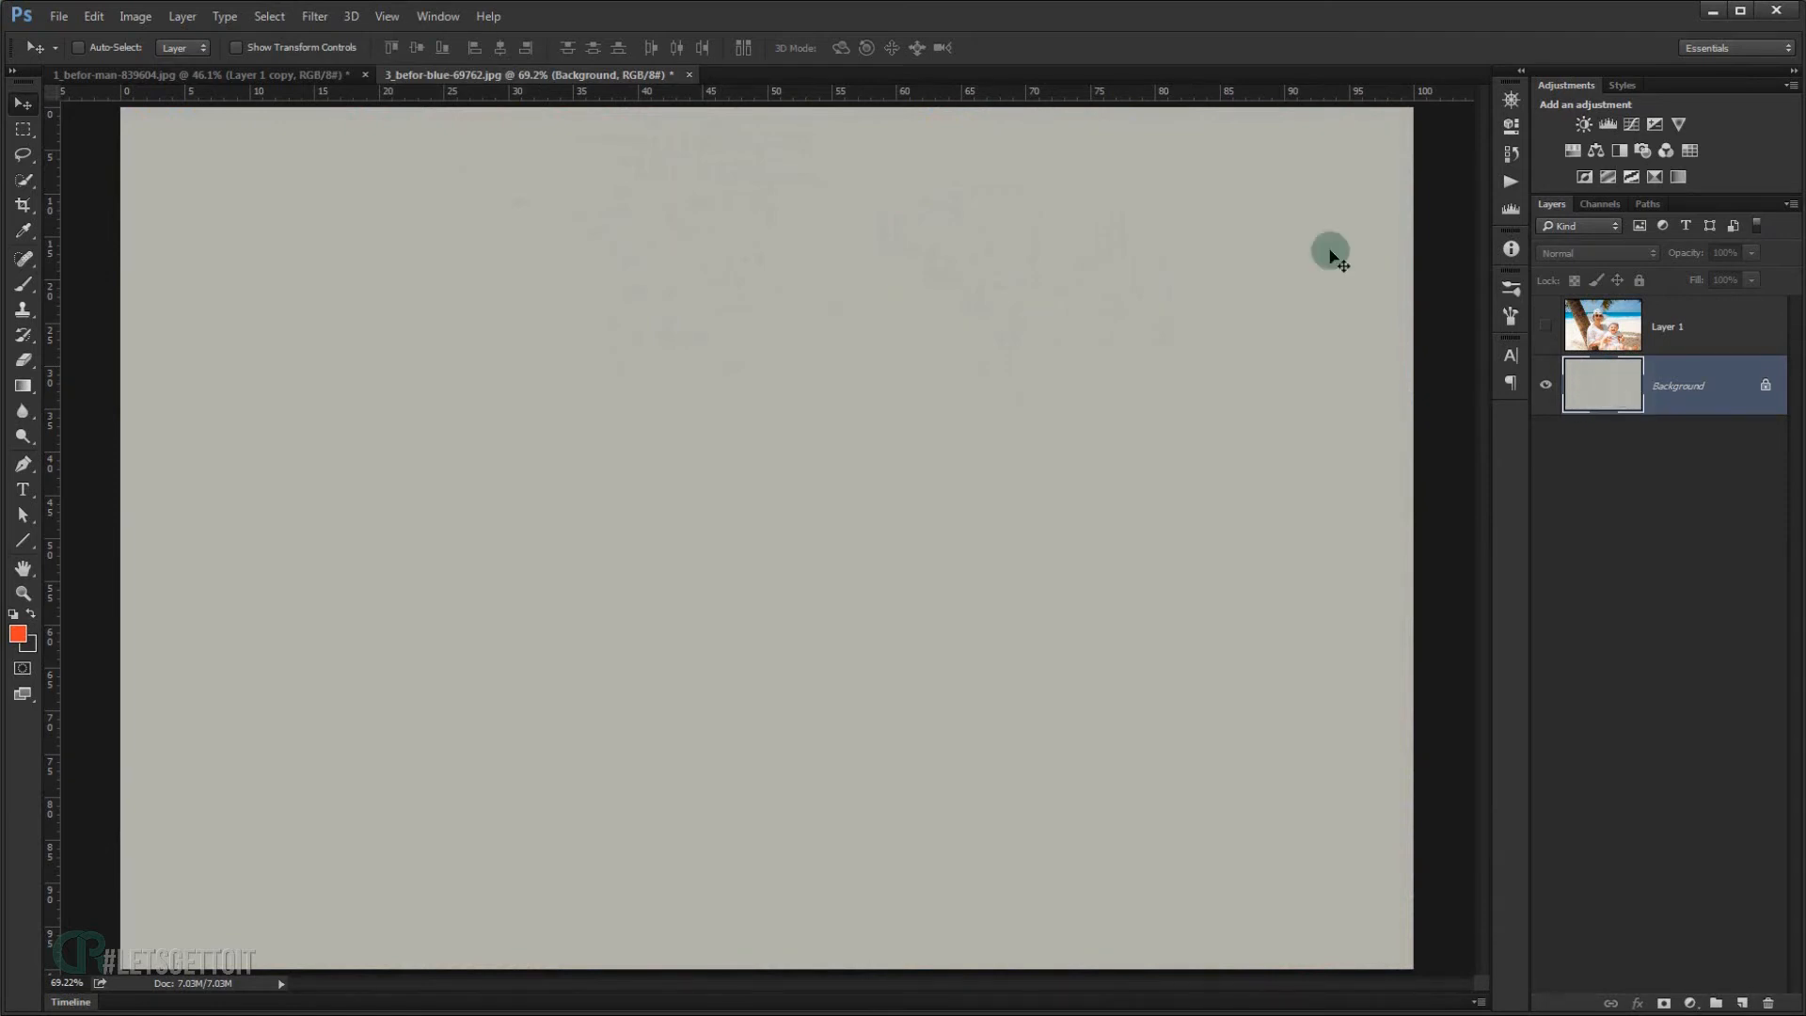
mouse_move(319, 353)
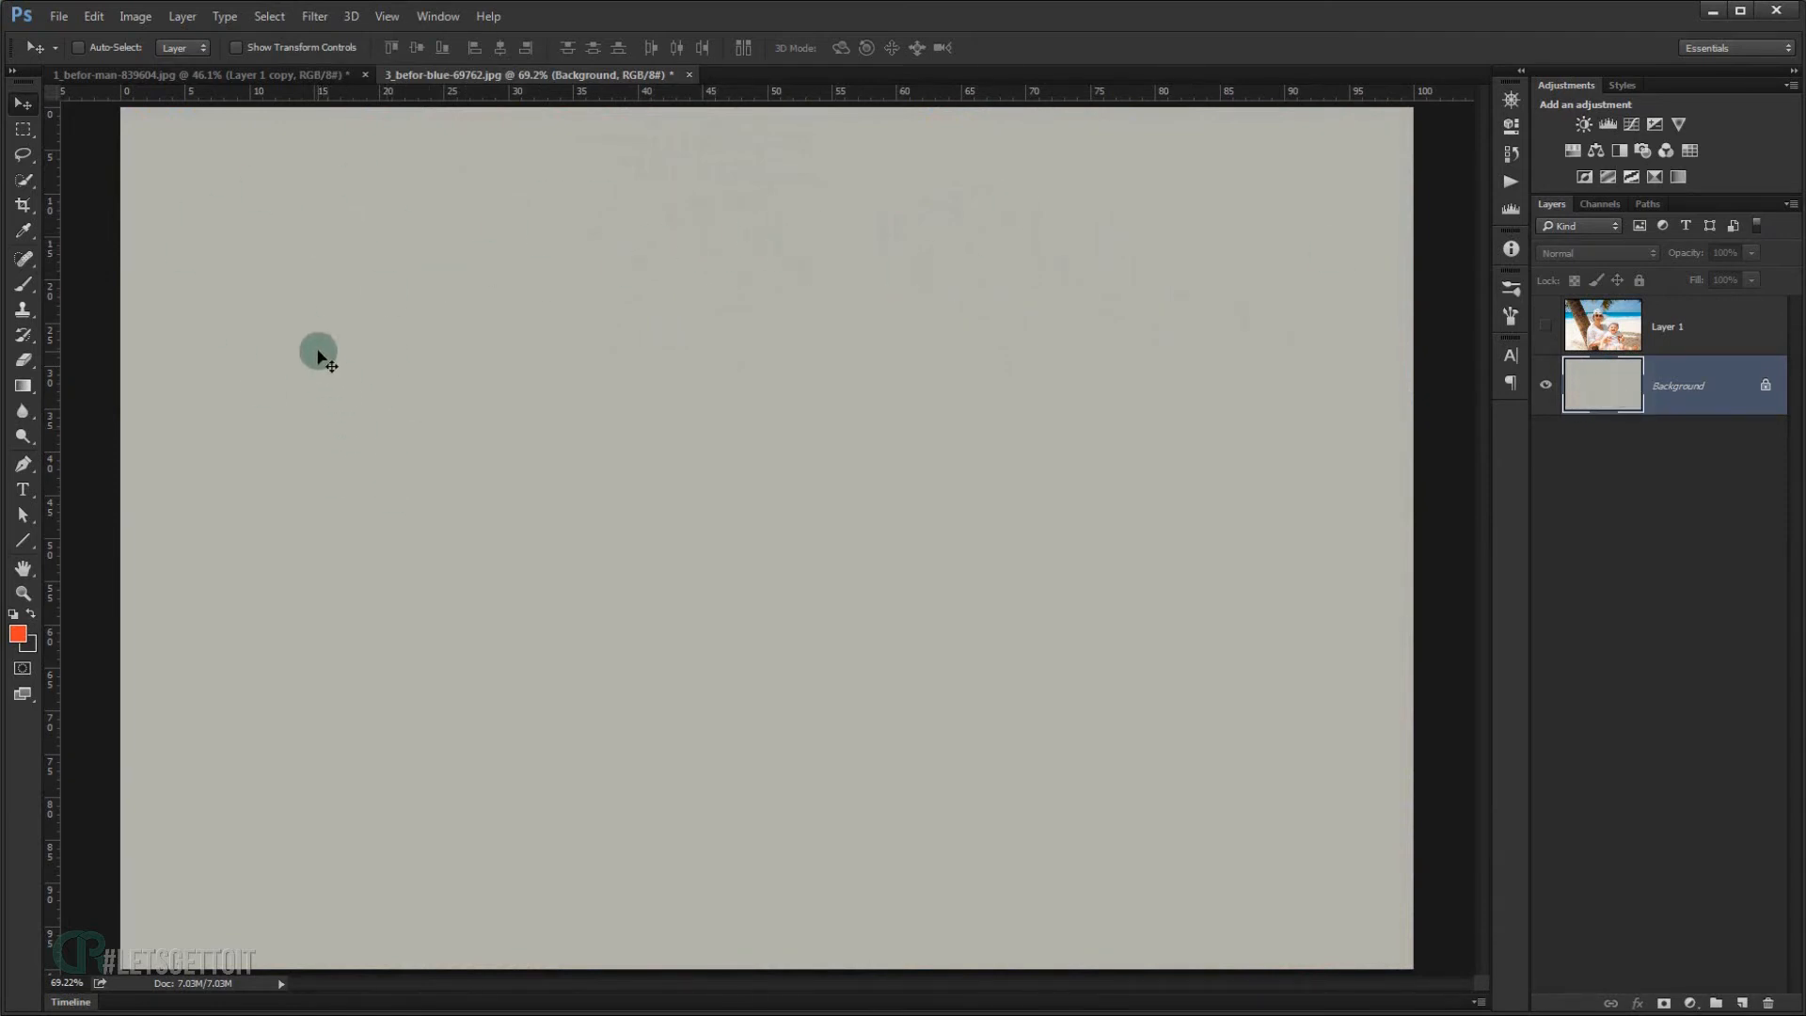
click(1642, 391)
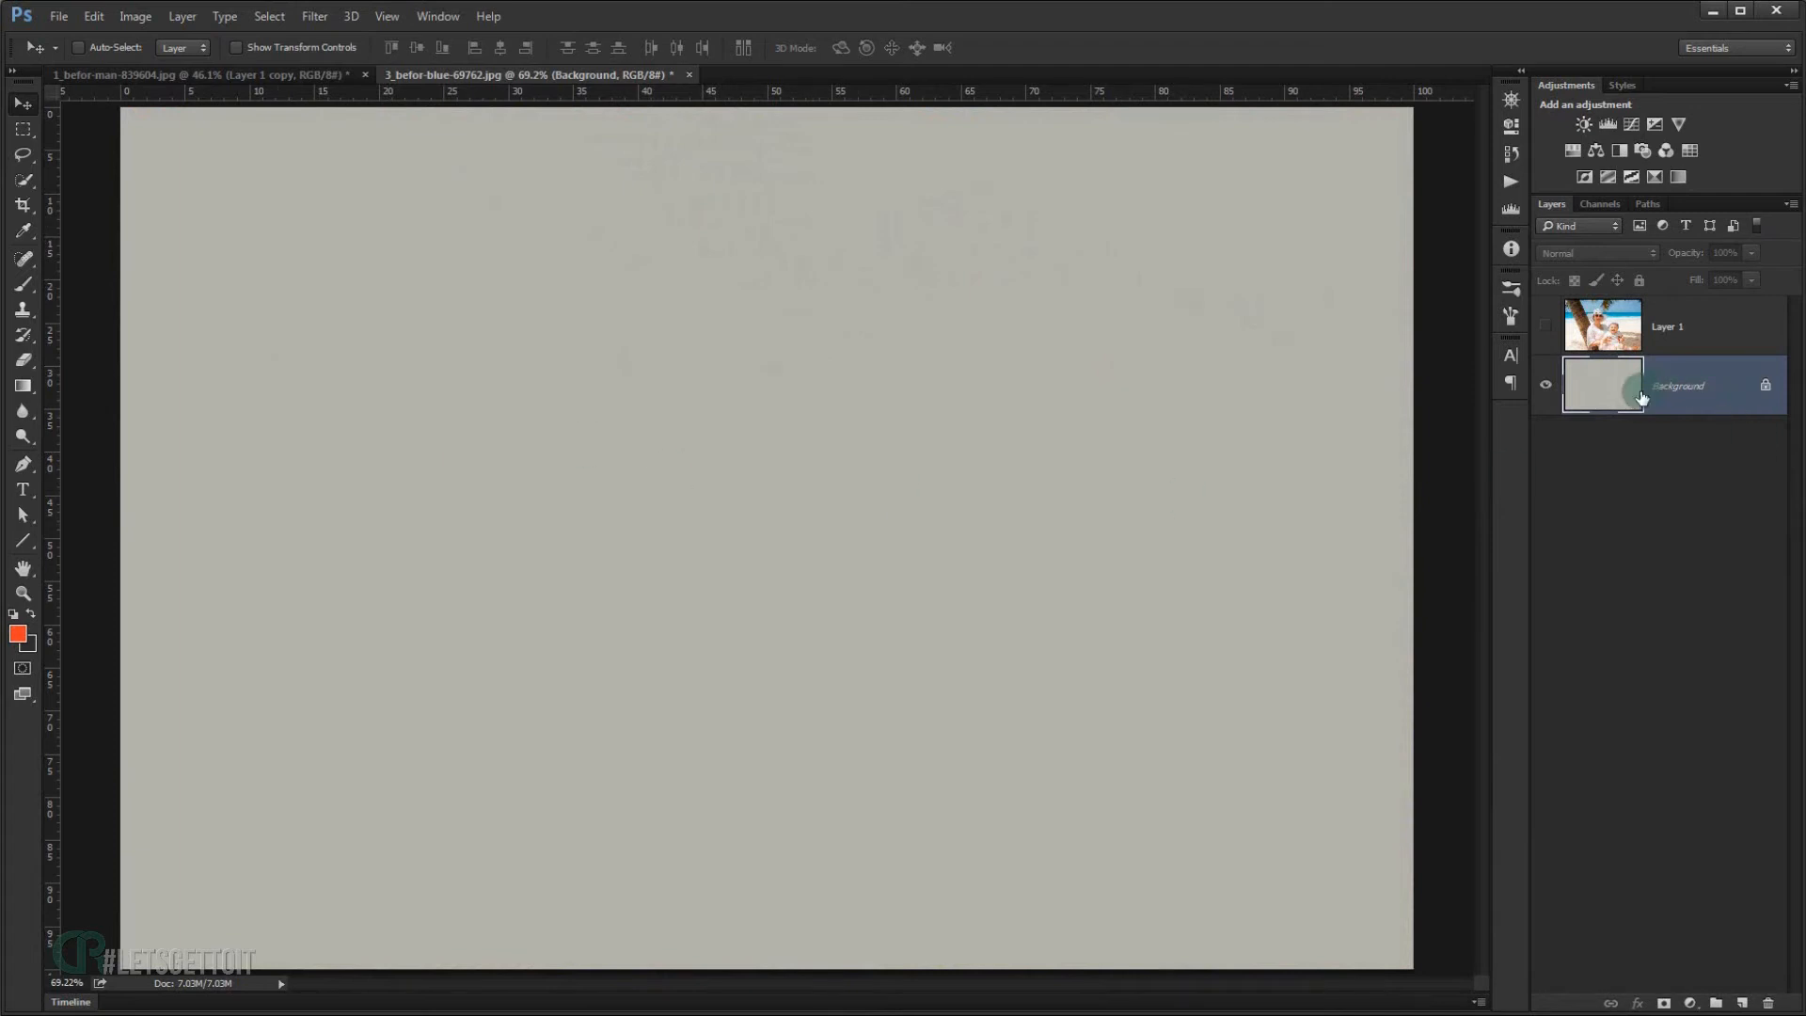
mouse_move(1641, 397)
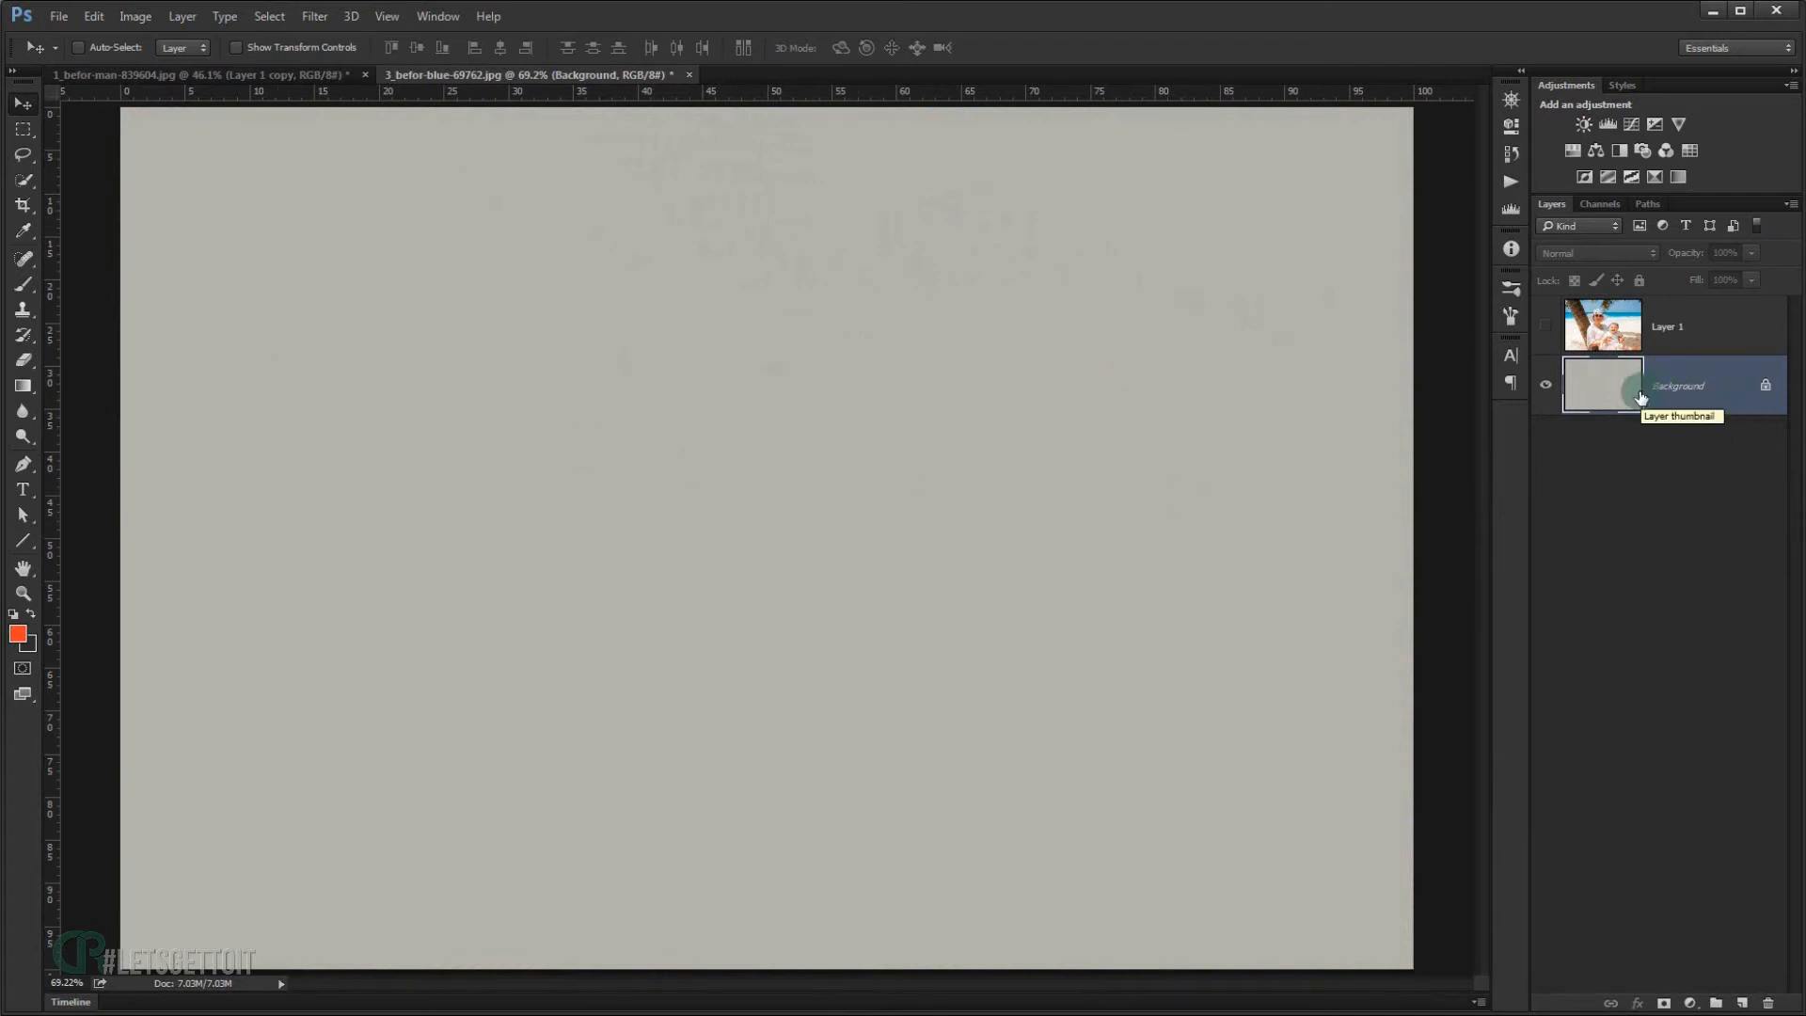
key(ctrl+i)
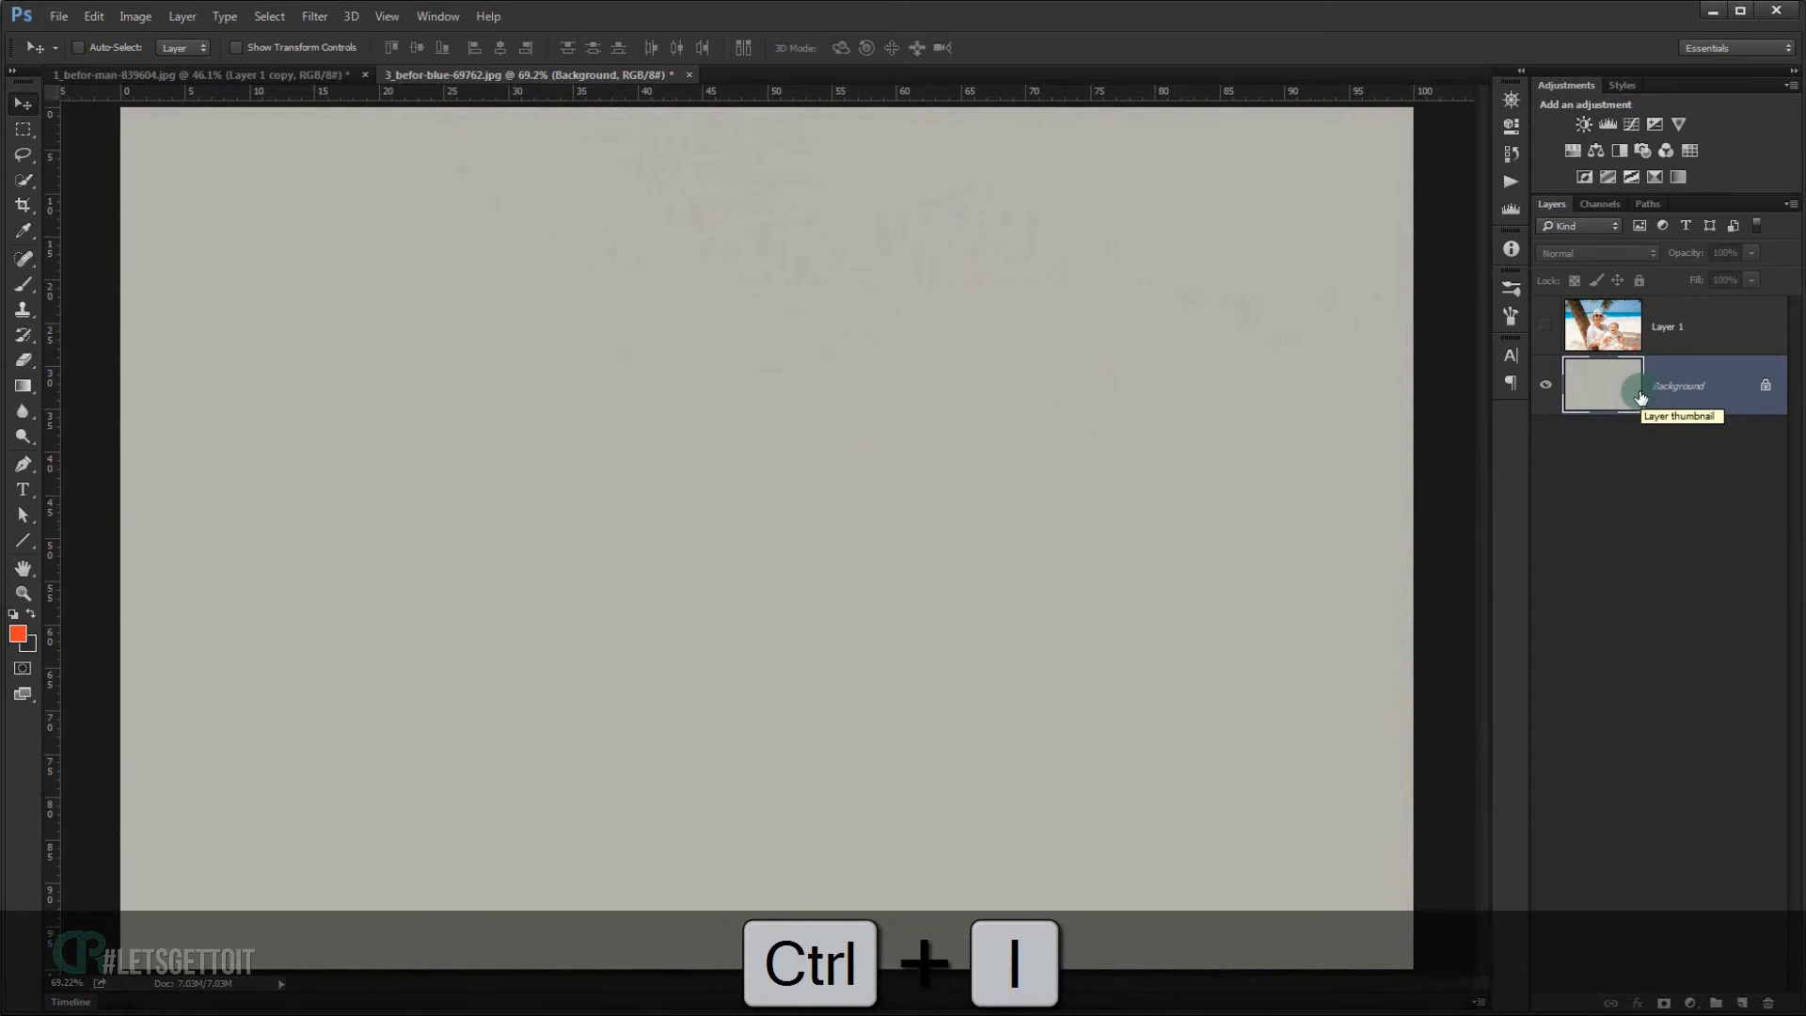
key(ctrl+i)
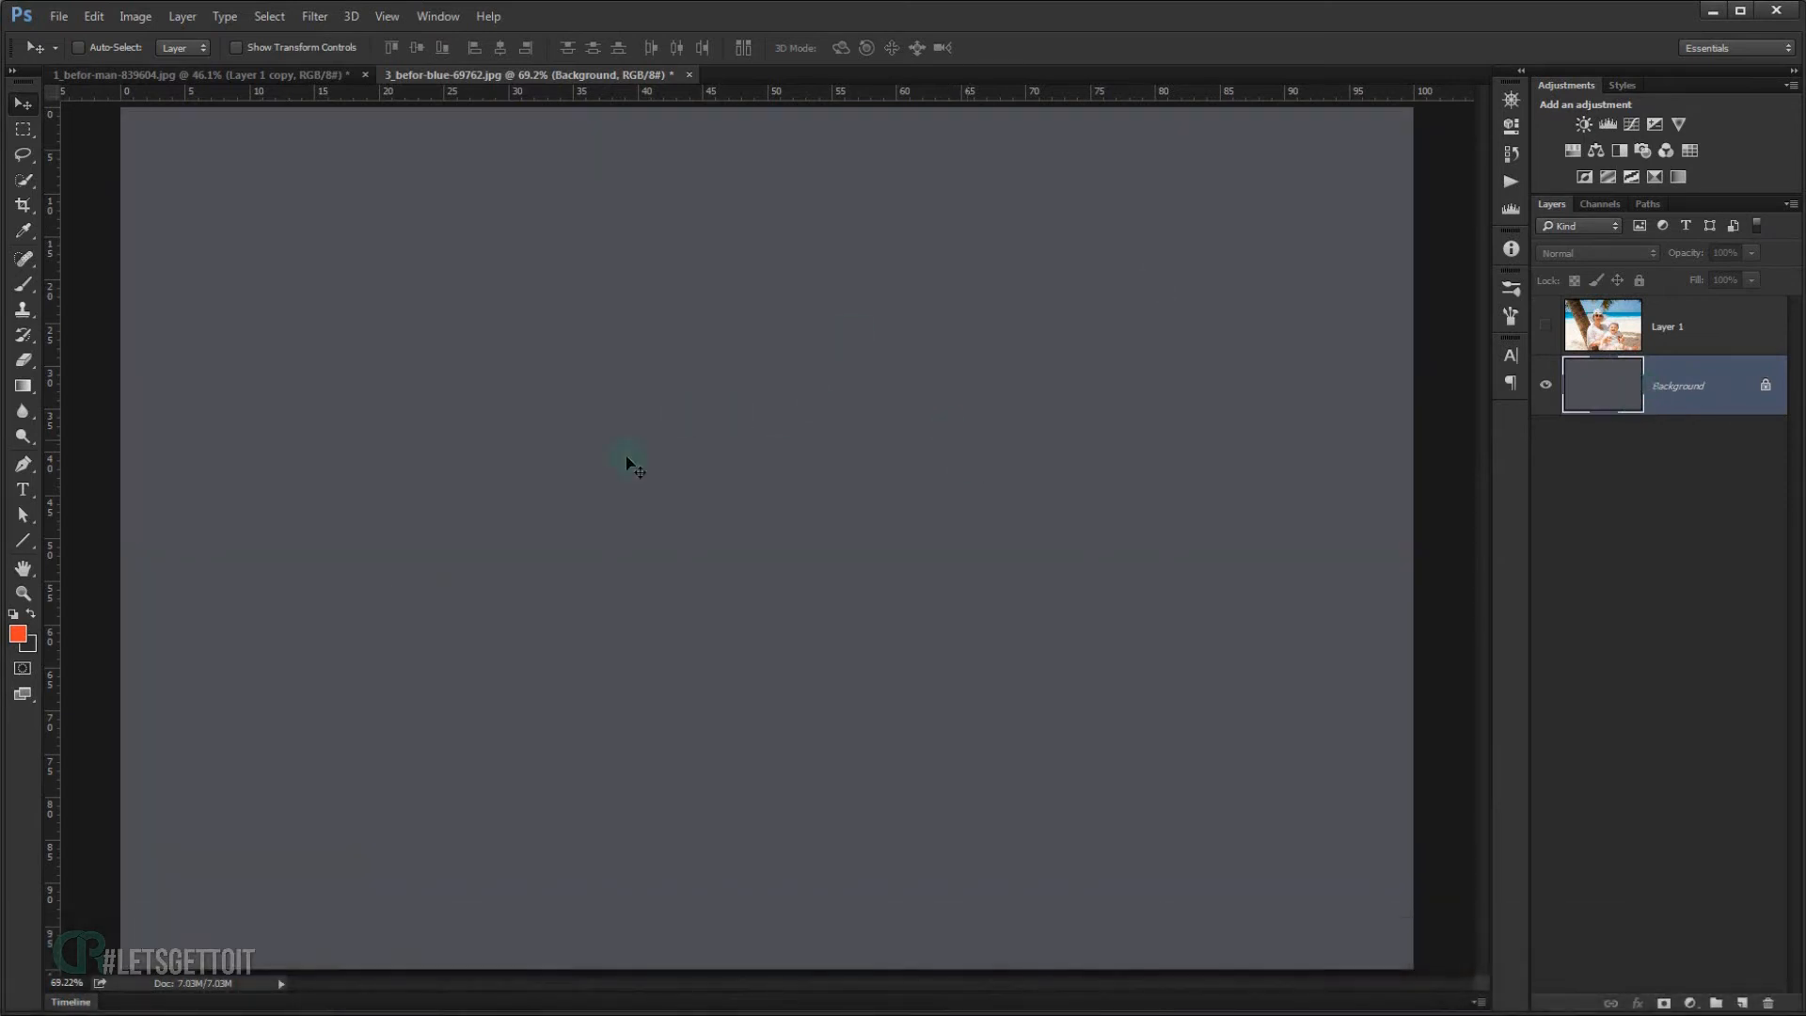
mouse_move(848, 588)
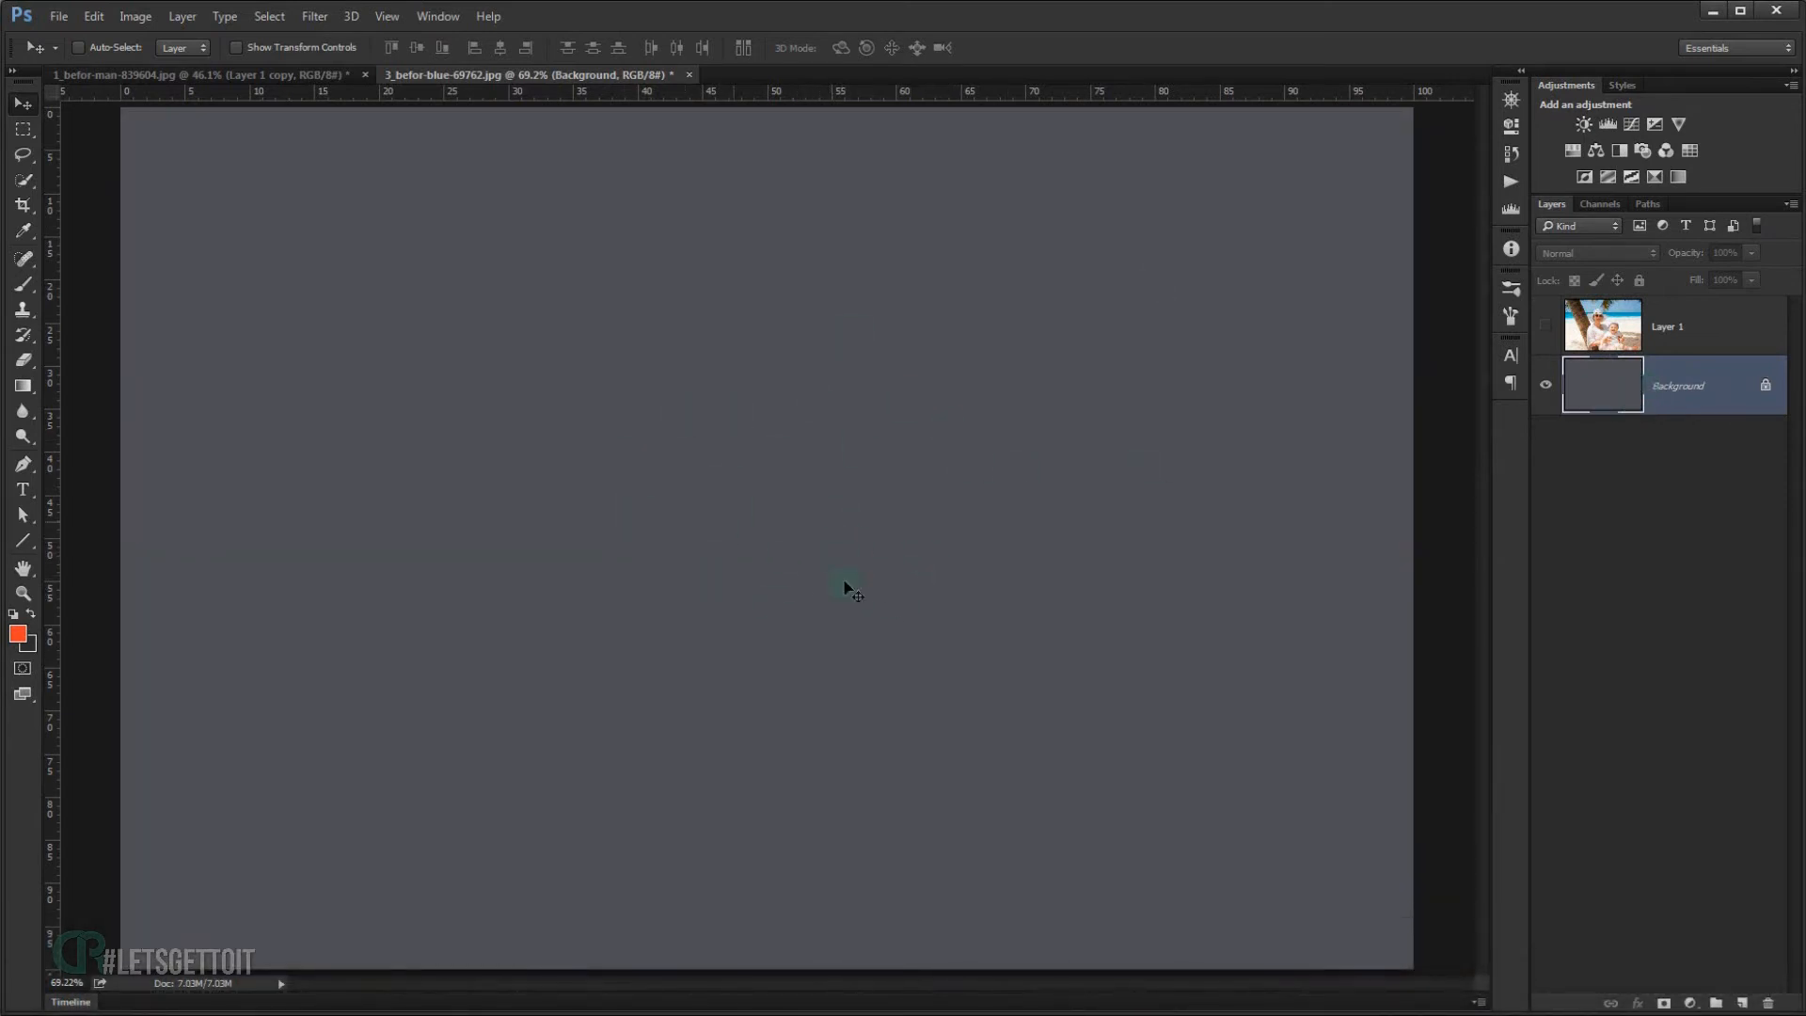
mouse_move(831, 360)
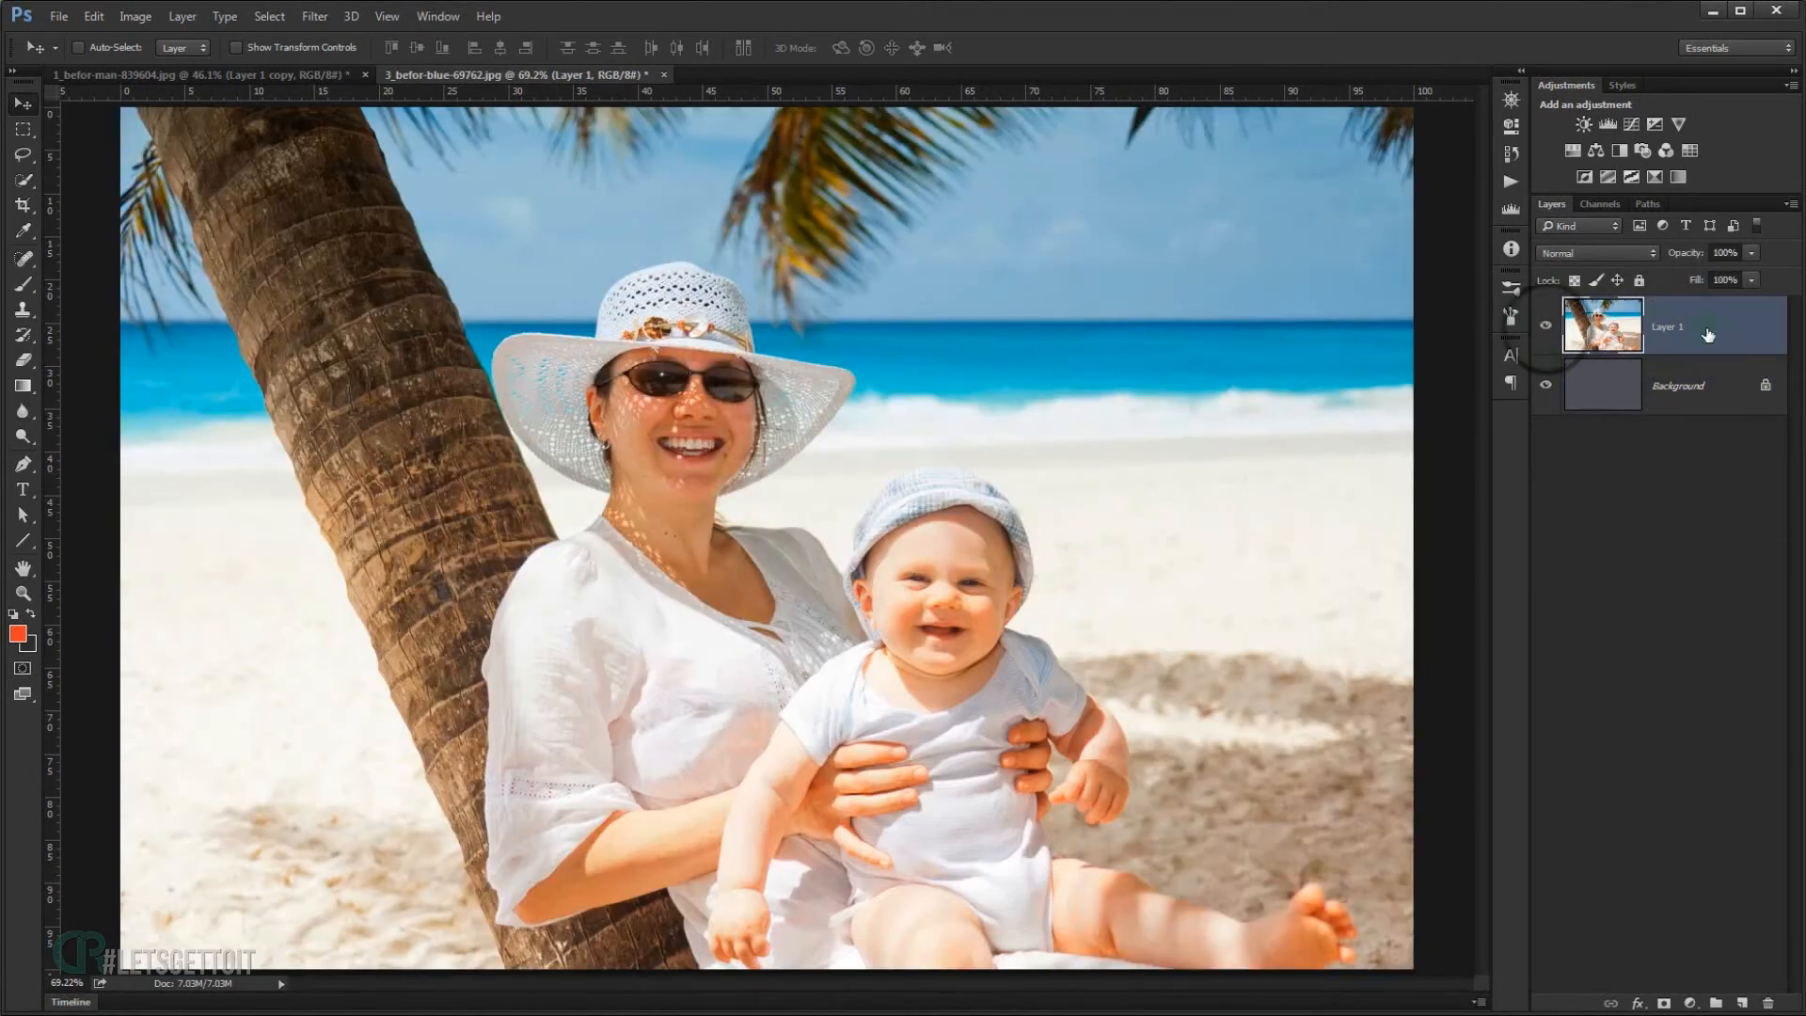
- Lower Layer 1 to 75% opacity and add a Warming Filter 85 Photo Filter in Soft Light
click(1751, 253)
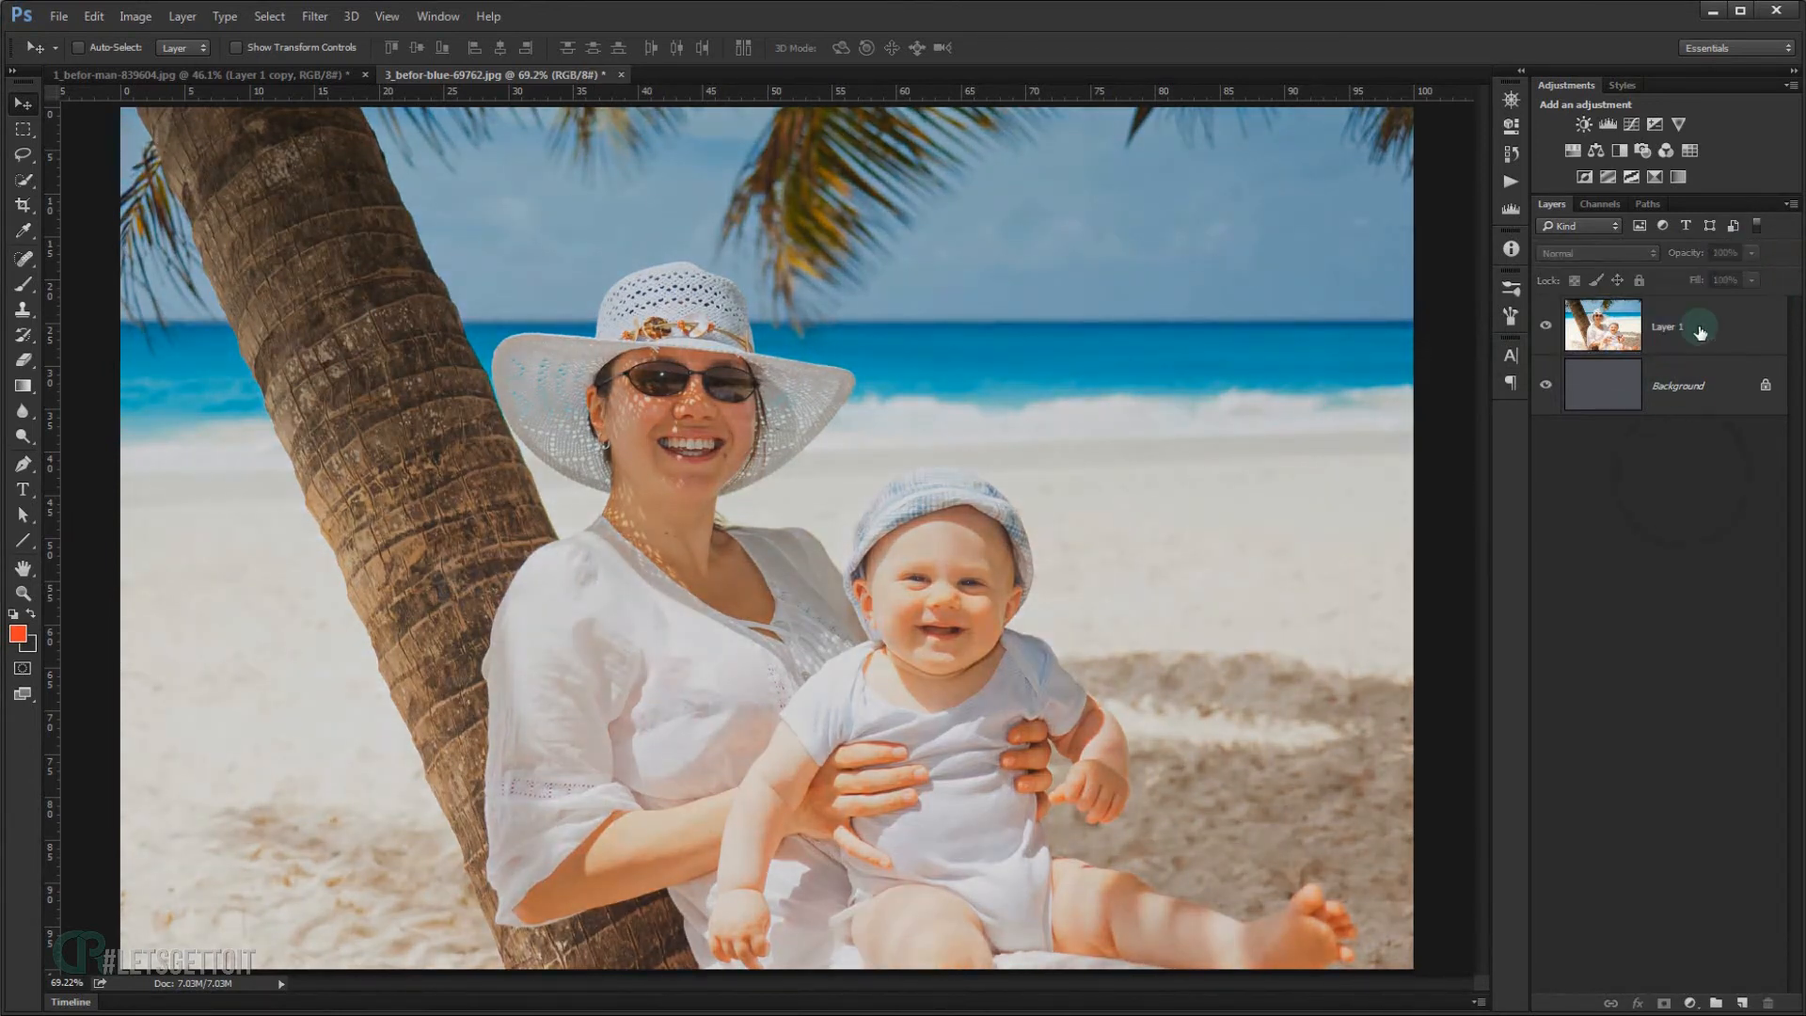
click(1724, 252)
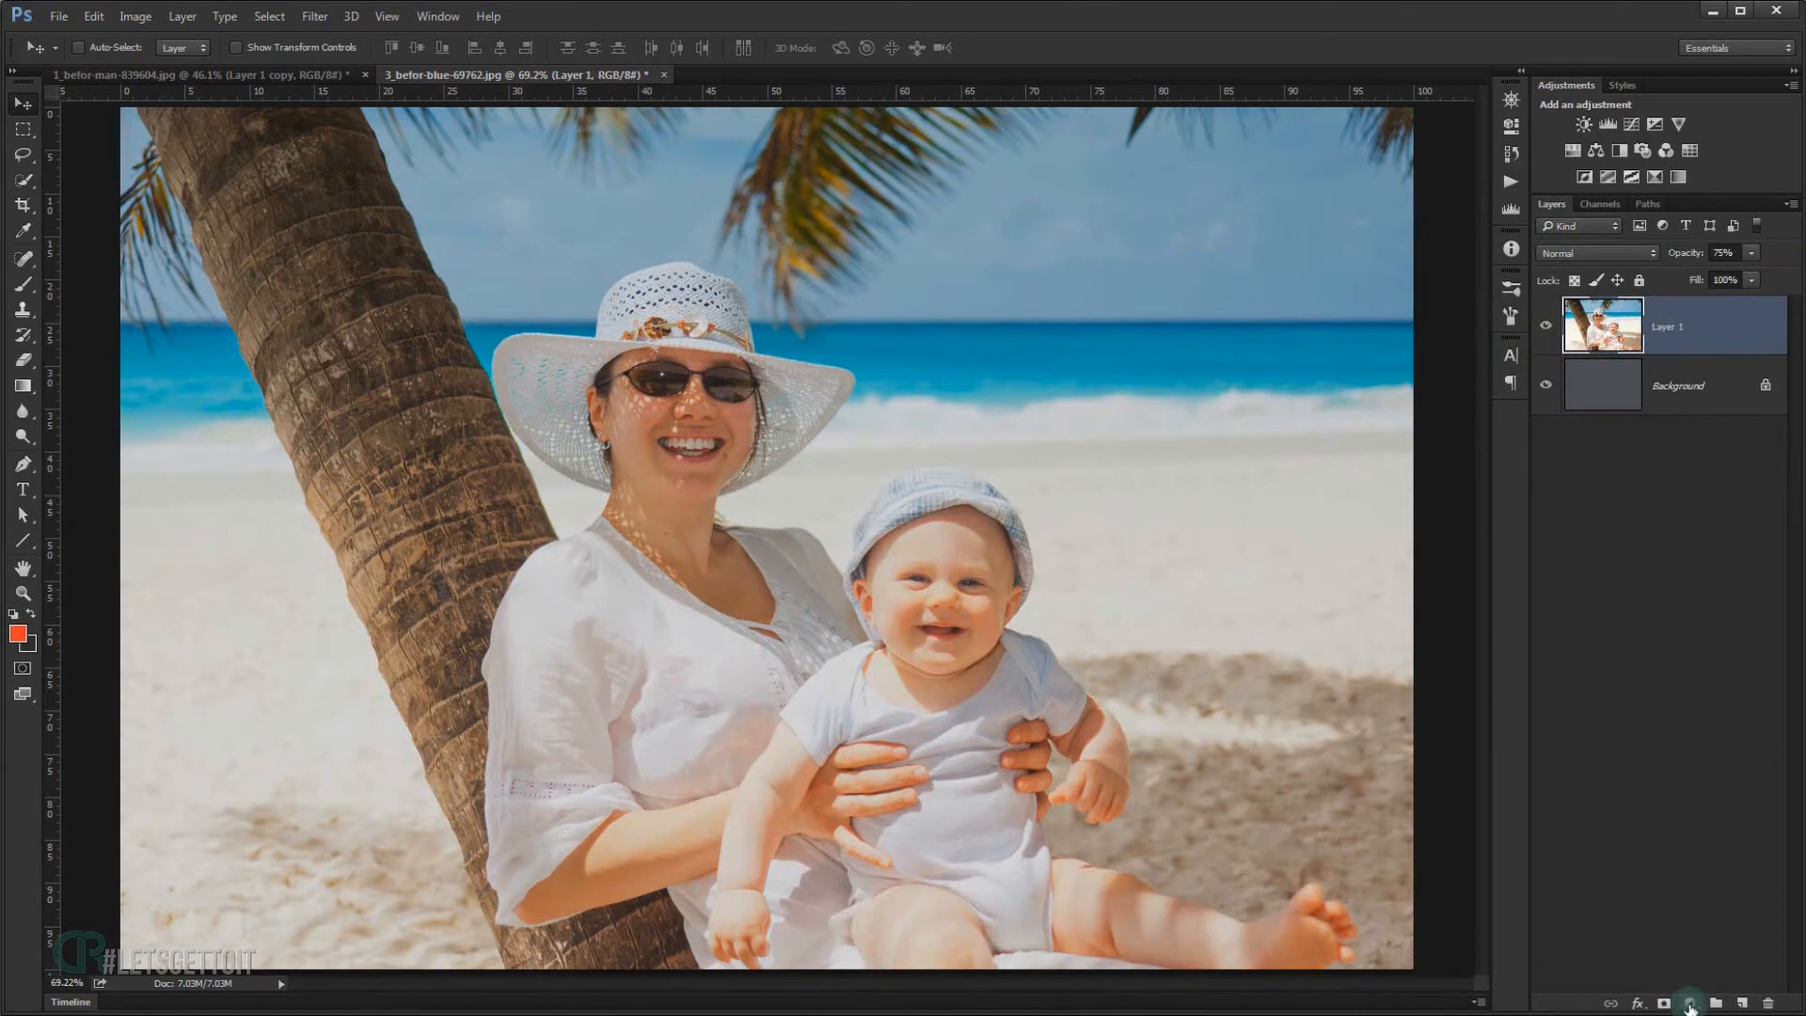
click(1690, 1004)
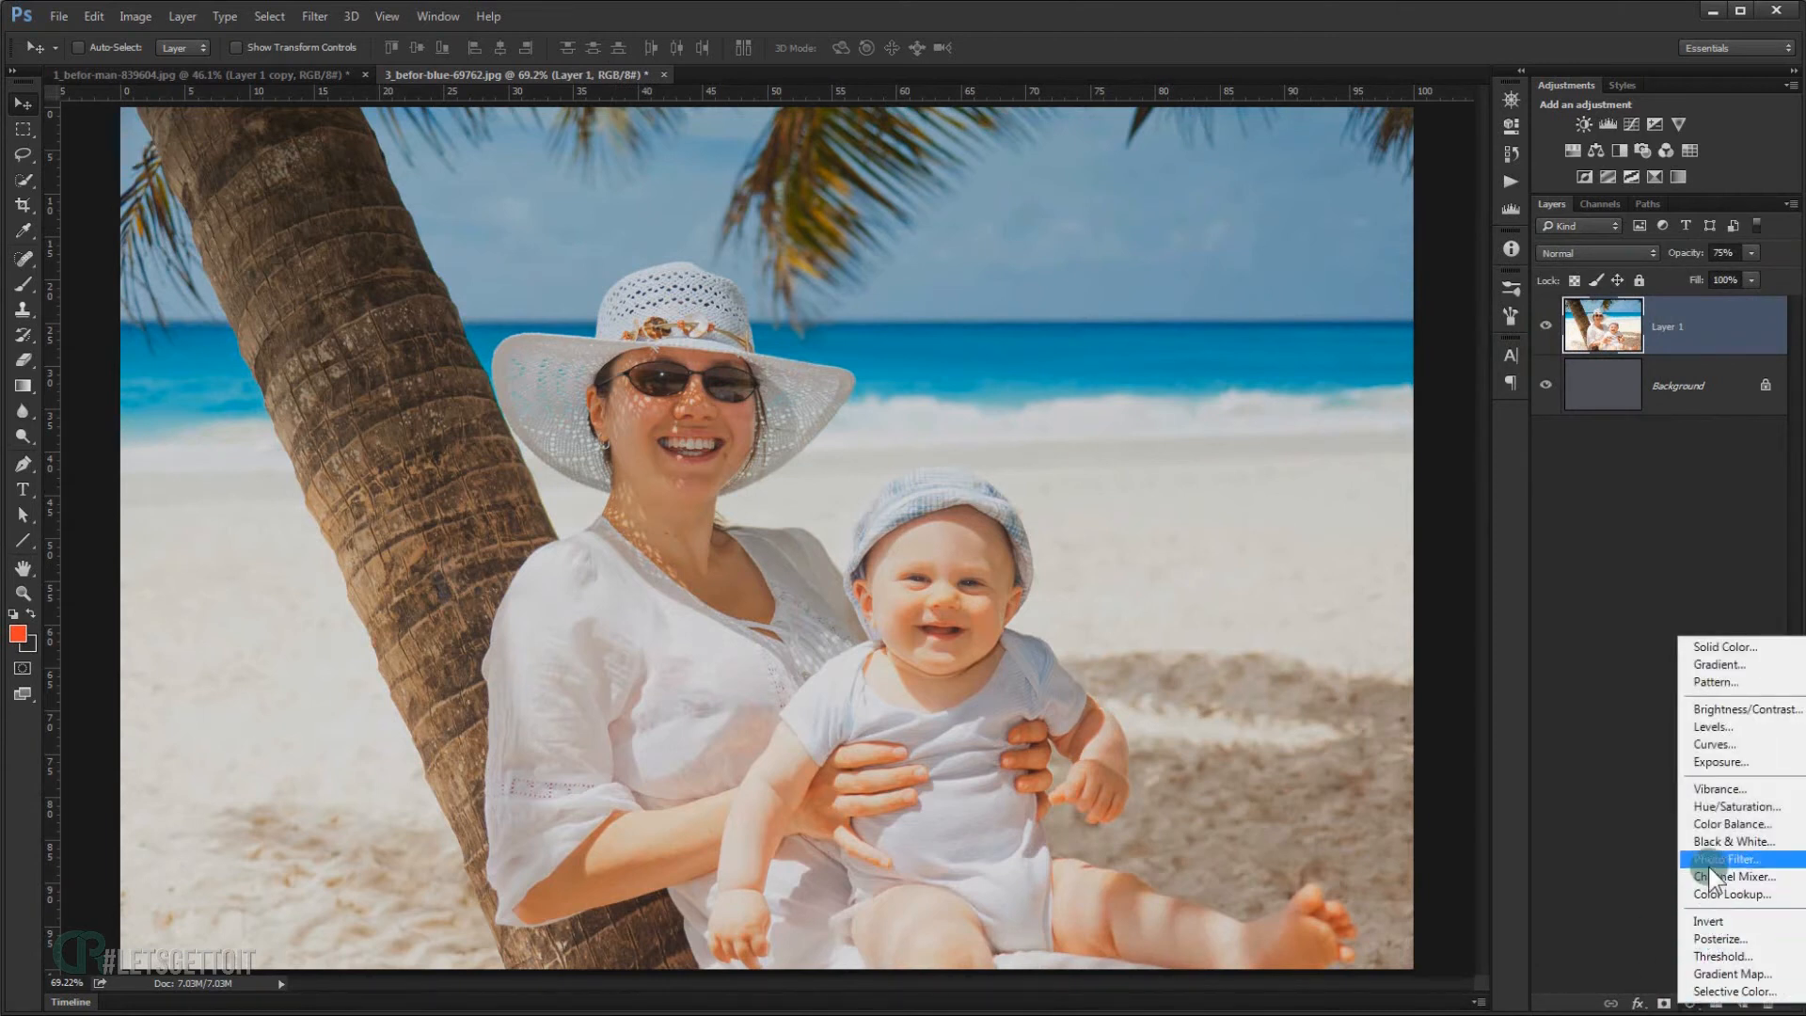
click(1727, 858)
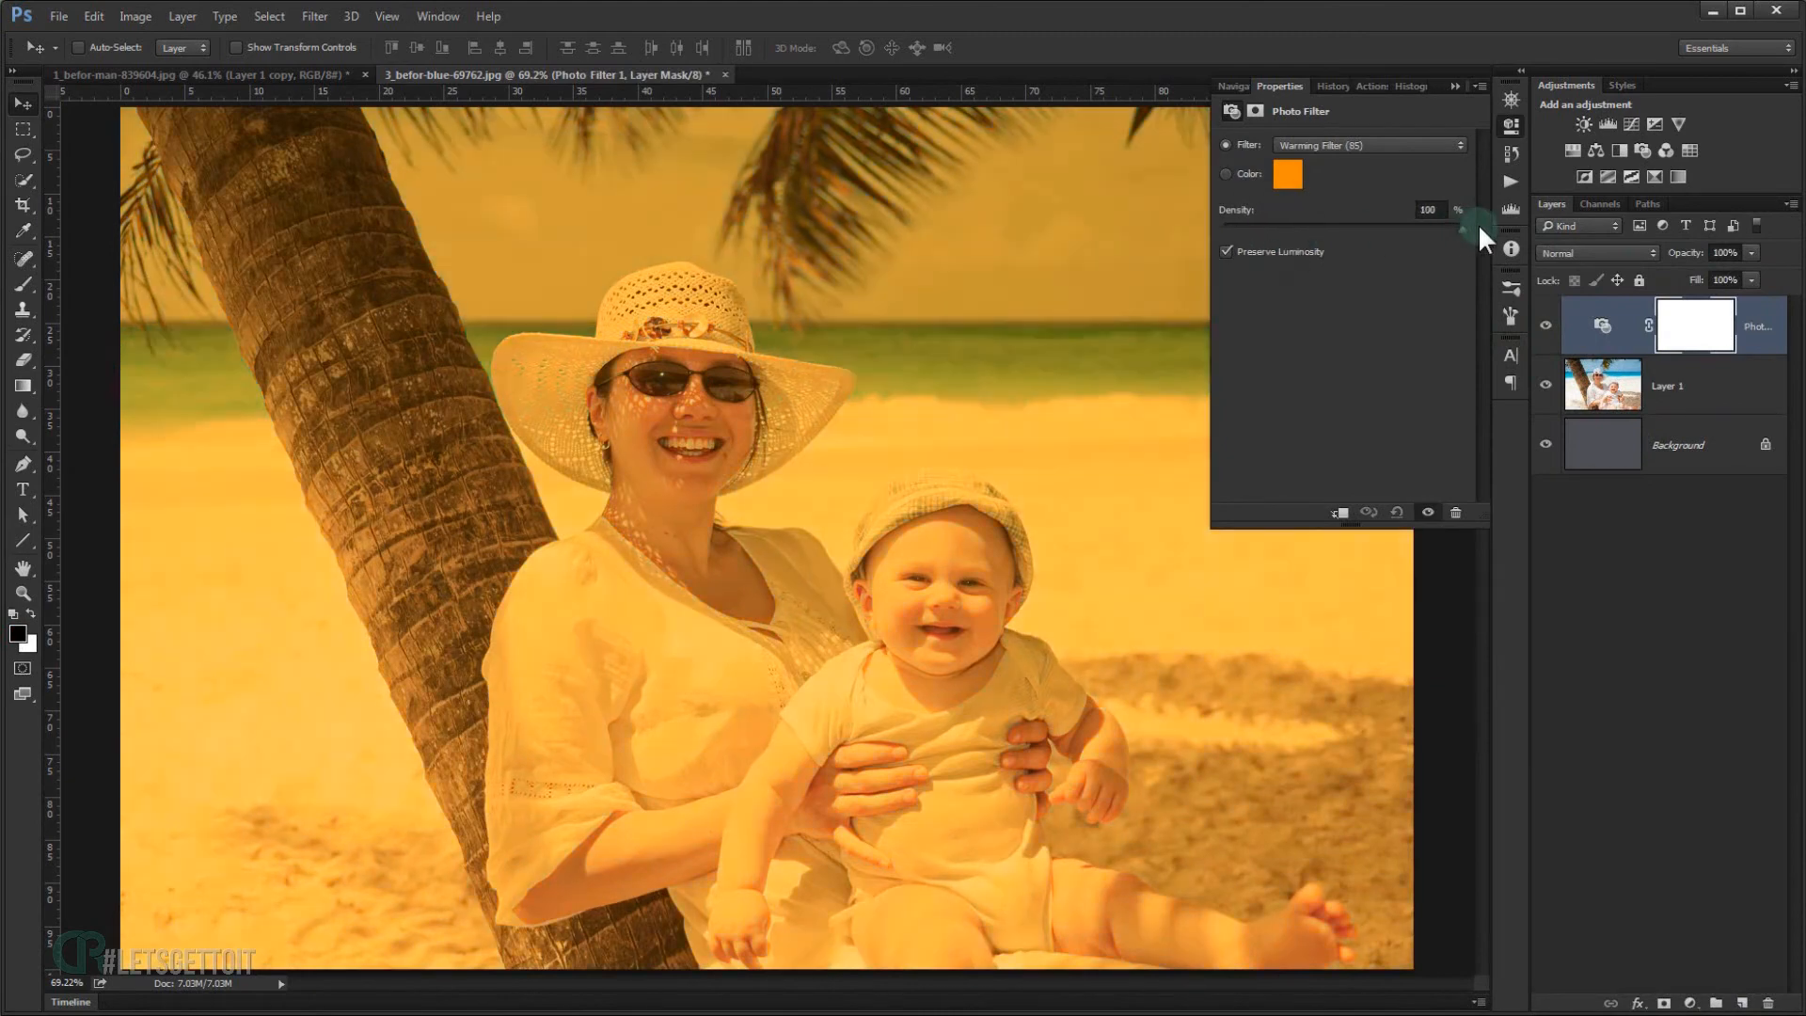
click(1596, 252)
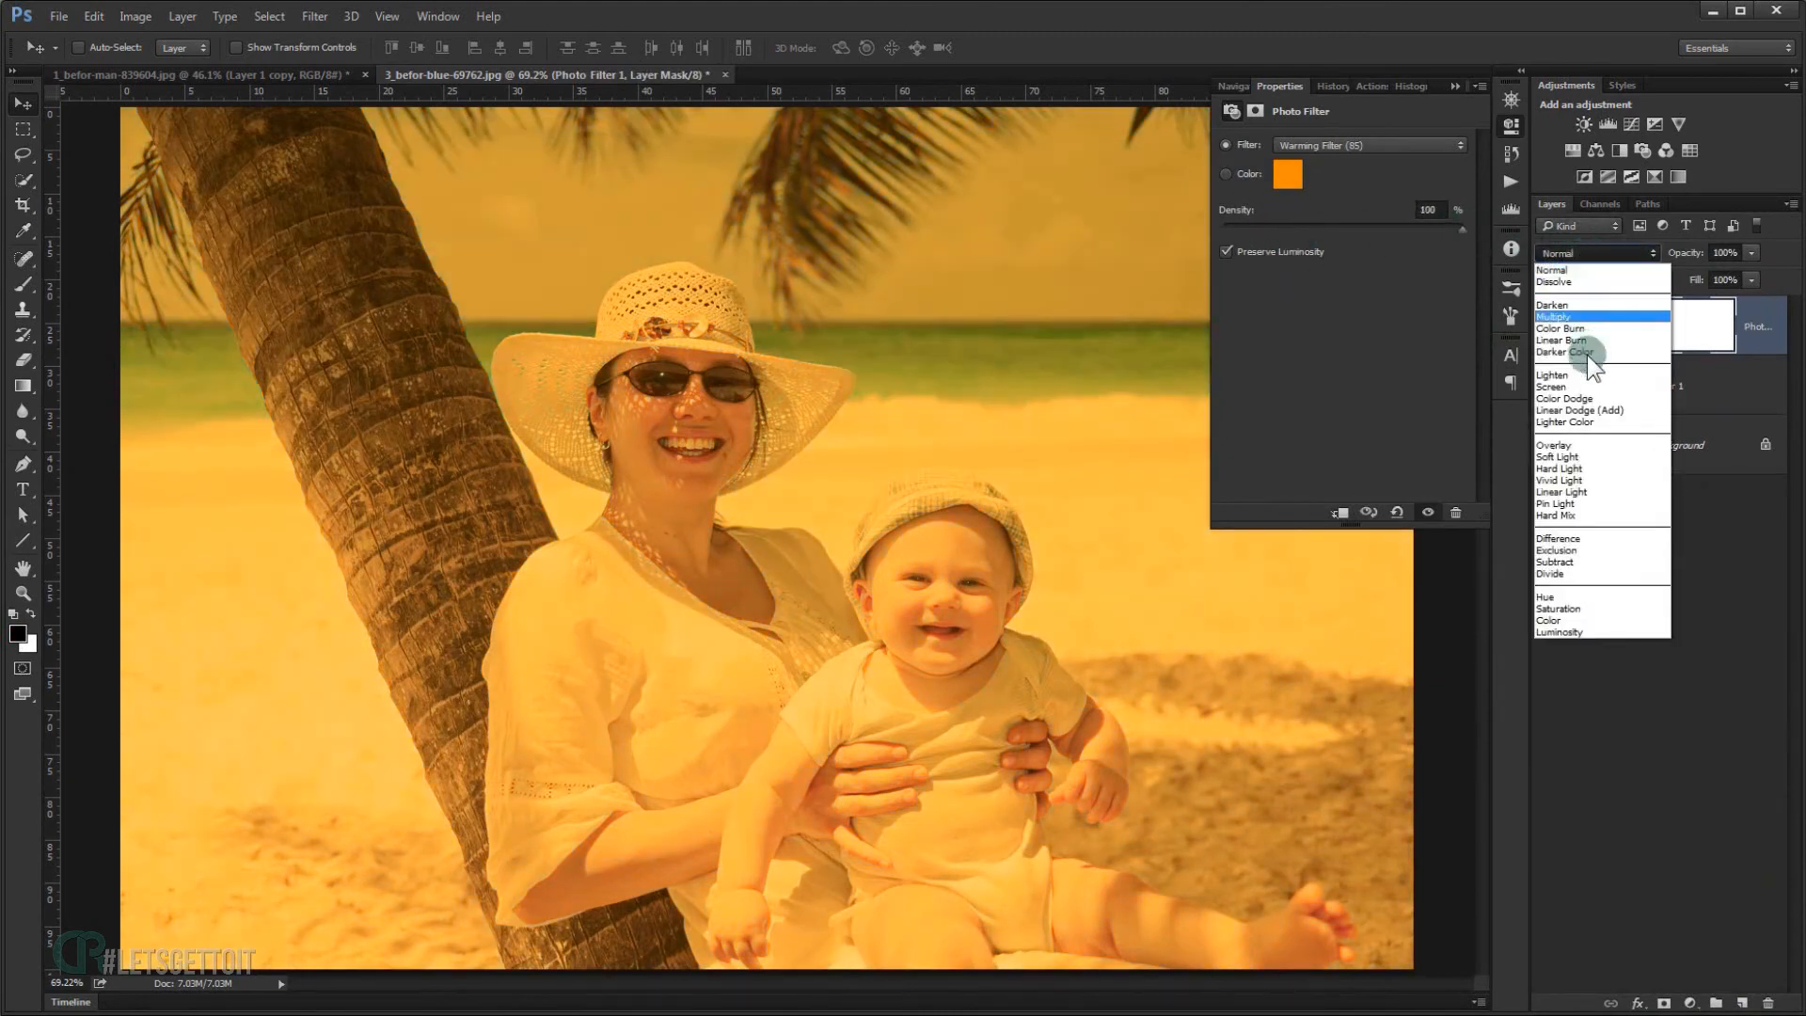
click(1559, 458)
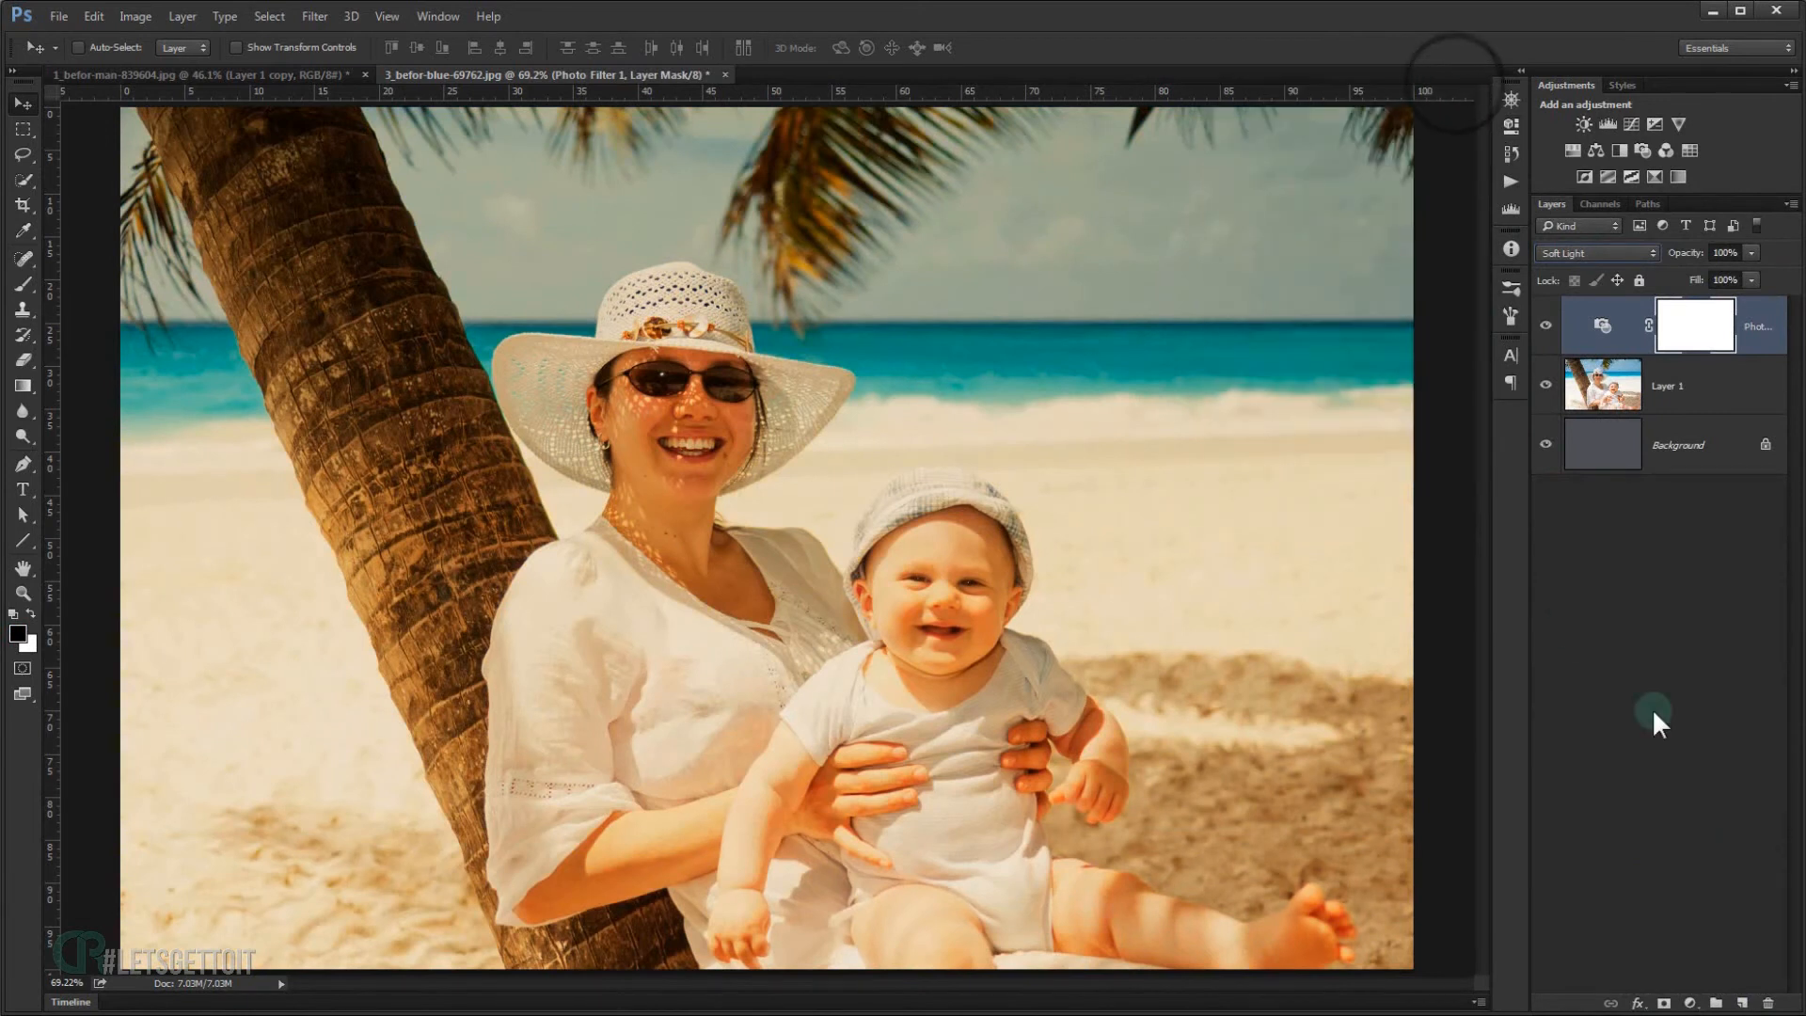
click(1690, 1004)
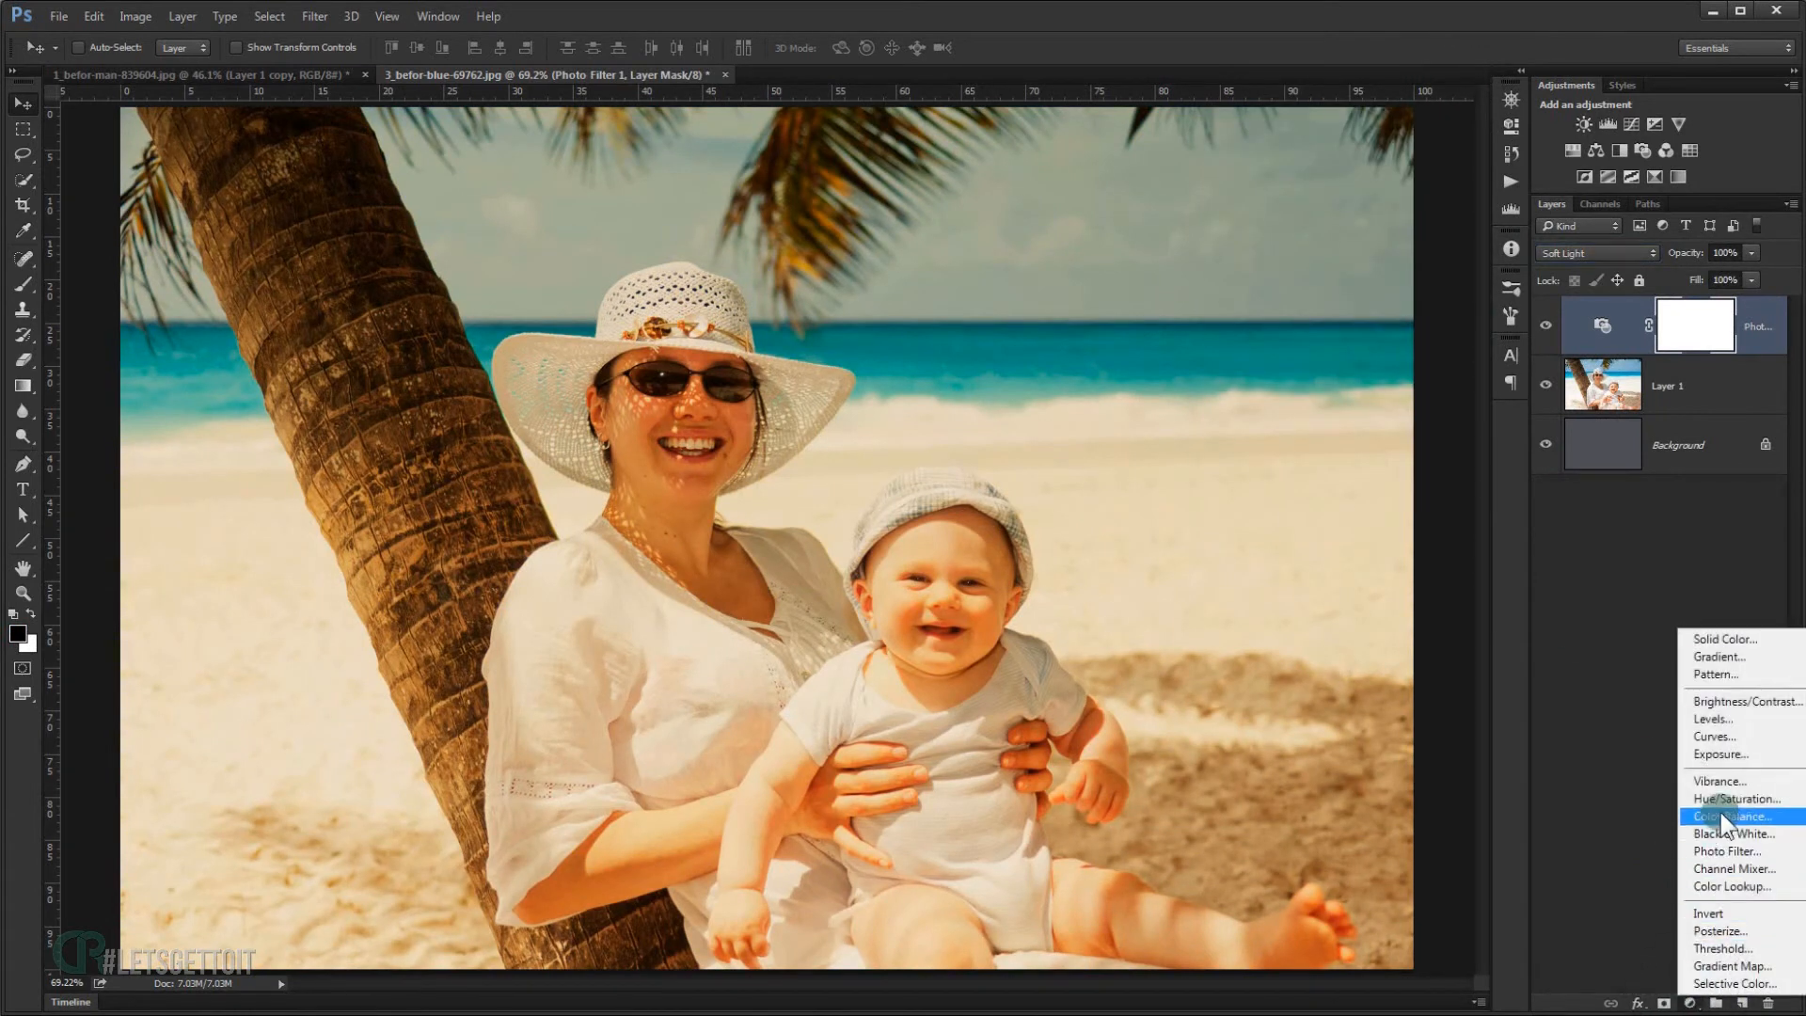
- Add a Levels adjustment, put a Layer 1 copy on top, and toggle it to compare
click(1713, 718)
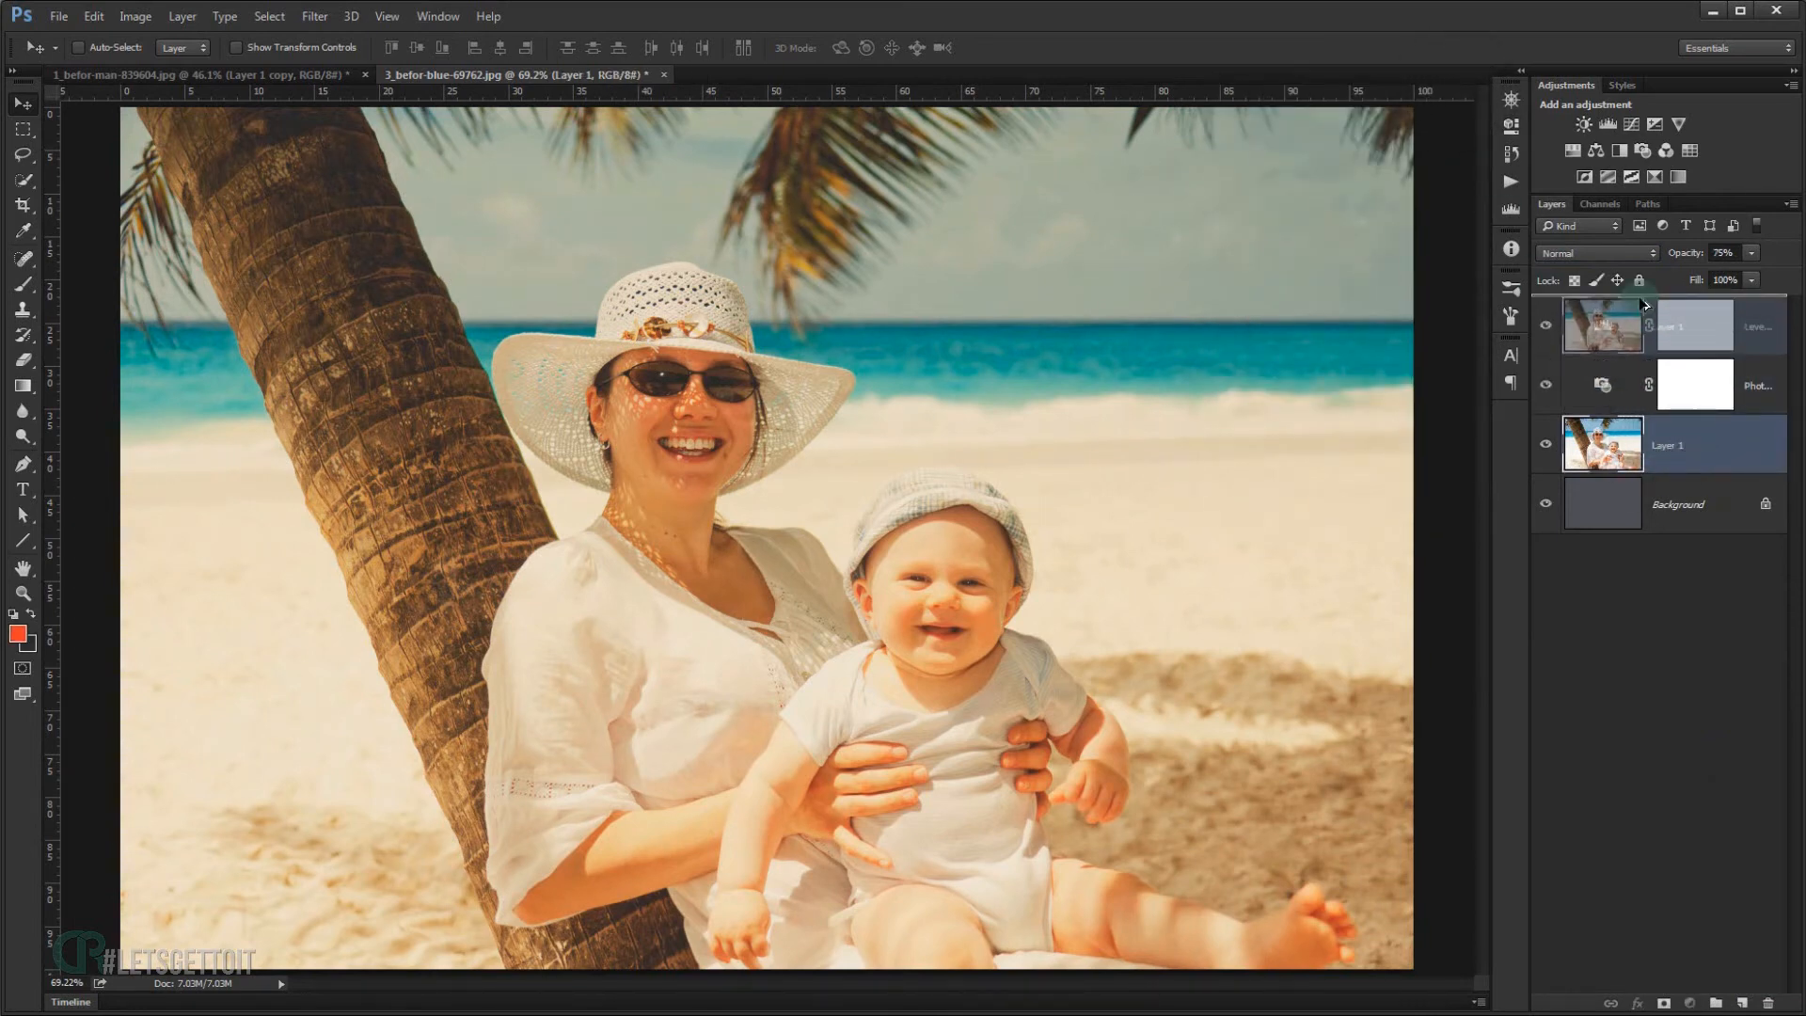
click(1546, 327)
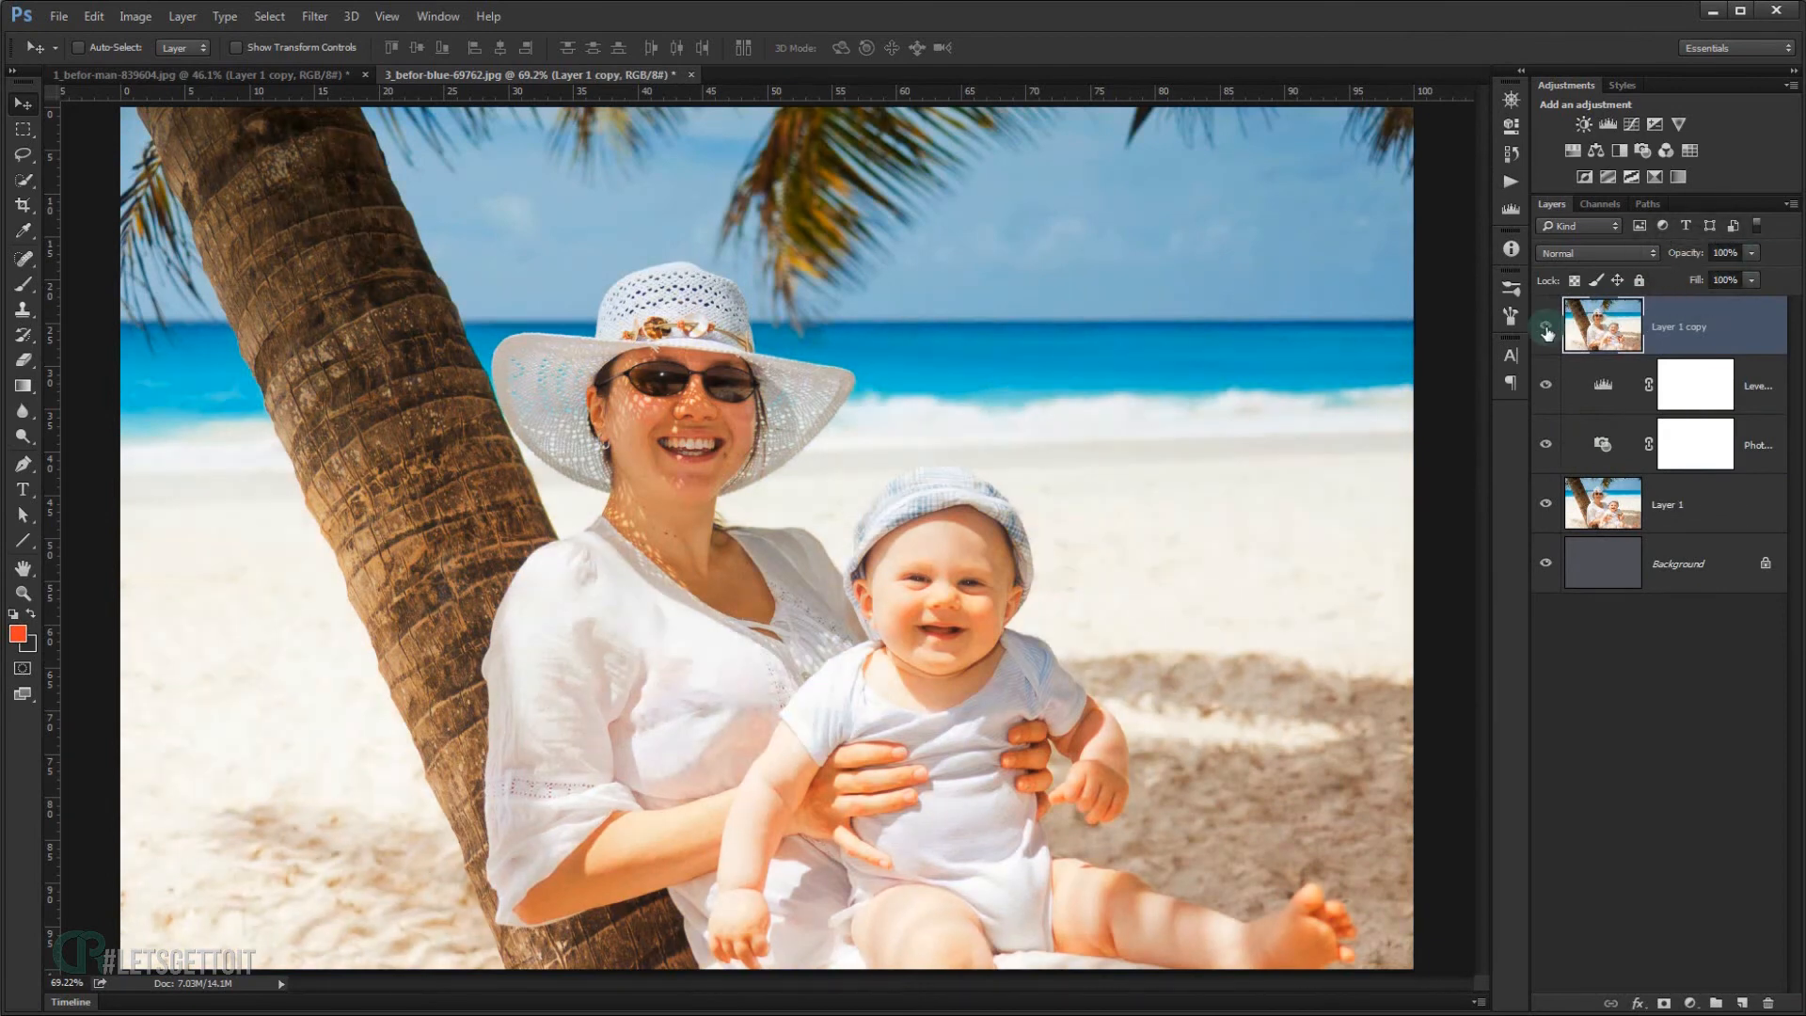
click(1546, 332)
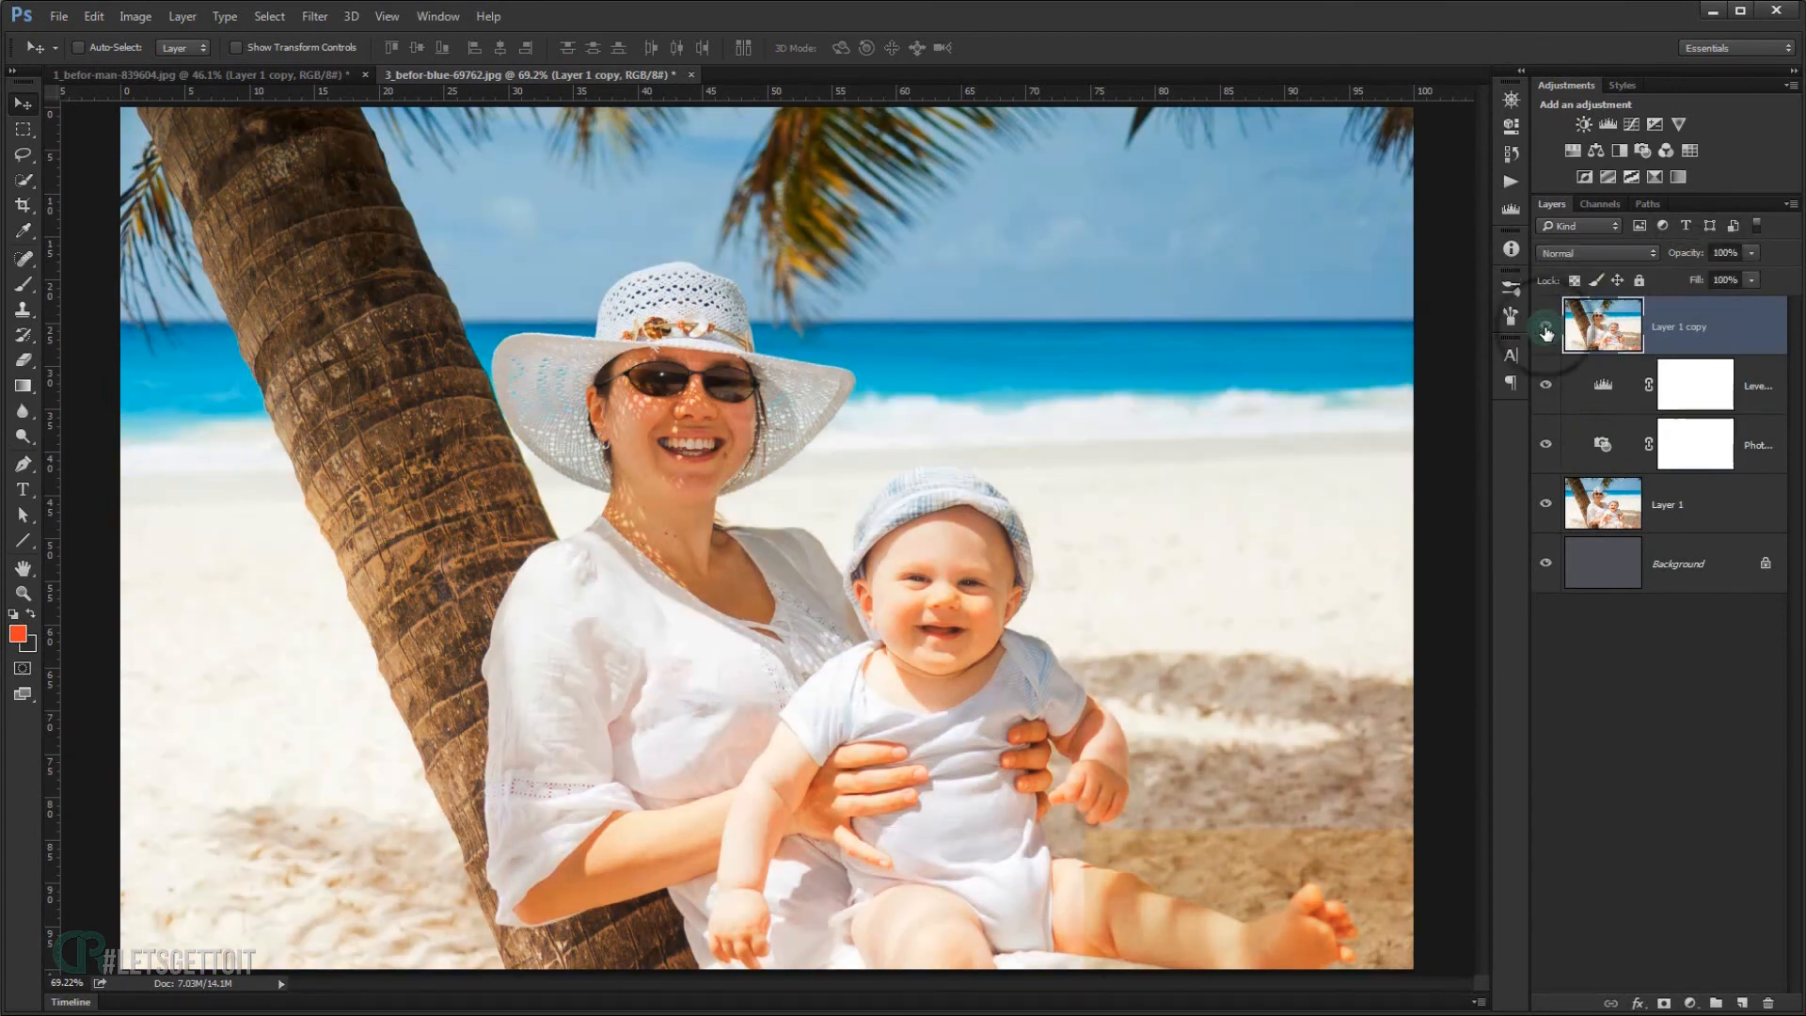